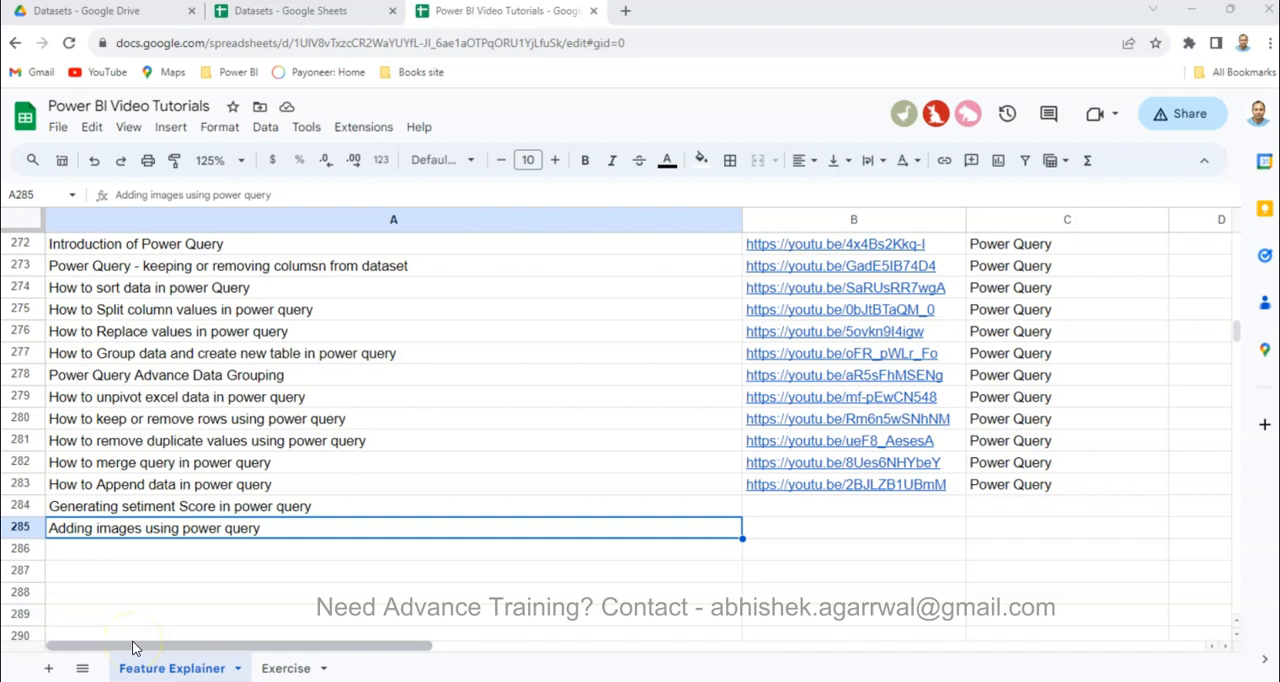
pyautogui.moveTo(376, 440)
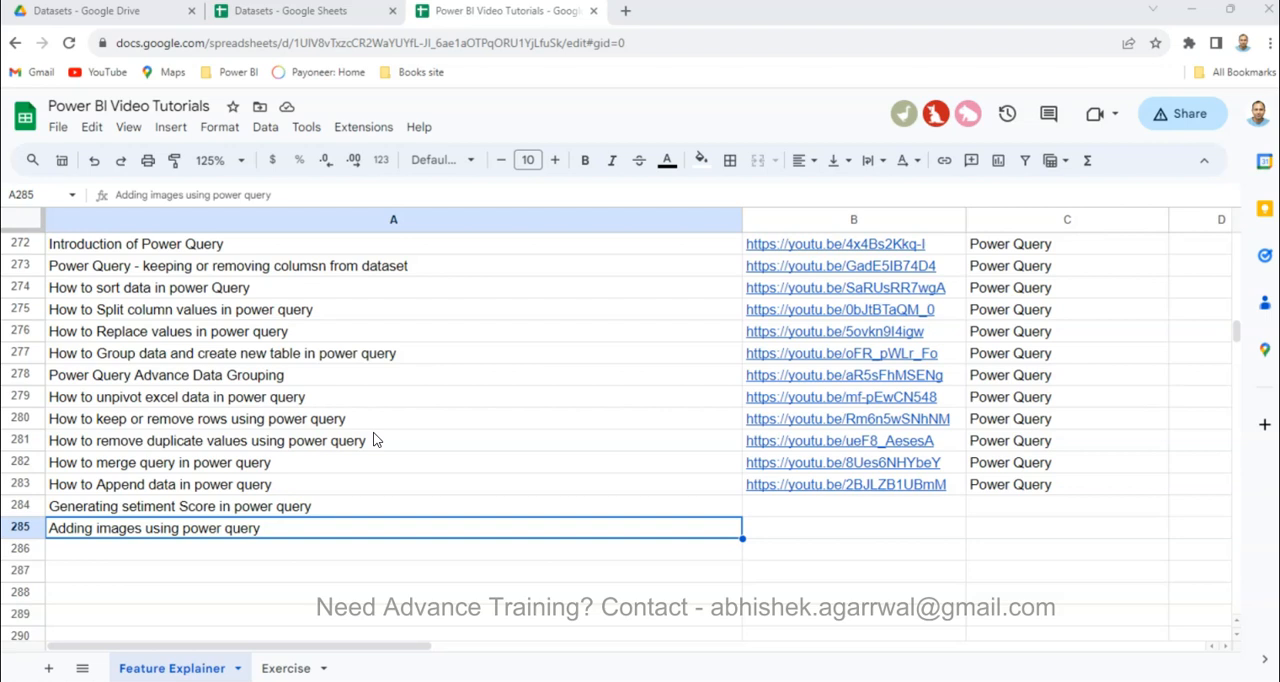
pyautogui.moveTo(378, 252)
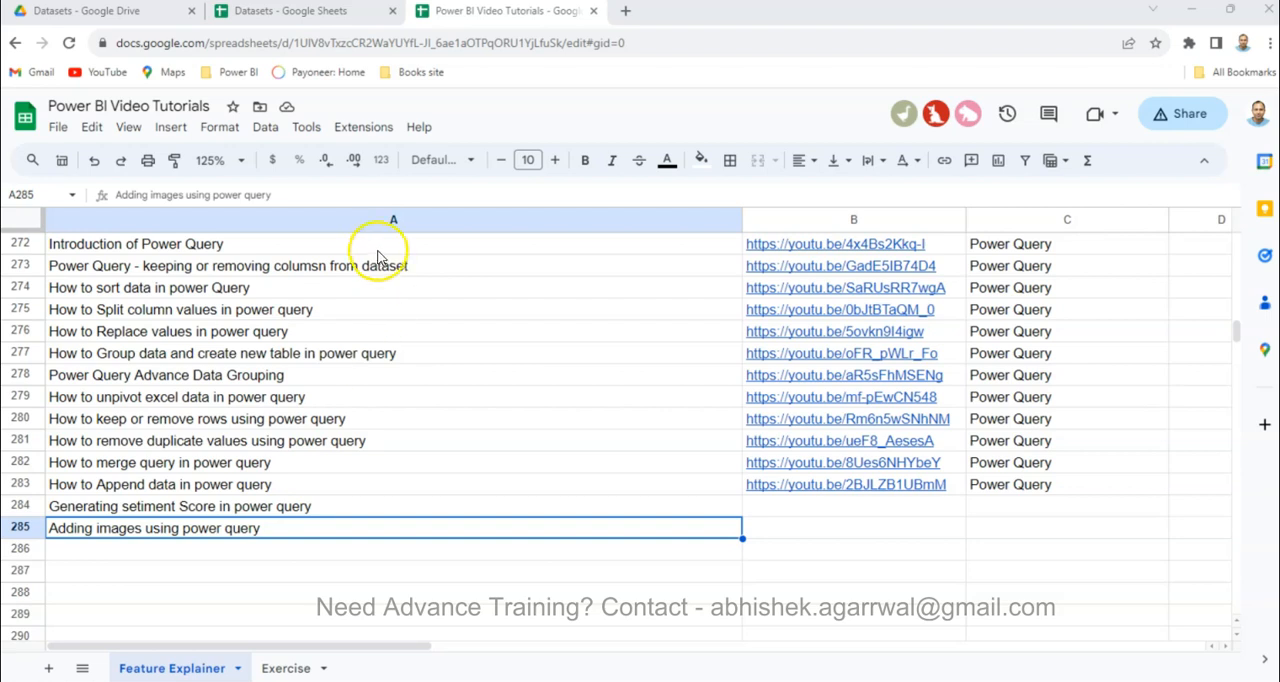
pyautogui.moveTo(444, 300)
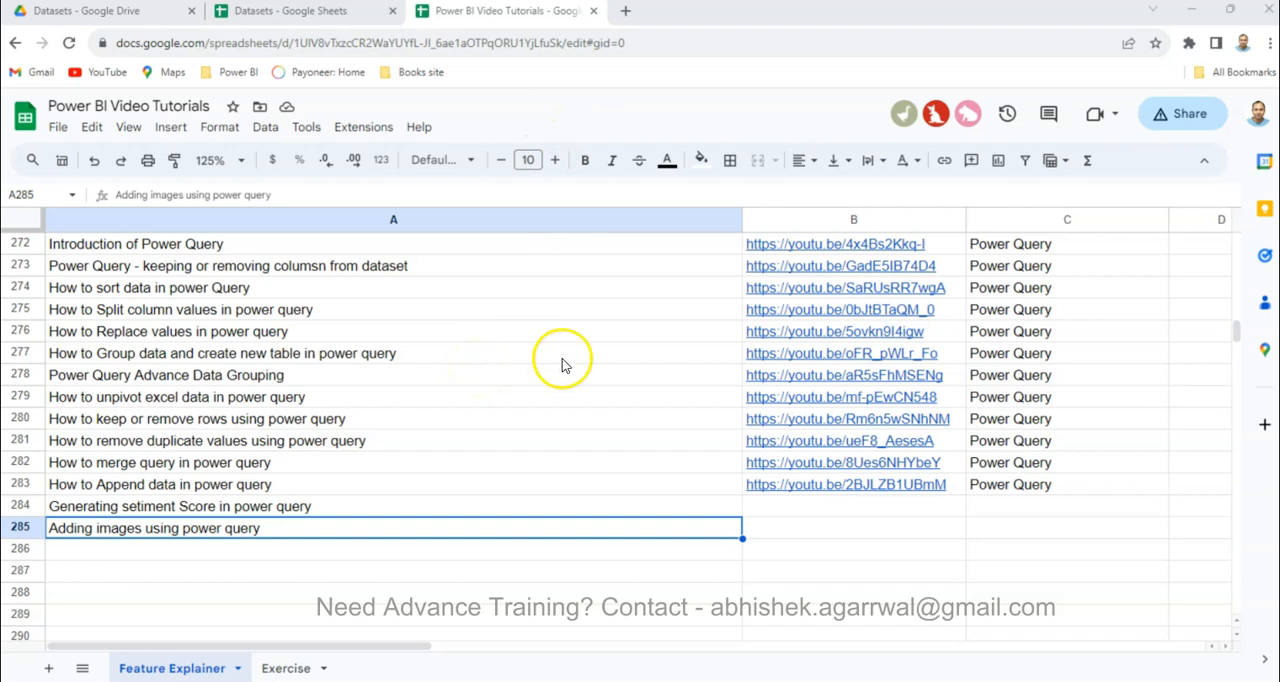
pyautogui.moveTo(264, 484)
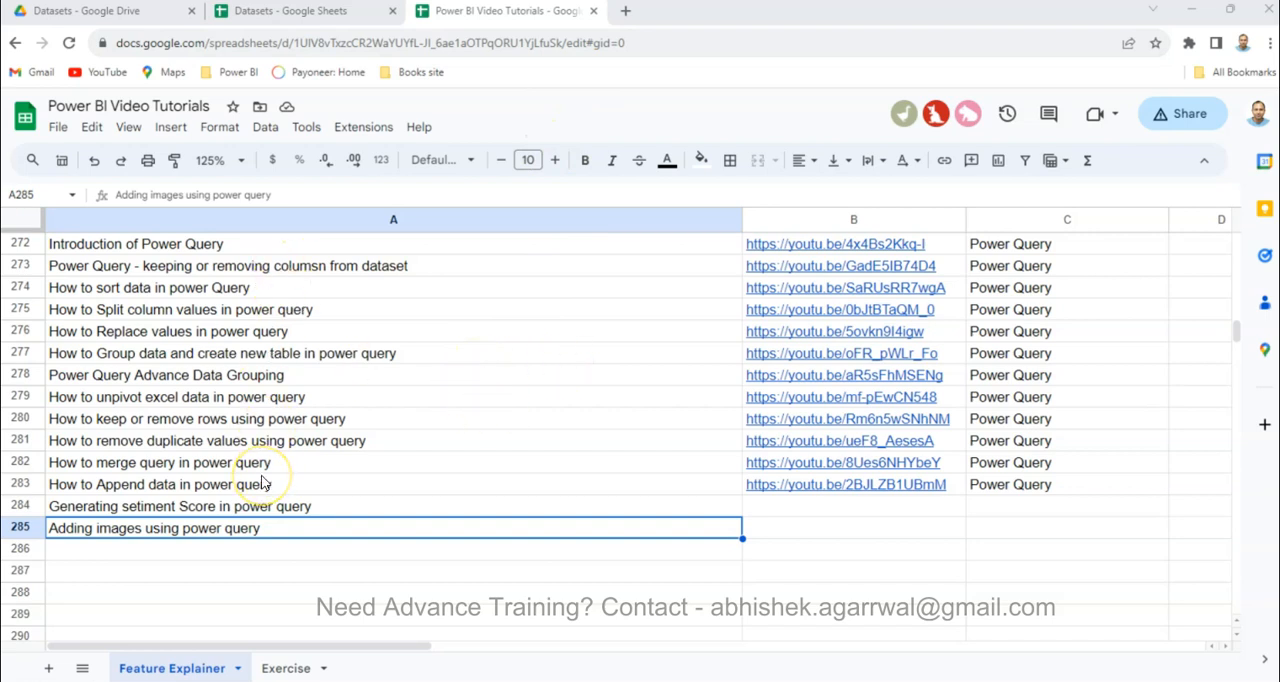
pyautogui.moveTo(862, 228)
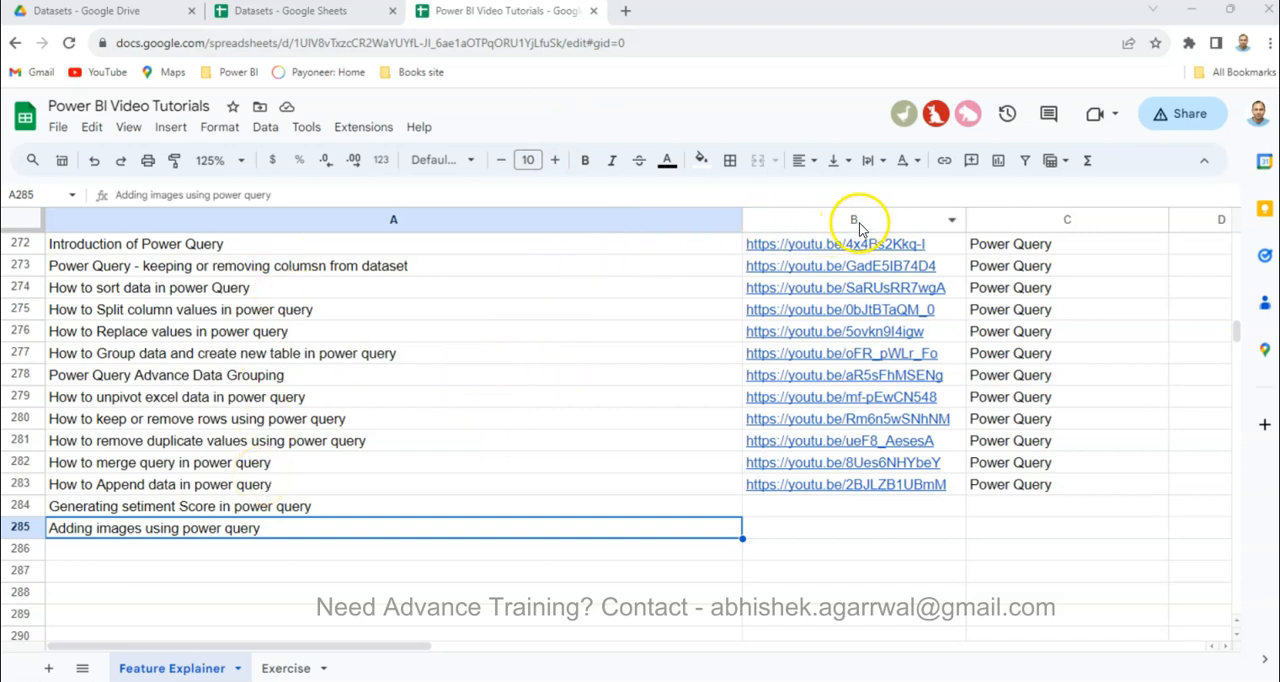
pyautogui.moveTo(724, 302)
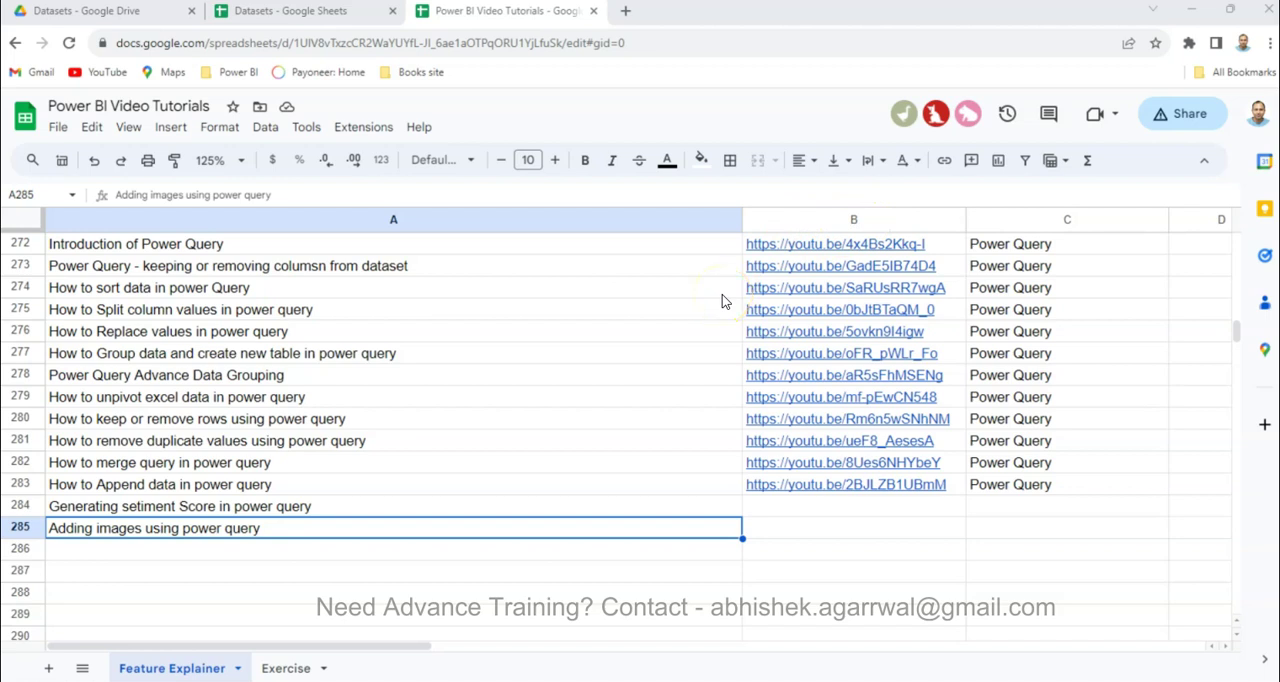
pyautogui.moveTo(404, 262)
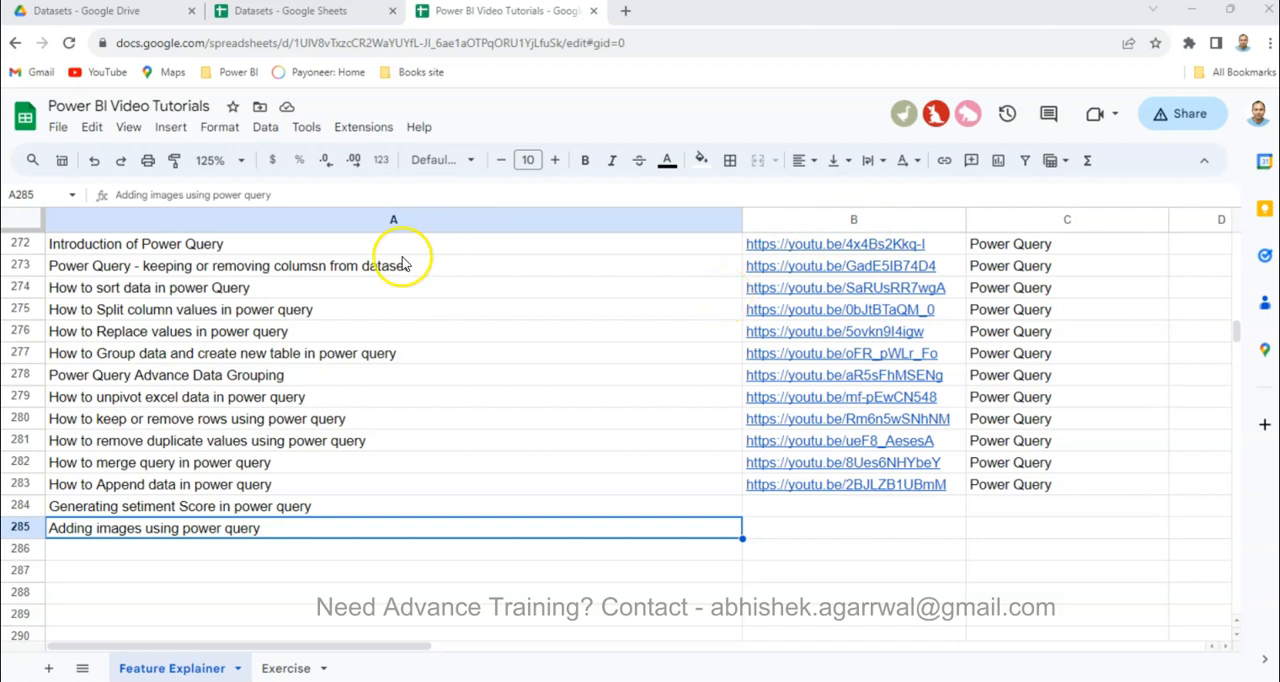
pyautogui.moveTo(344, 12)
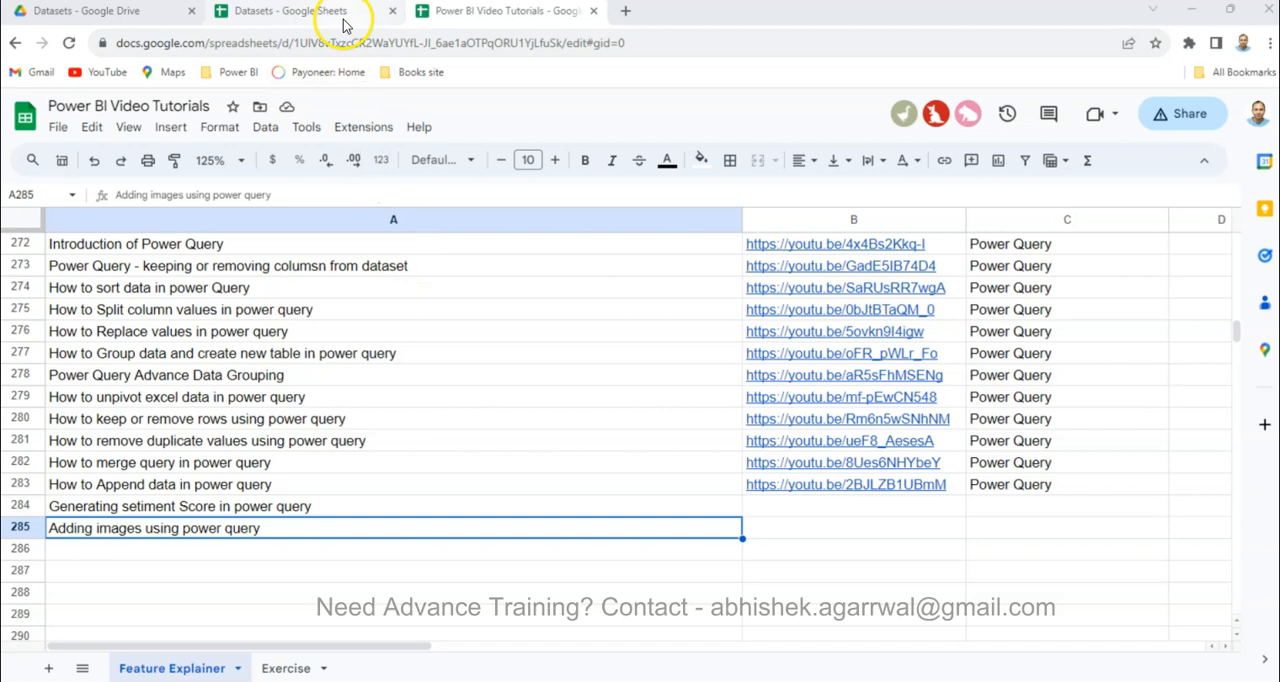
# Step: Select the 'Image URLs' entry in the Datasets sheet and widen column A to fit names
pyautogui.click(290, 12)
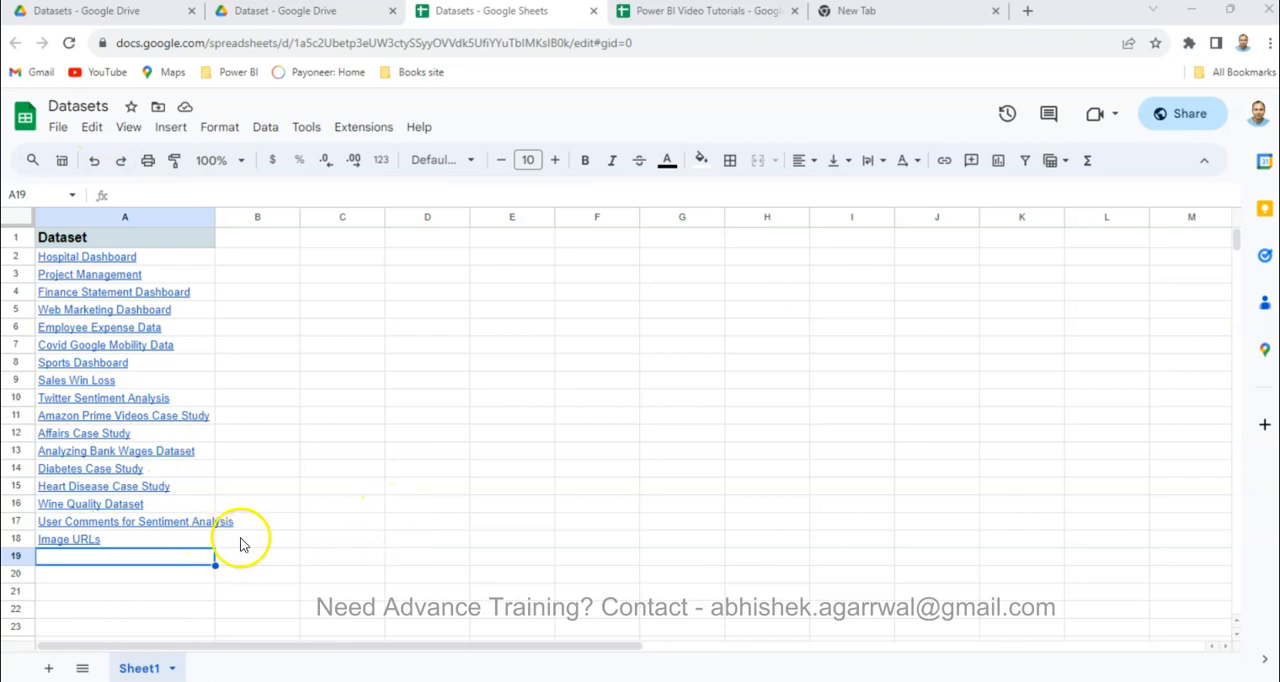
pyautogui.click(256, 540)
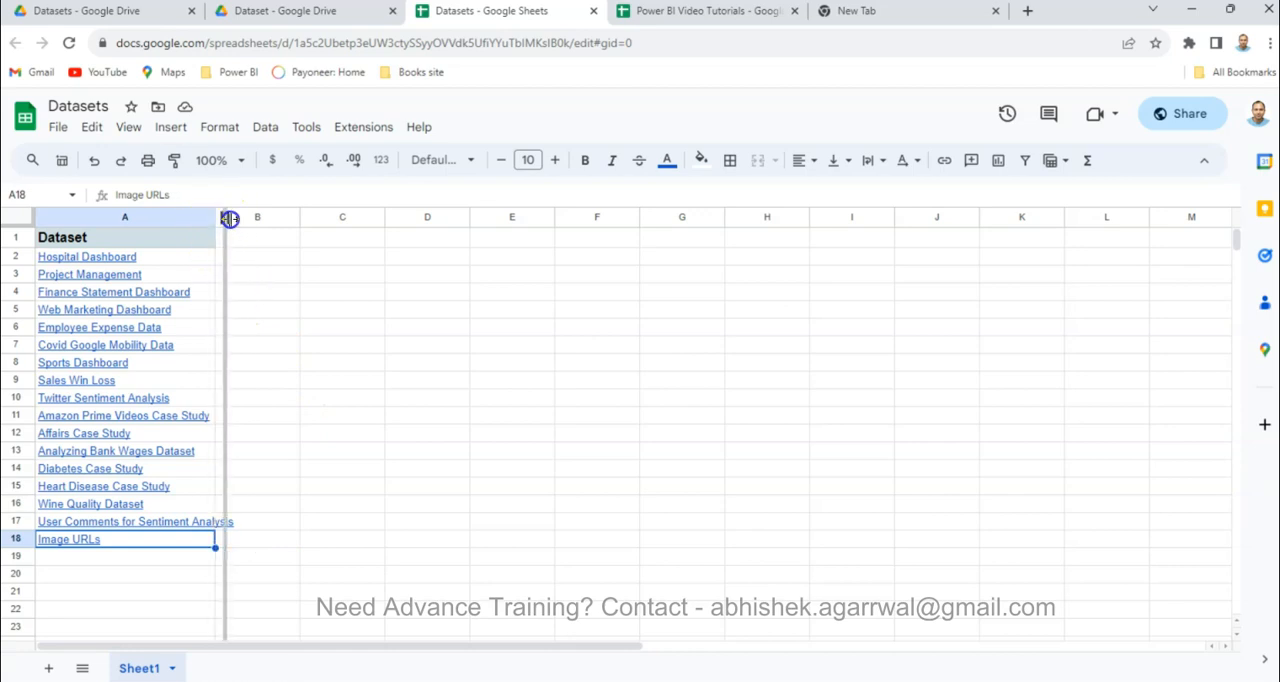
pyautogui.moveTo(228, 216); pyautogui.dragTo(256, 216)
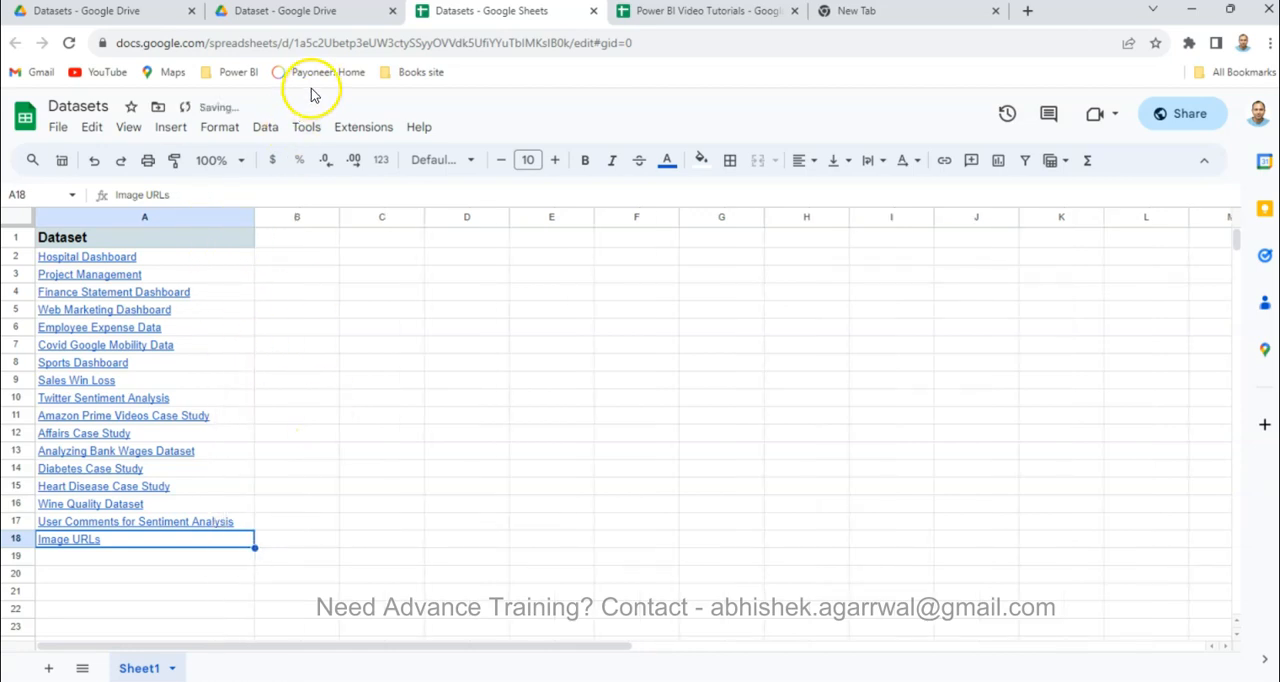
# Step: Review the uploaded 'image urls.xlsx' in the Drive Dataset folder and clear its selection
pyautogui.click(290, 12)
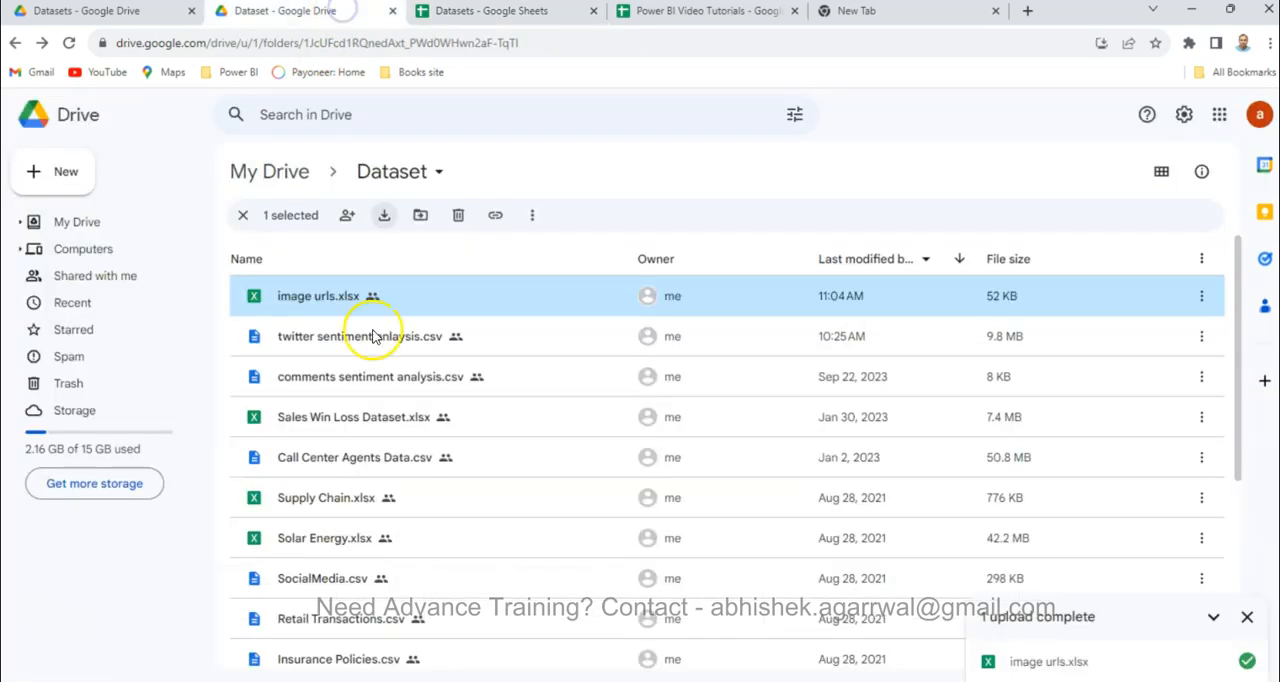
pyautogui.scroll(-3)
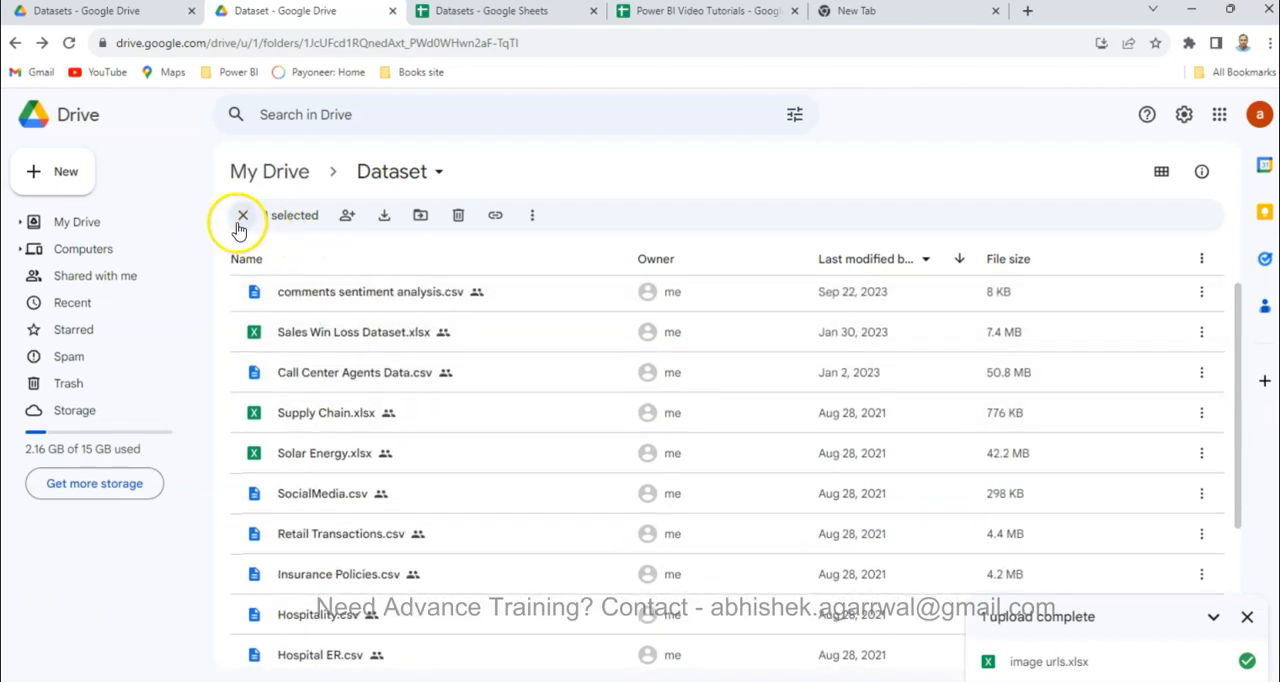
pyautogui.click(1260, 114)
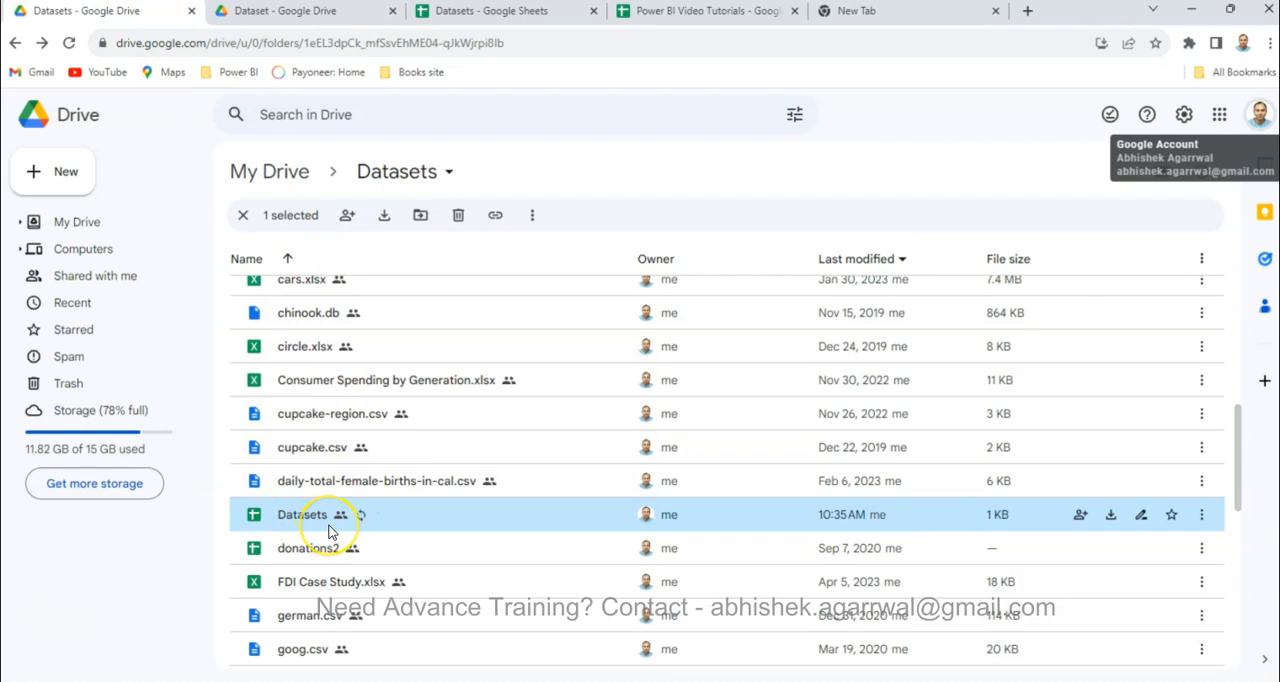
pyautogui.moveTo(564, 28)
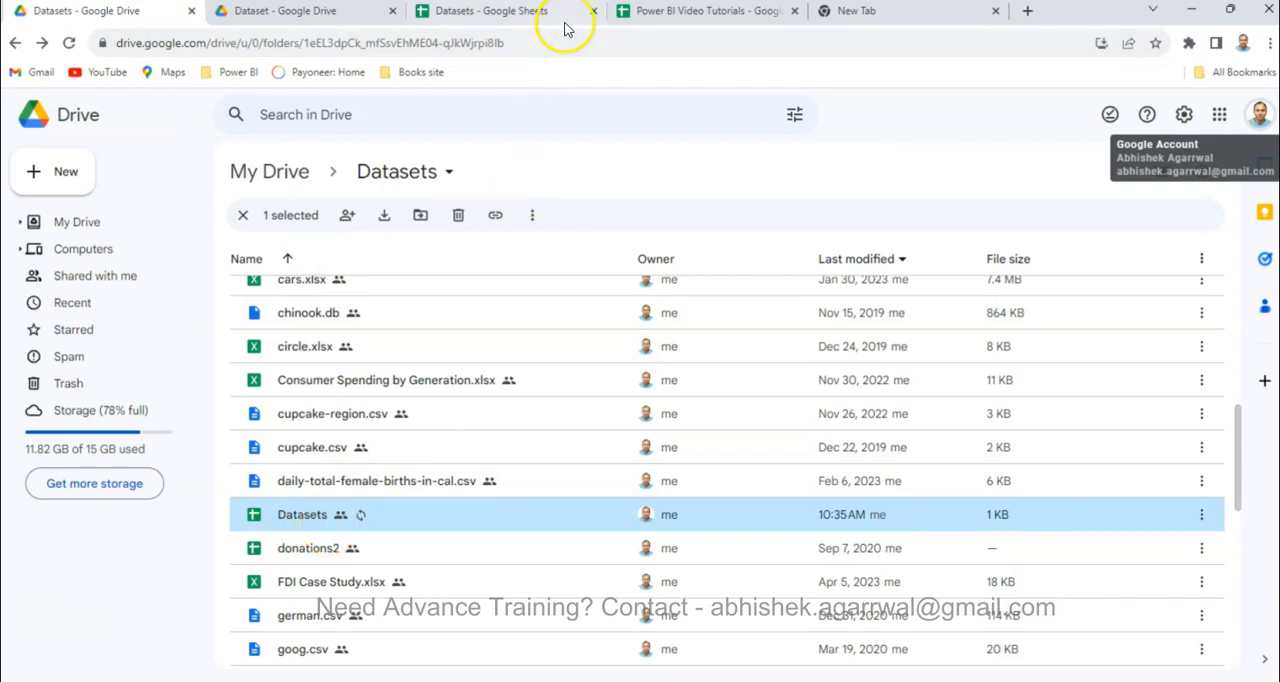
pyautogui.moveTo(708, 12)
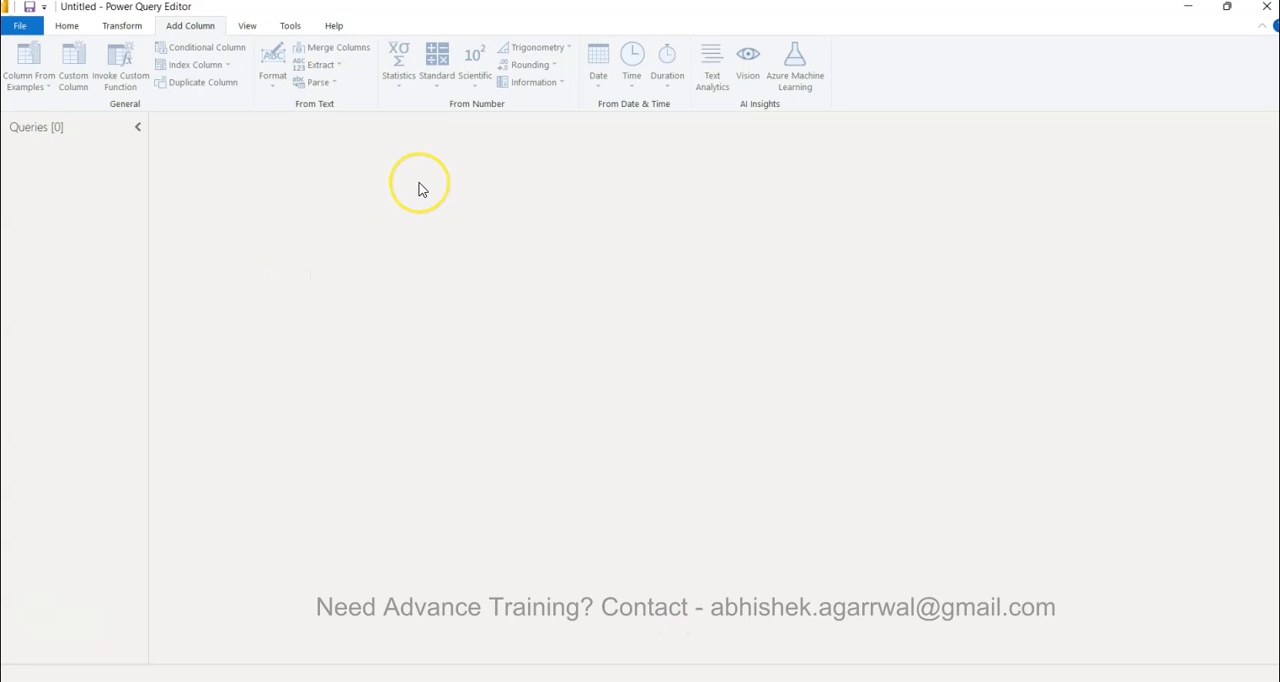
pyautogui.moveTo(1236, 40)
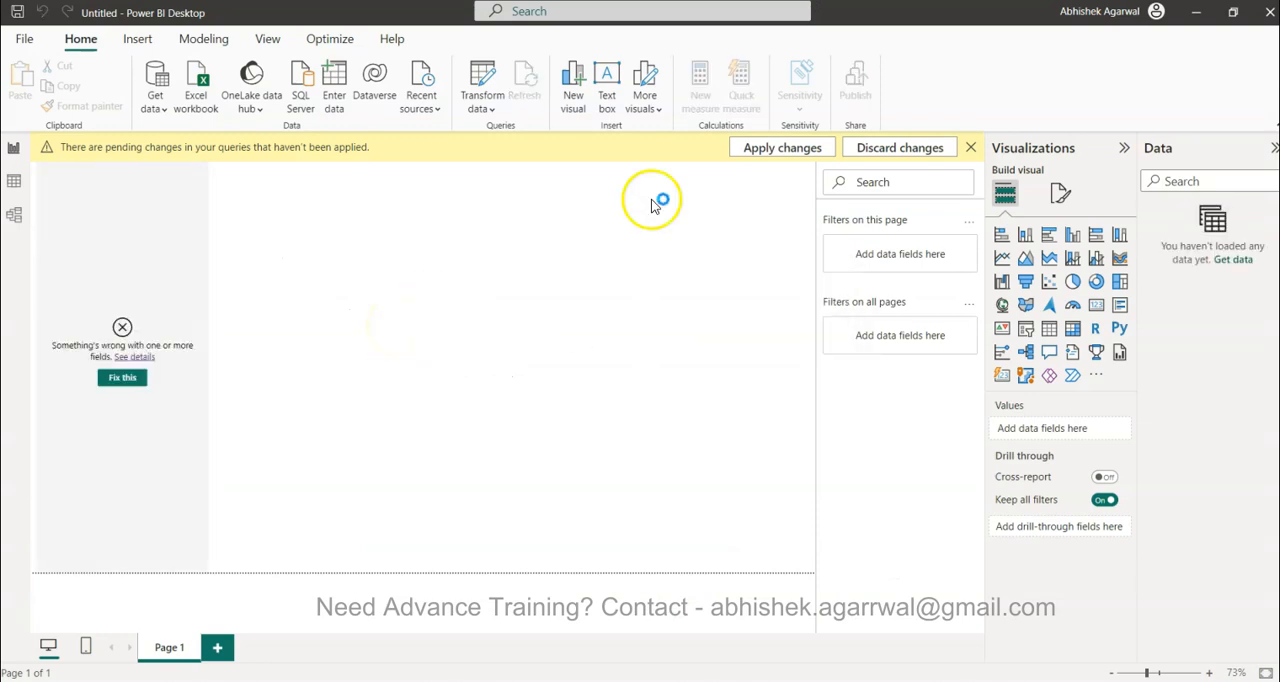
pyautogui.moveTo(164, 224)
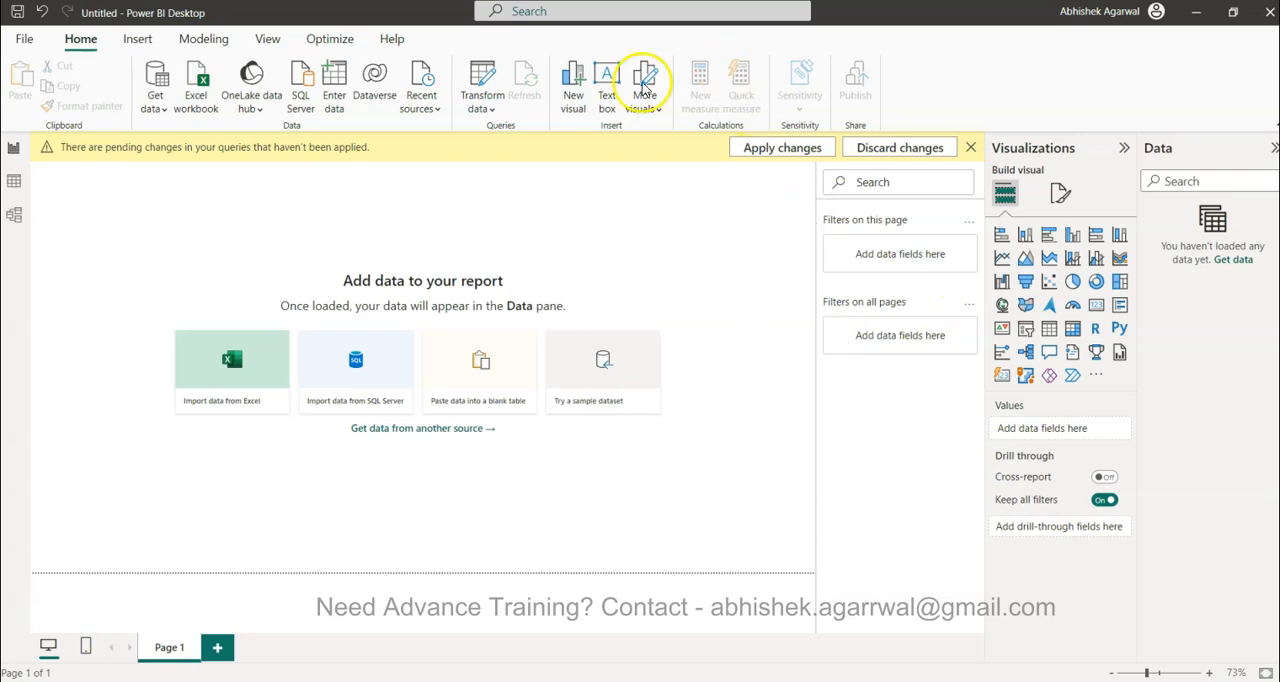
# Step: Launch the empty Power Query Editor via Transform data for the blank report
pyautogui.click(482, 84)
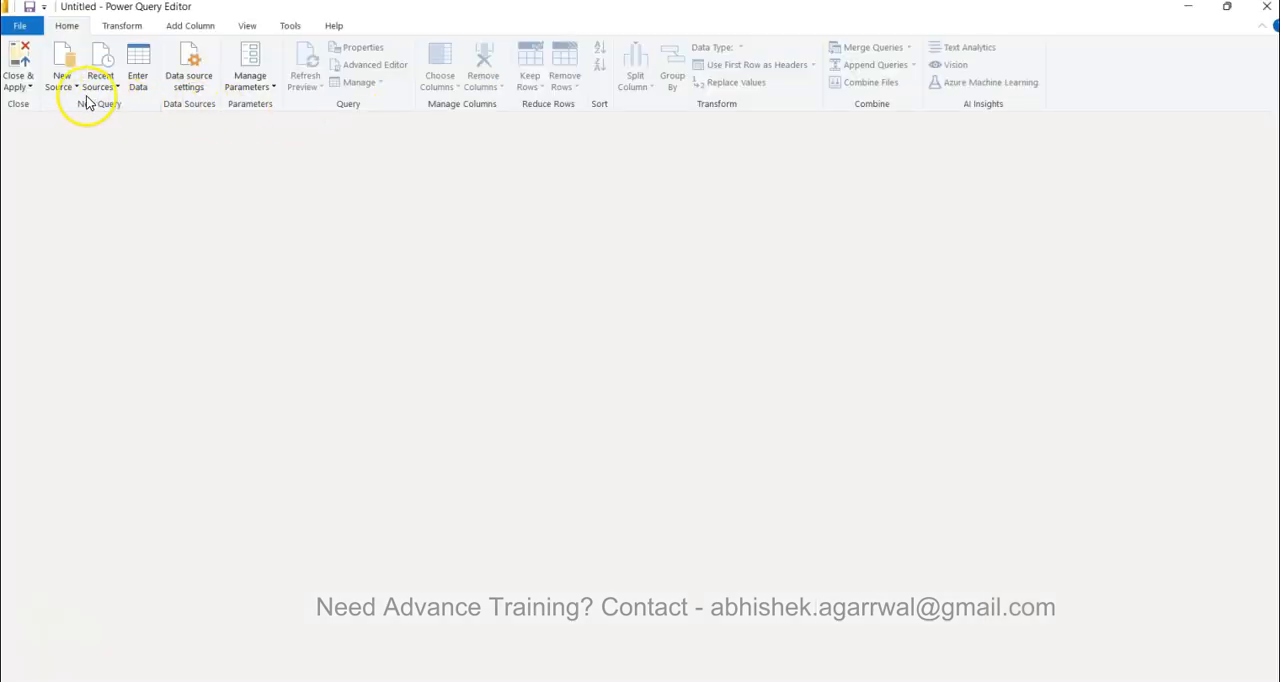
# Step: Add 'image urls.xlsx' from the Power BI folder as a new Excel workbook source
pyautogui.click(60, 68)
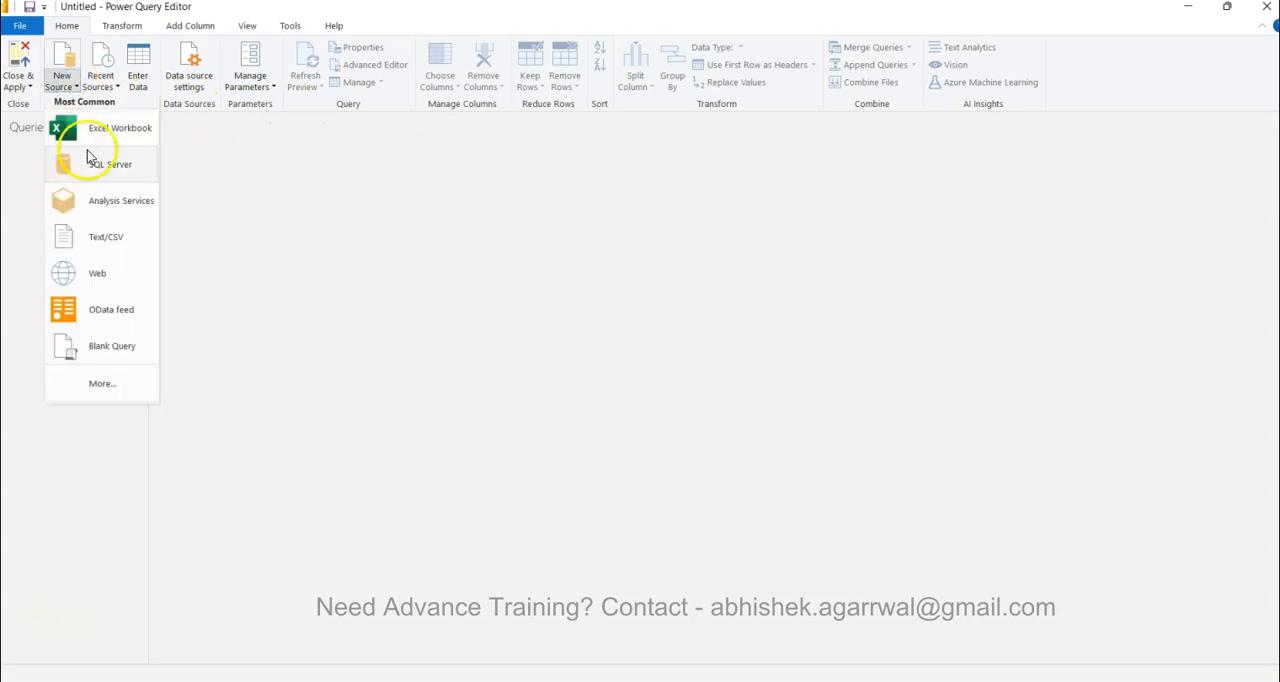
pyautogui.click(120, 128)
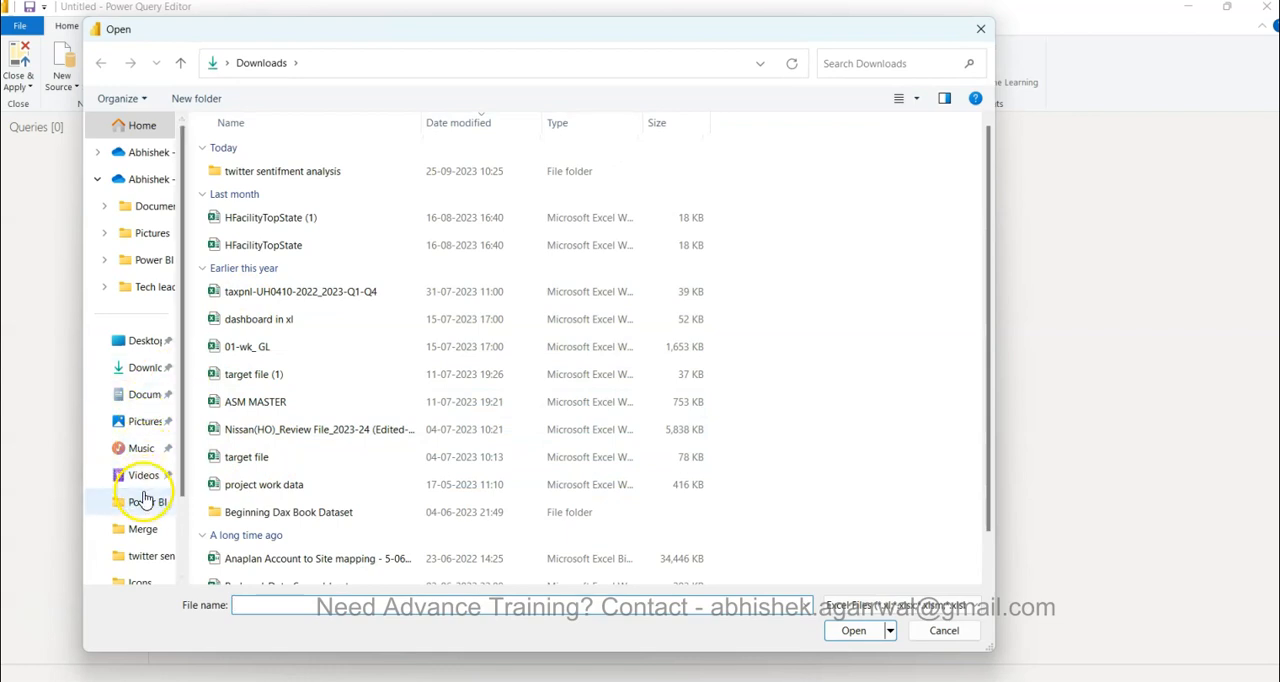
pyautogui.click(148, 500)
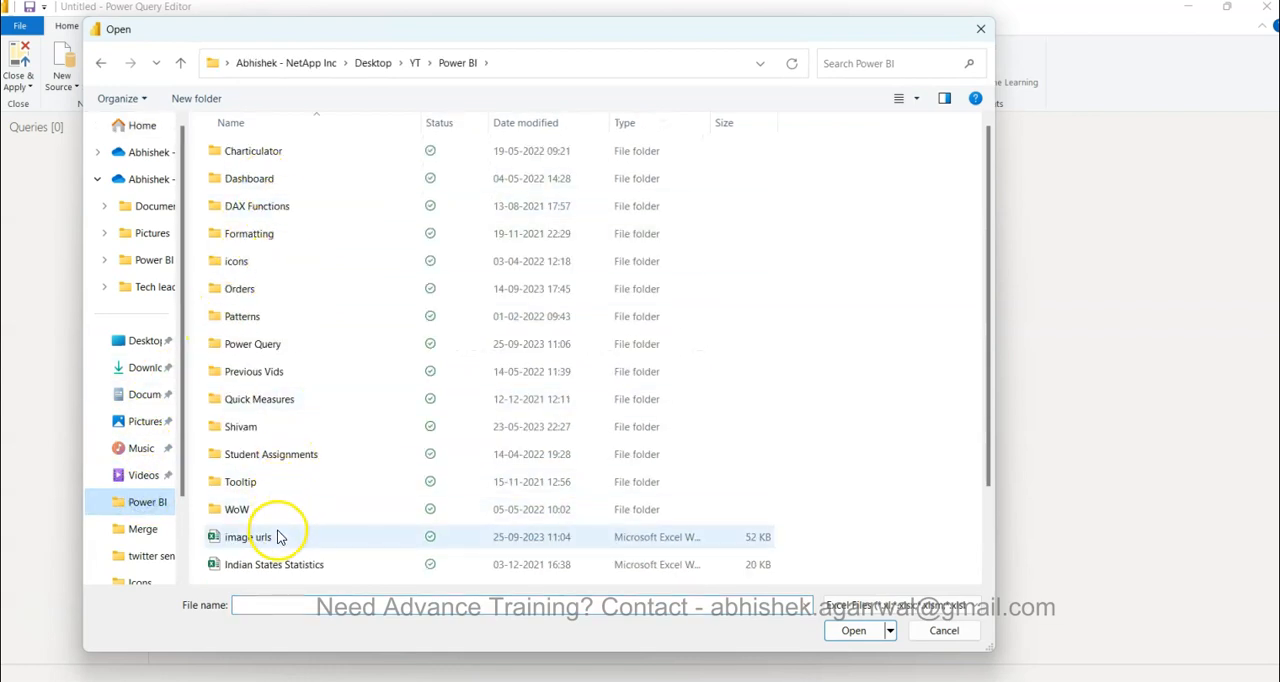
pyautogui.click(944, 630)
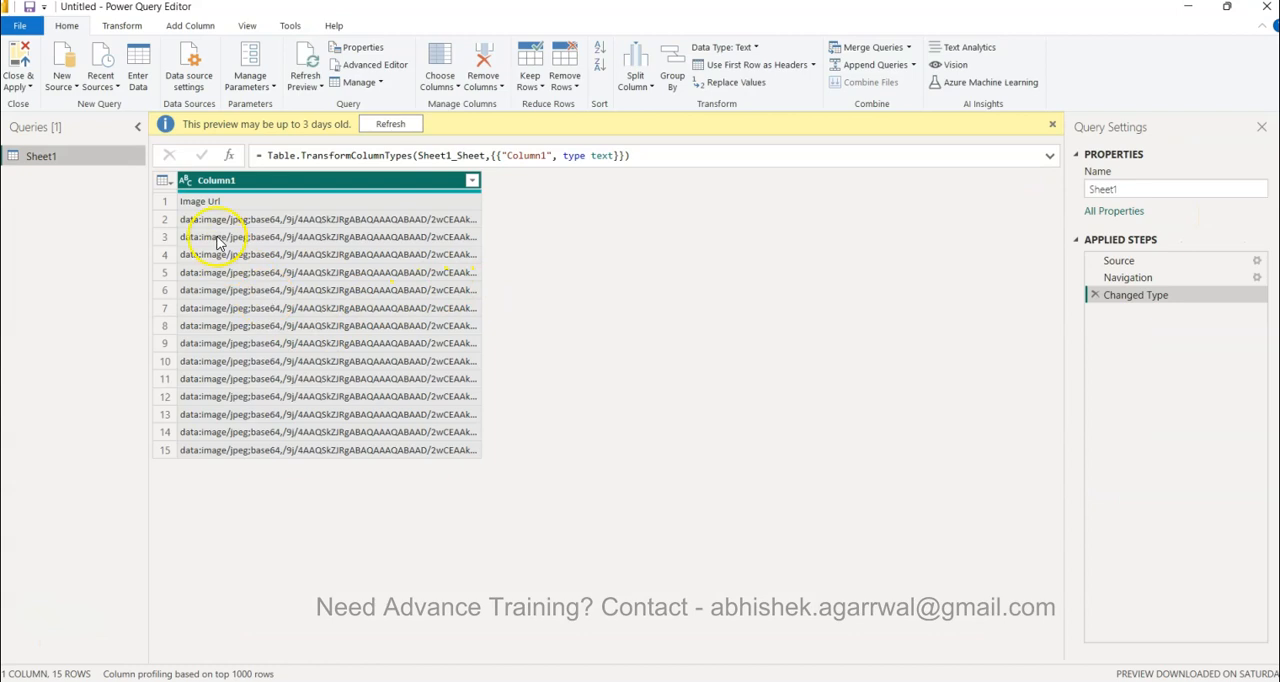
pyautogui.moveTo(204, 208)
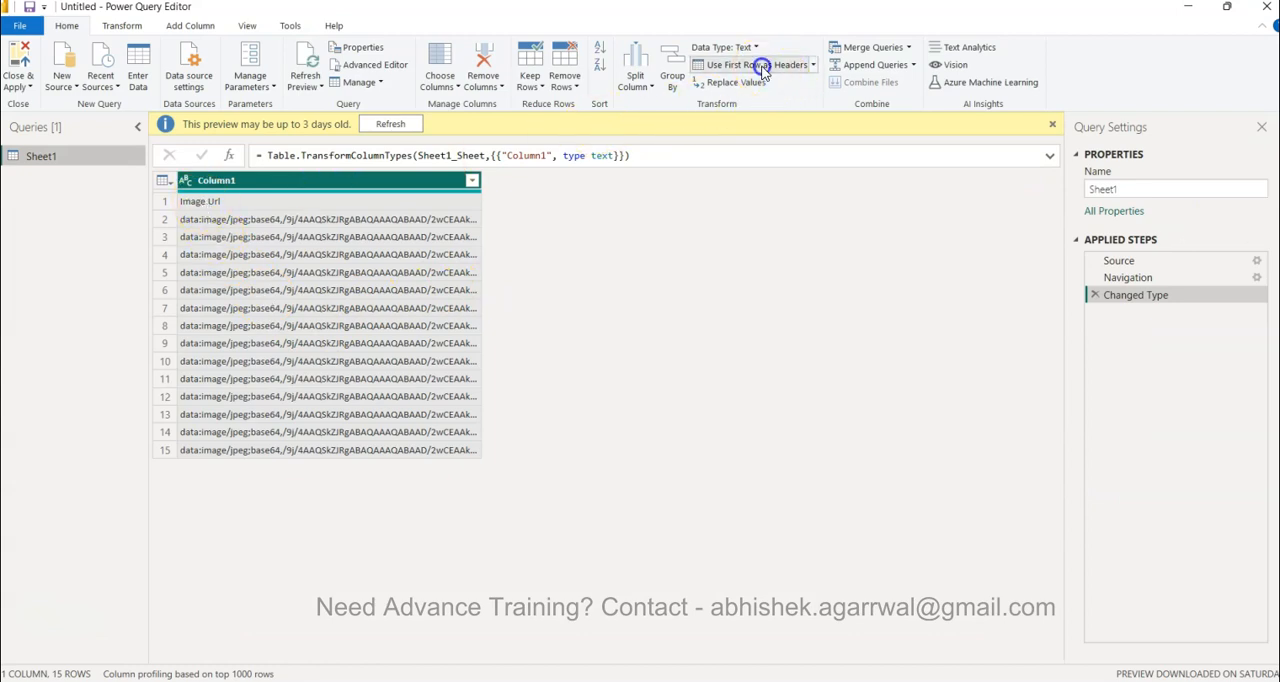
# Step: Promote the first row to headers so the column is named 'Image Url' and typed as text
pyautogui.click(756, 64)
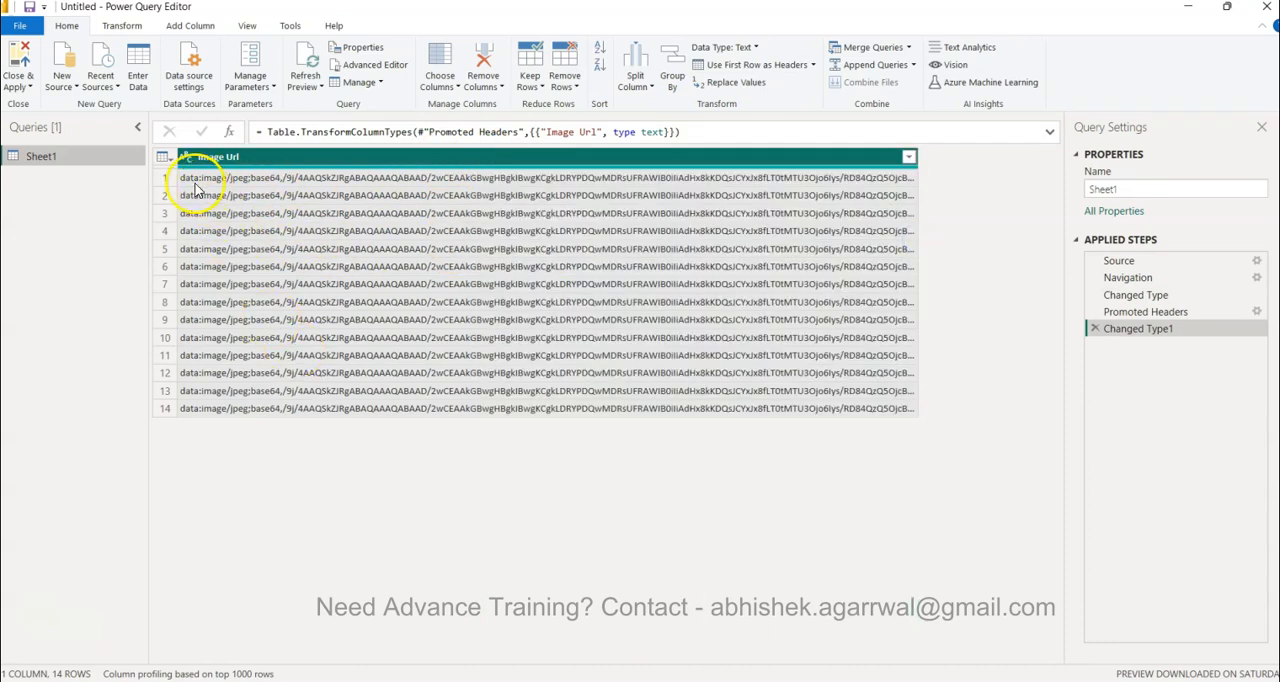
pyautogui.moveTo(236, 190)
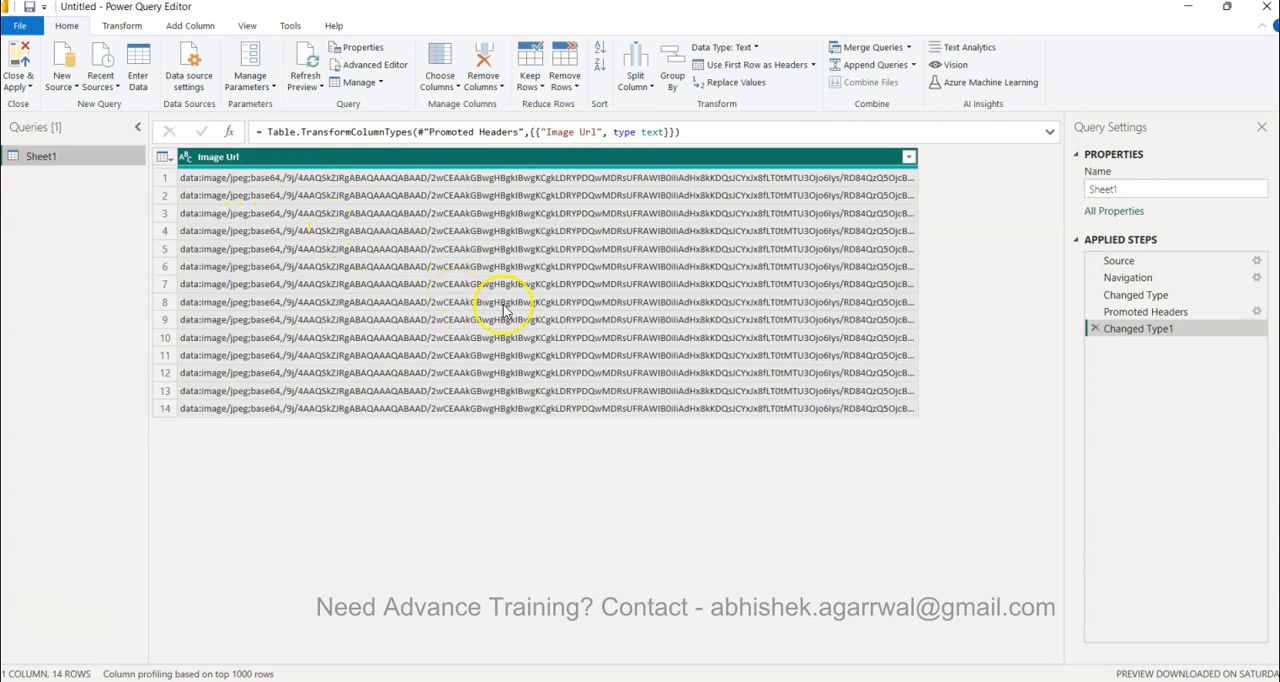
pyautogui.moveTo(472, 176)
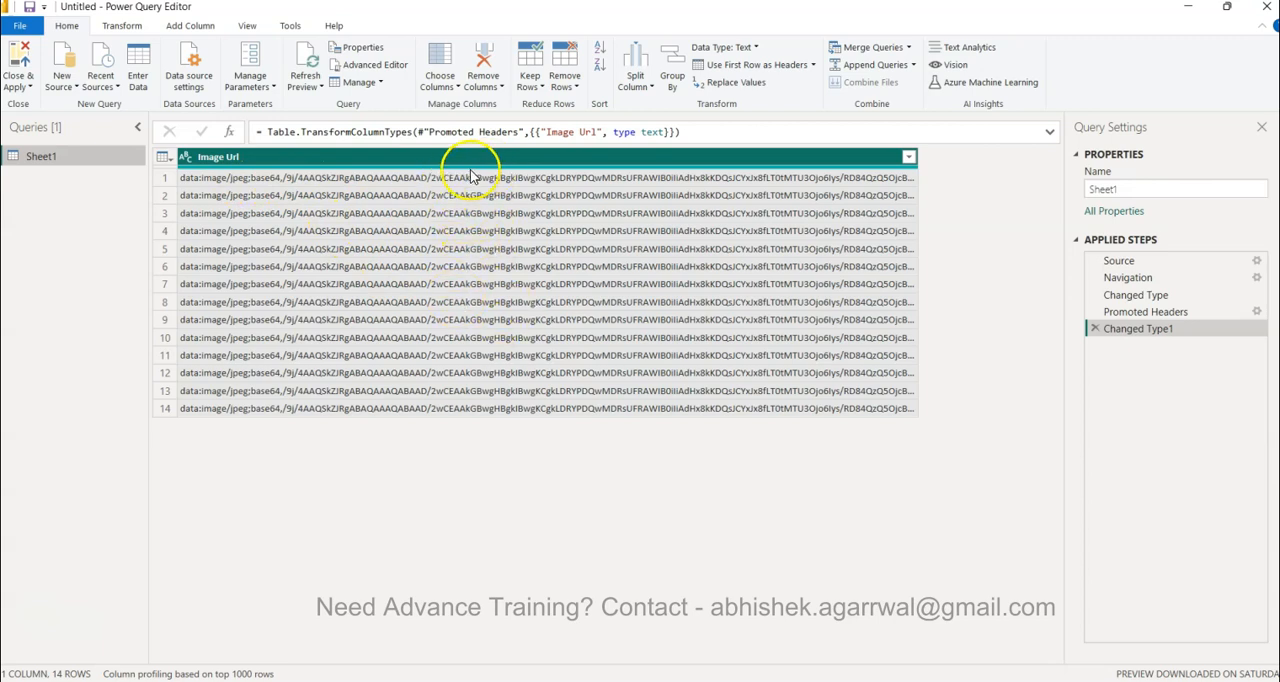
pyautogui.moveTo(556, 188)
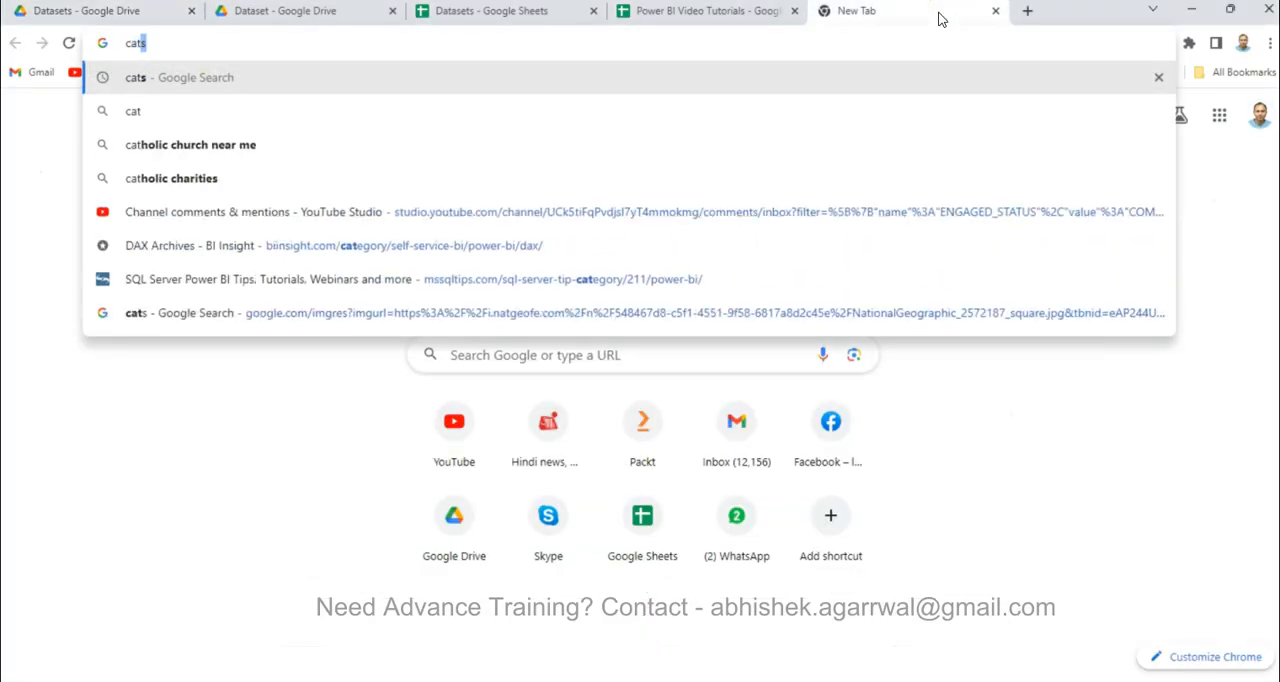
# Step: Search Google for 'cats', show image results and view the domestic cat photo in a new tab
pyautogui.press('Return')
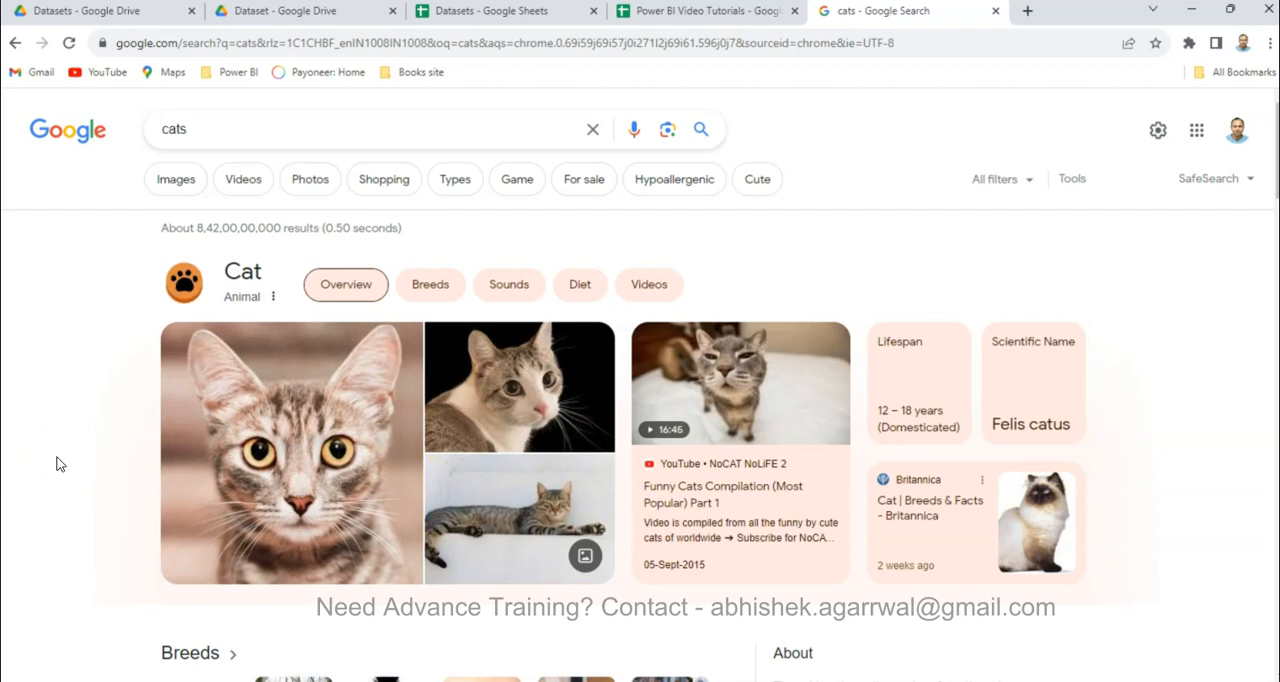
pyautogui.moveTo(268, 268)
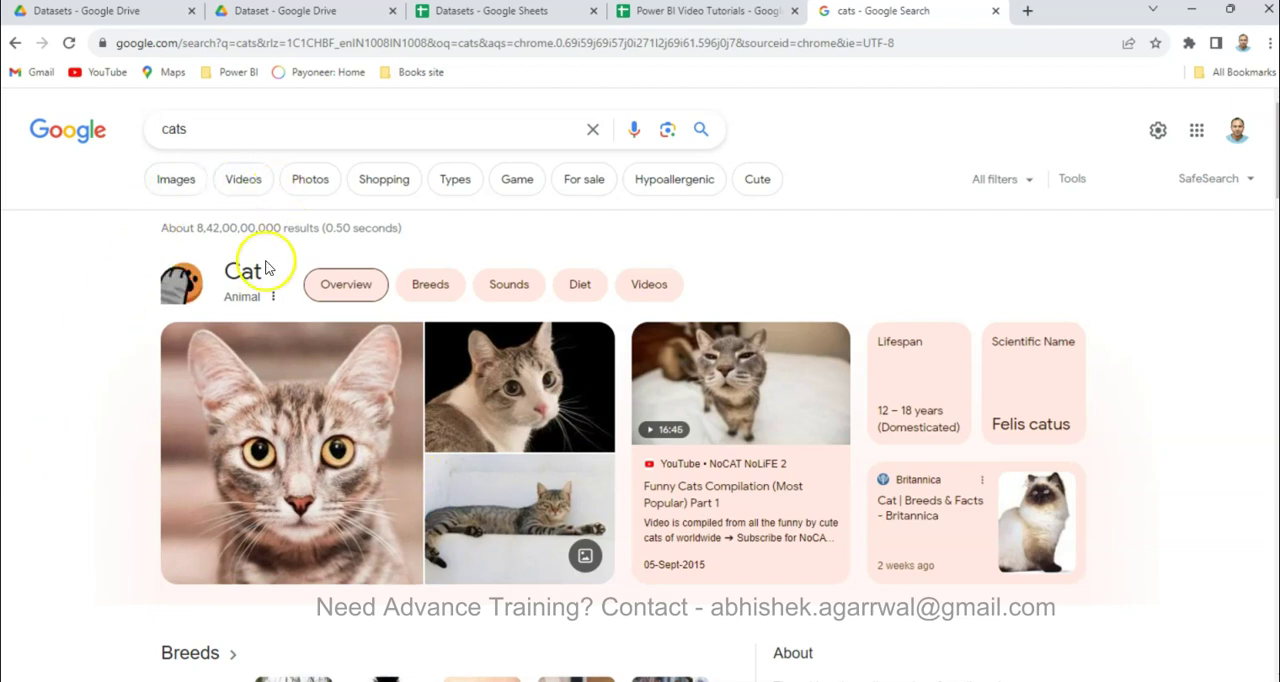
pyautogui.click(176, 180)
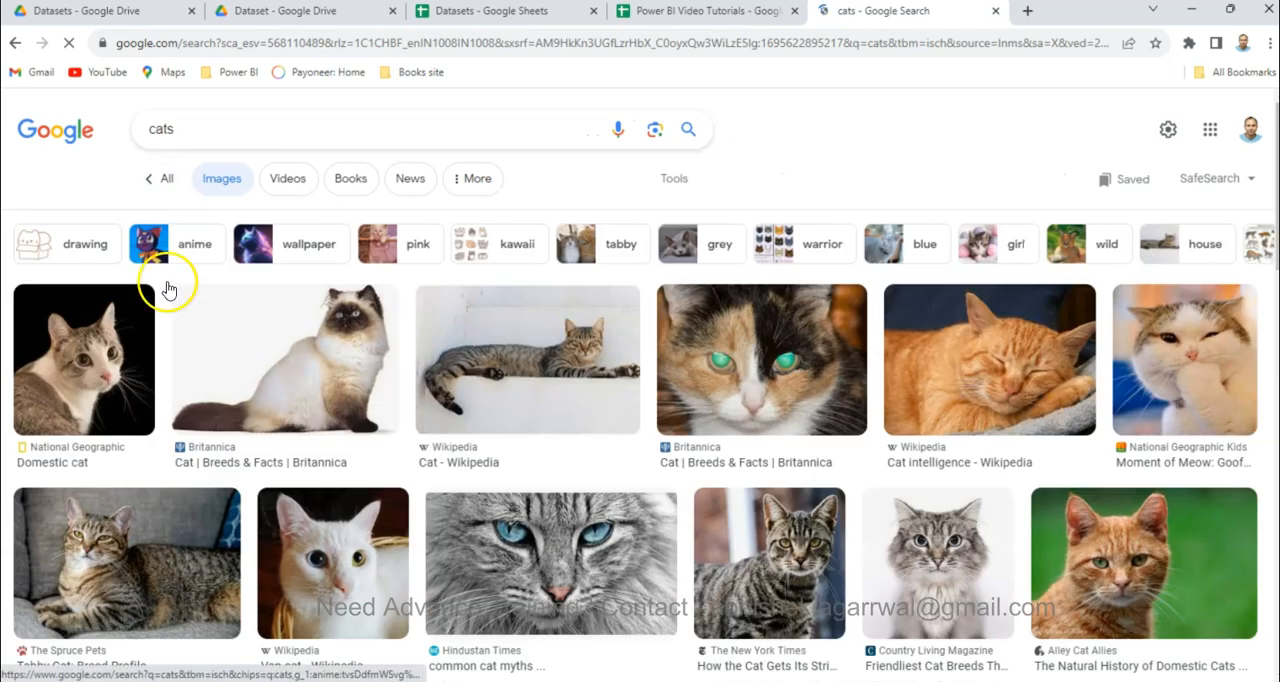
pyautogui.click(84, 360)
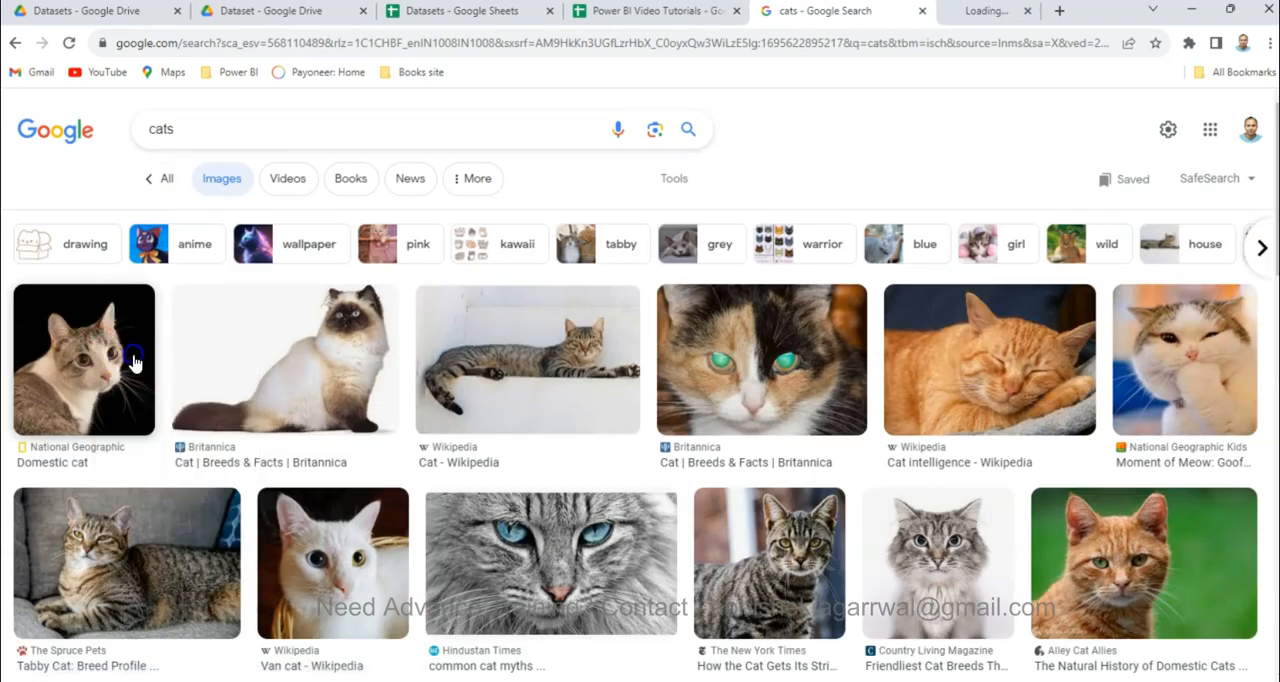
pyautogui.click(84, 360)
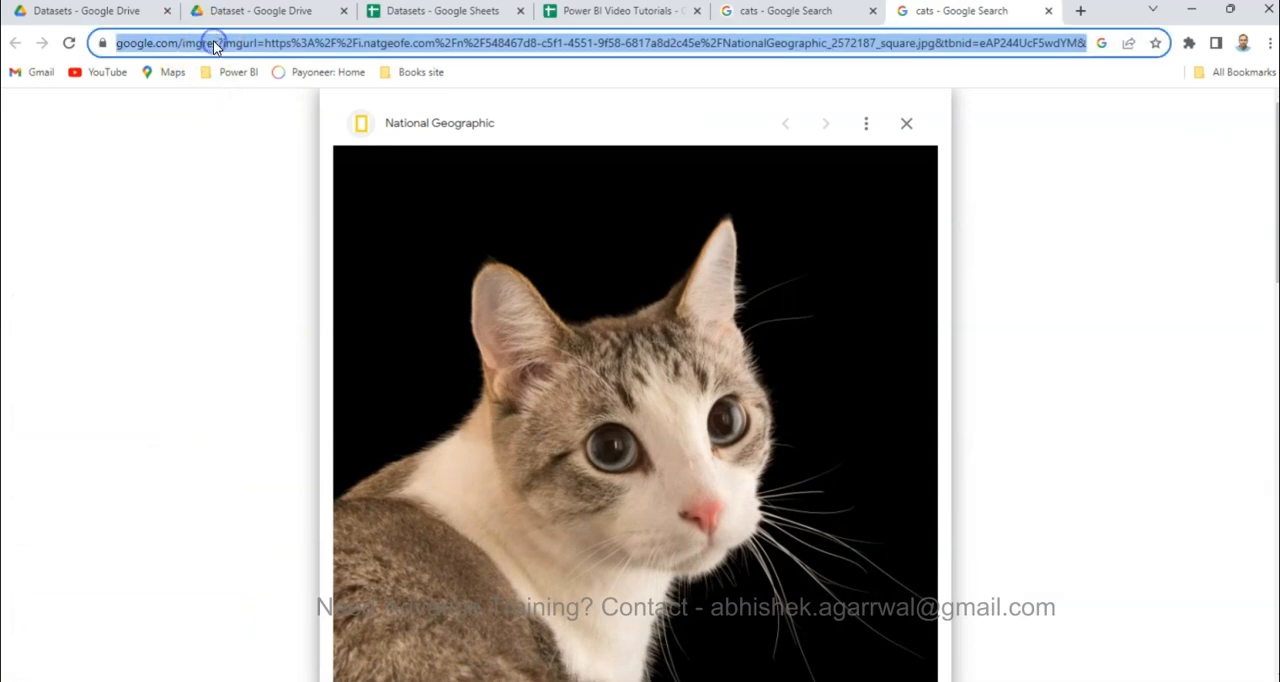
# Step: Select the cat photo page's address, then return to the general cats image results
pyautogui.click(906, 124)
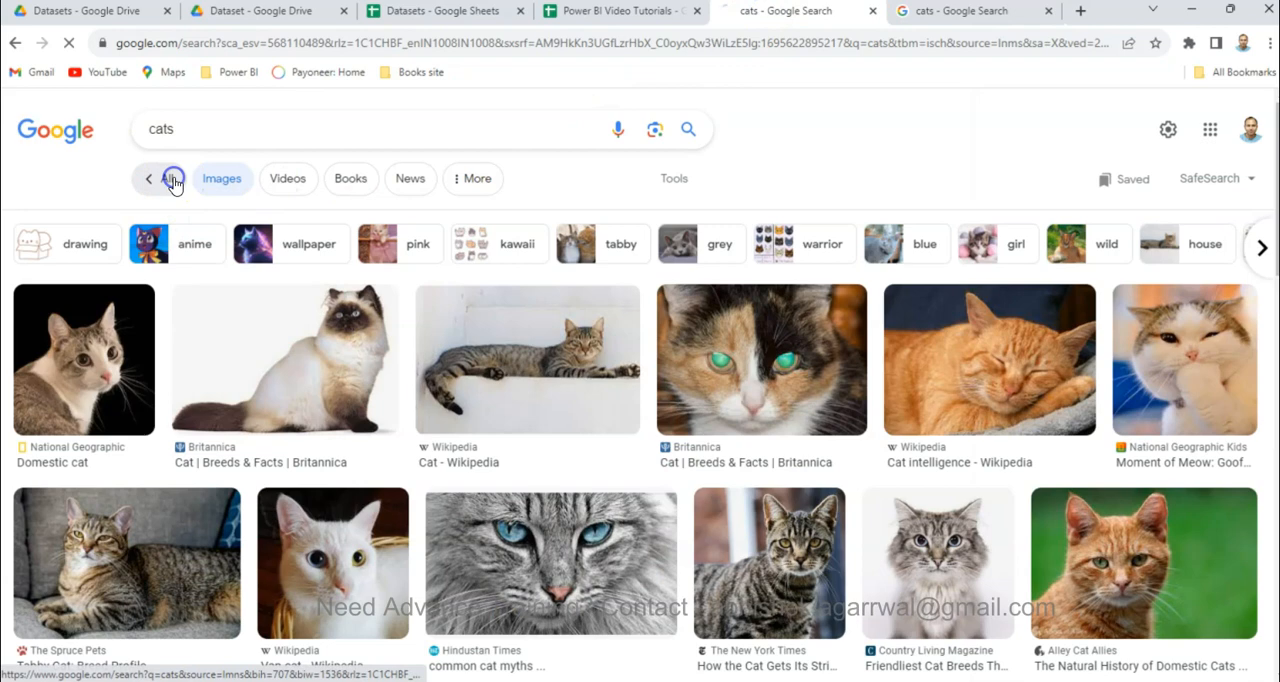
pyautogui.click(148, 178)
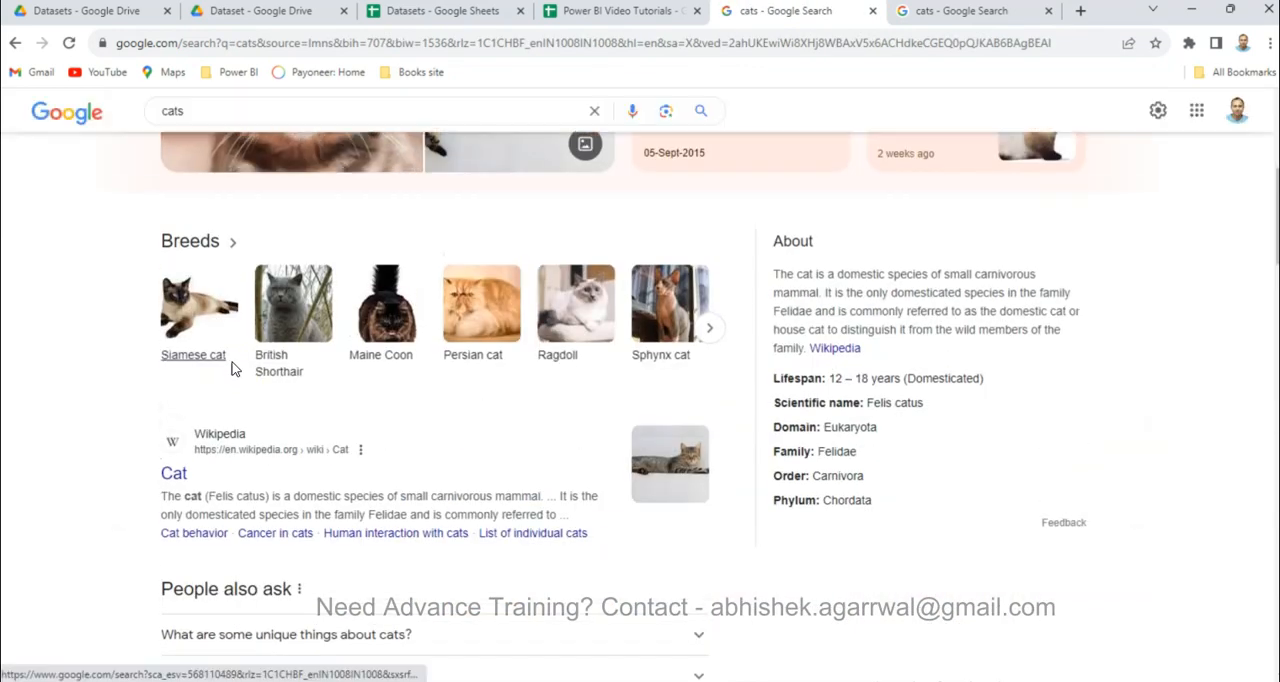
pyautogui.scroll(3)
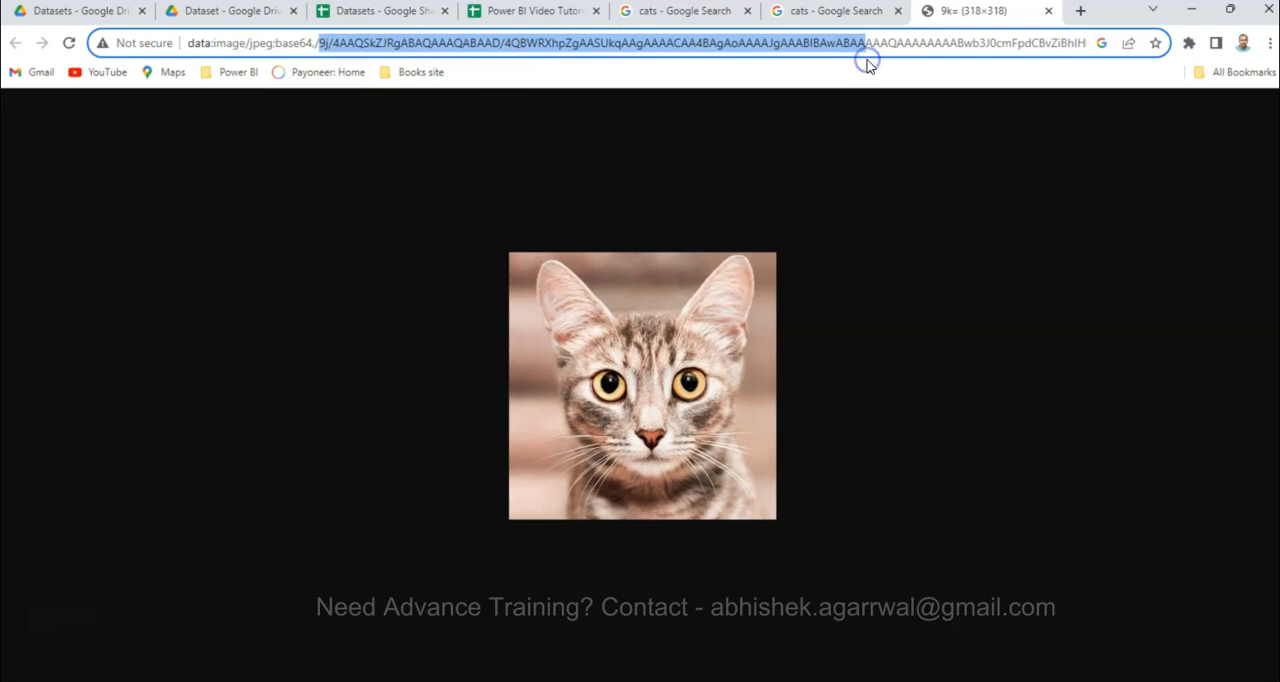
pyautogui.moveTo(616, 344)
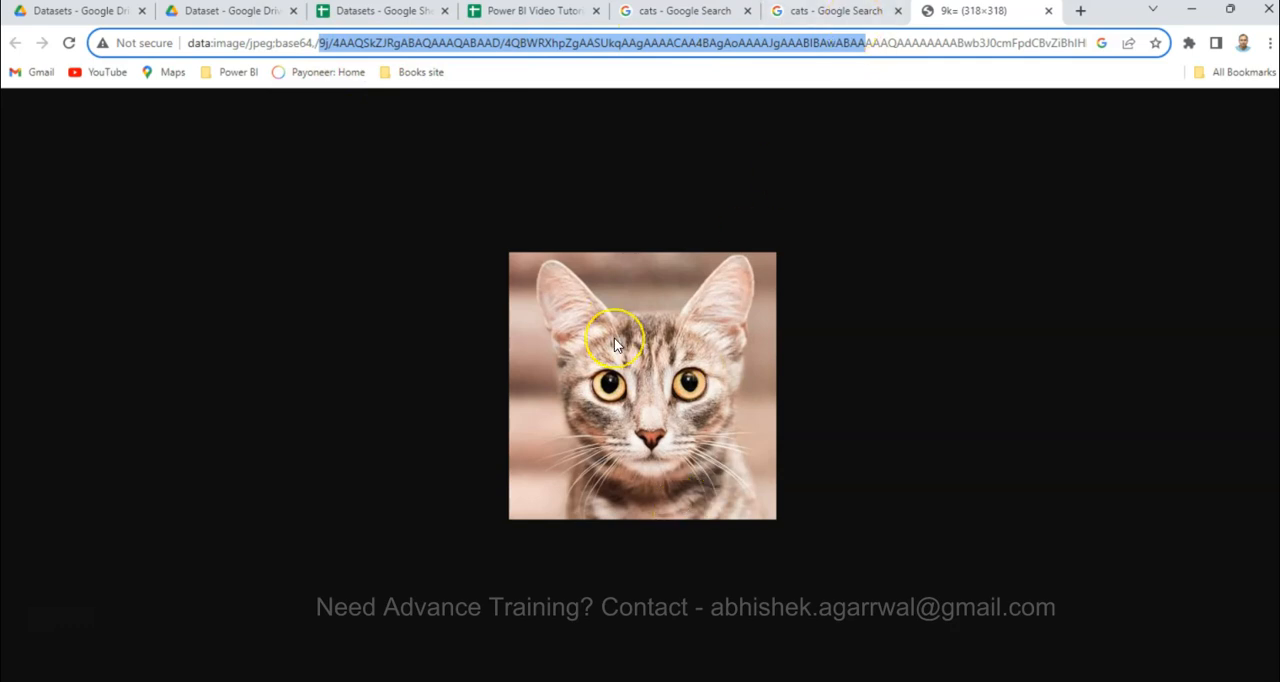
pyautogui.moveTo(772, 580)
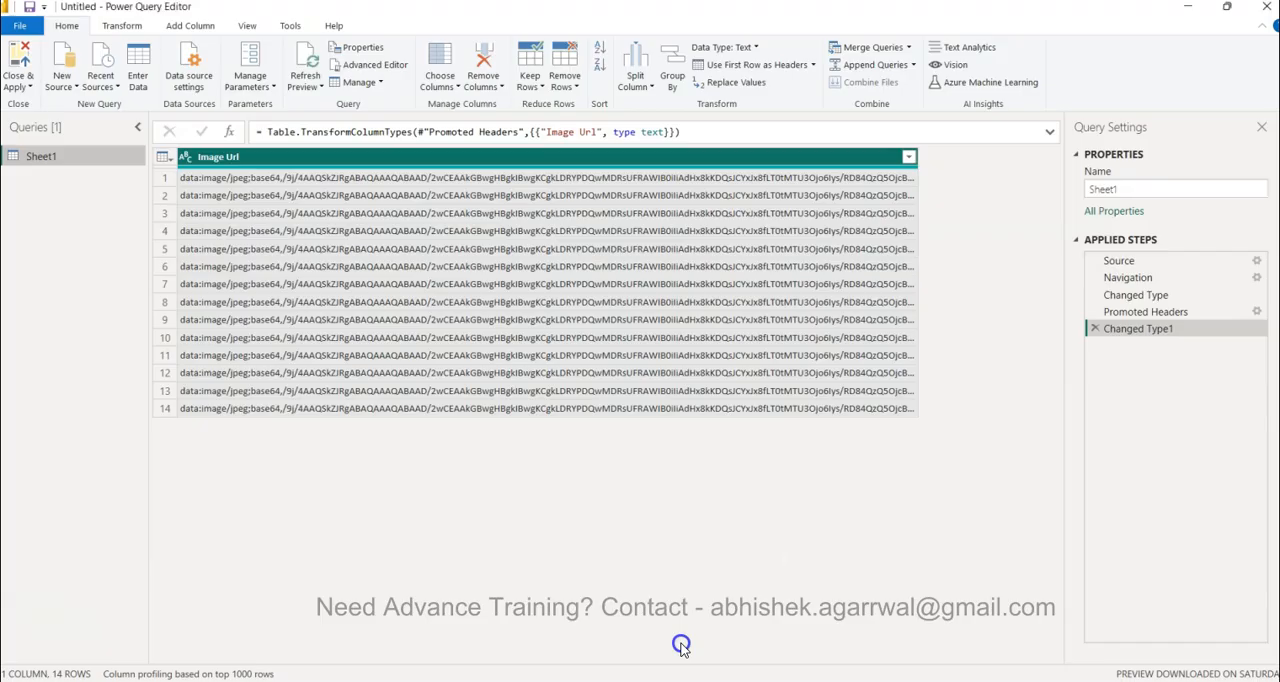
pyautogui.moveTo(652, 340)
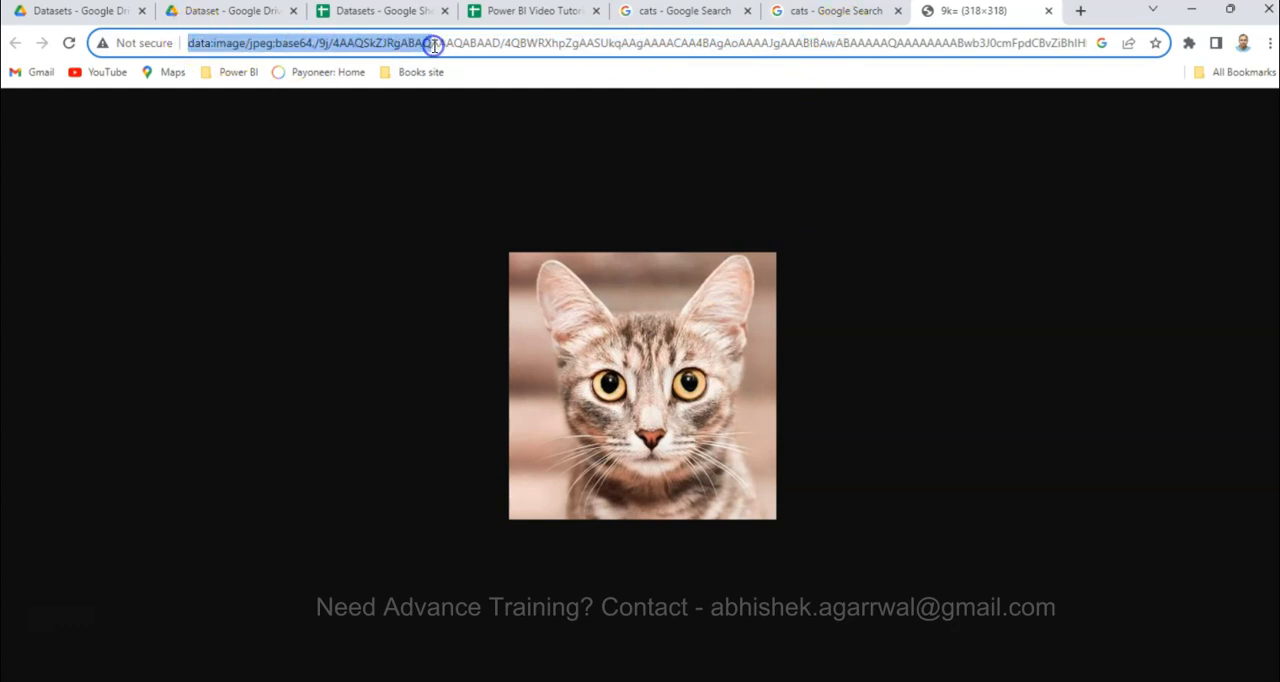
# Step: Return from the National Geographic cat tab to the cats image results and preview the tabby cat
pyautogui.click(836, 12)
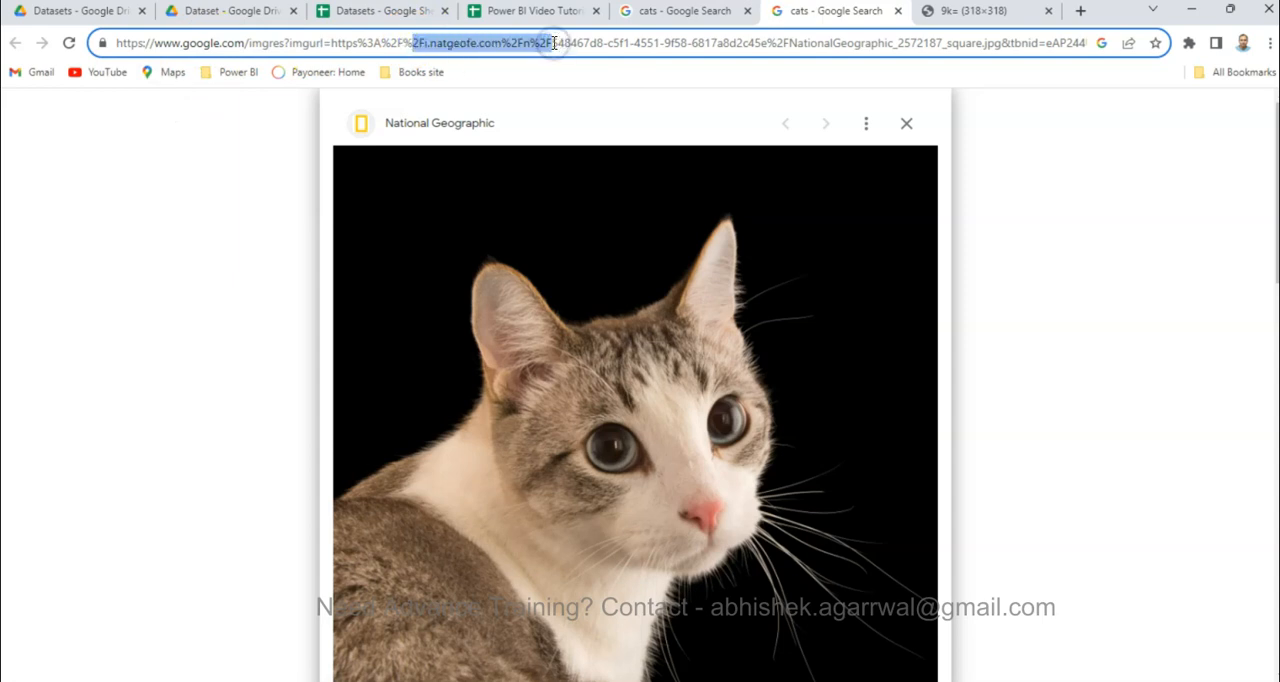
pyautogui.moveTo(704, 218)
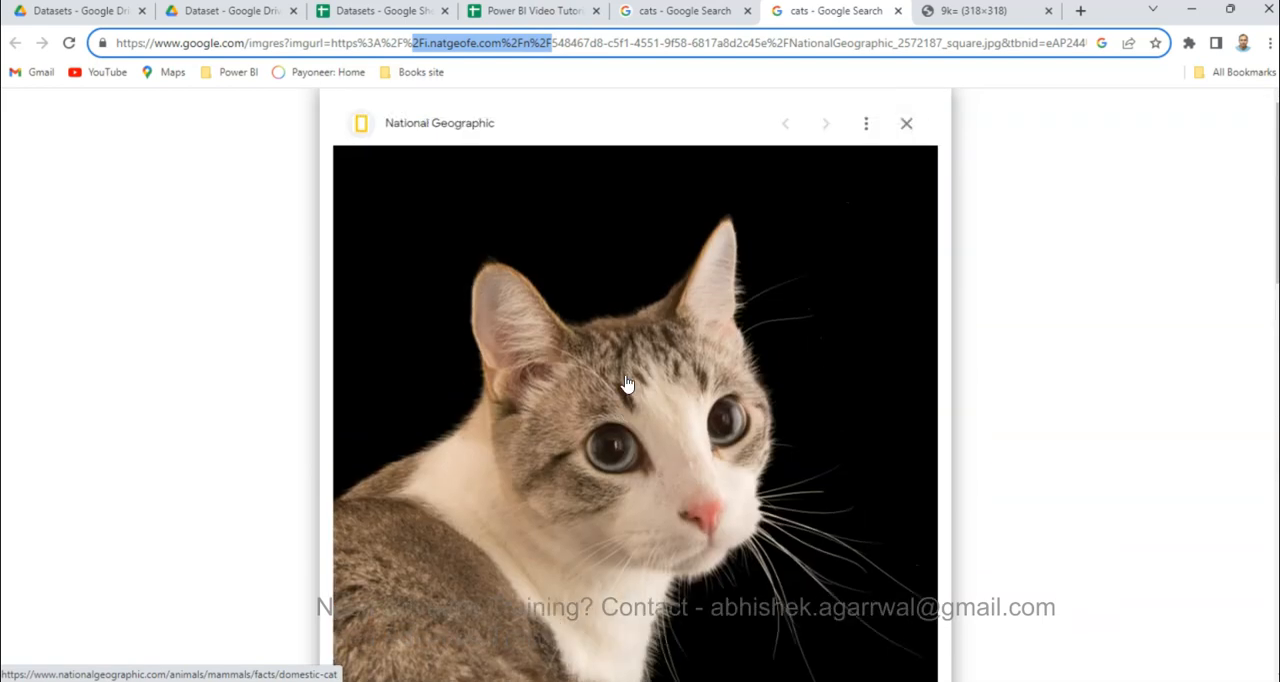
pyautogui.click(906, 124)
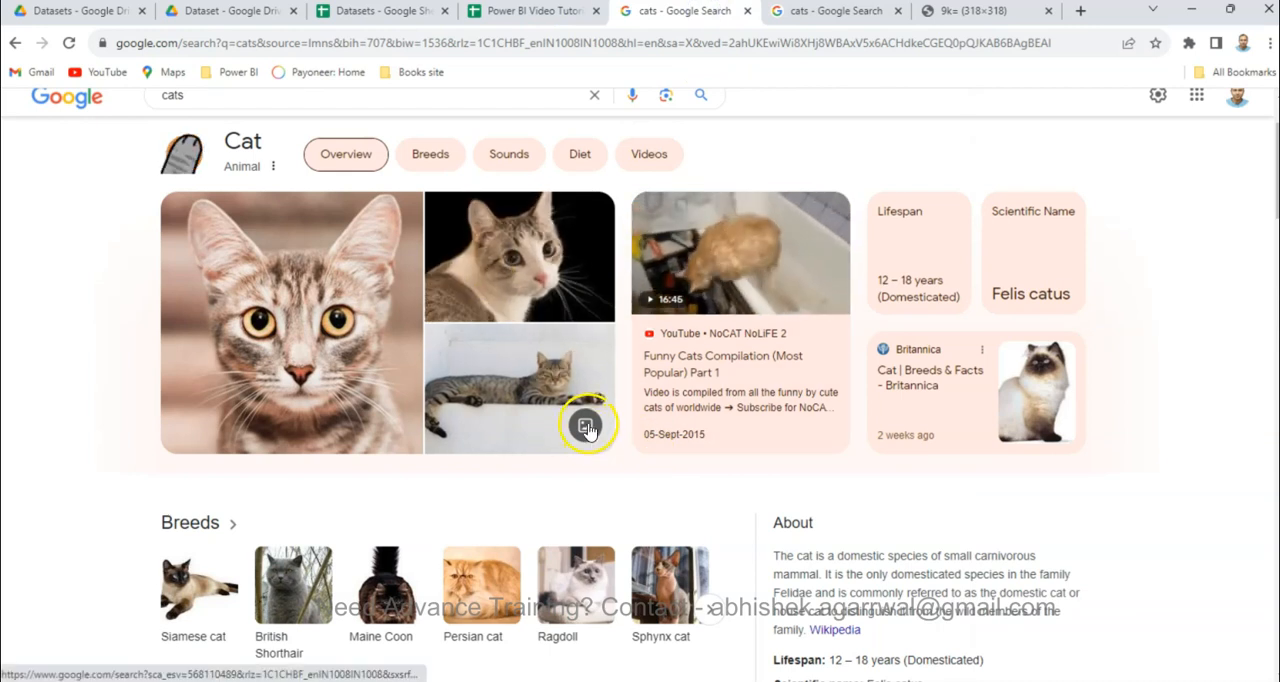
pyautogui.click(584, 424)
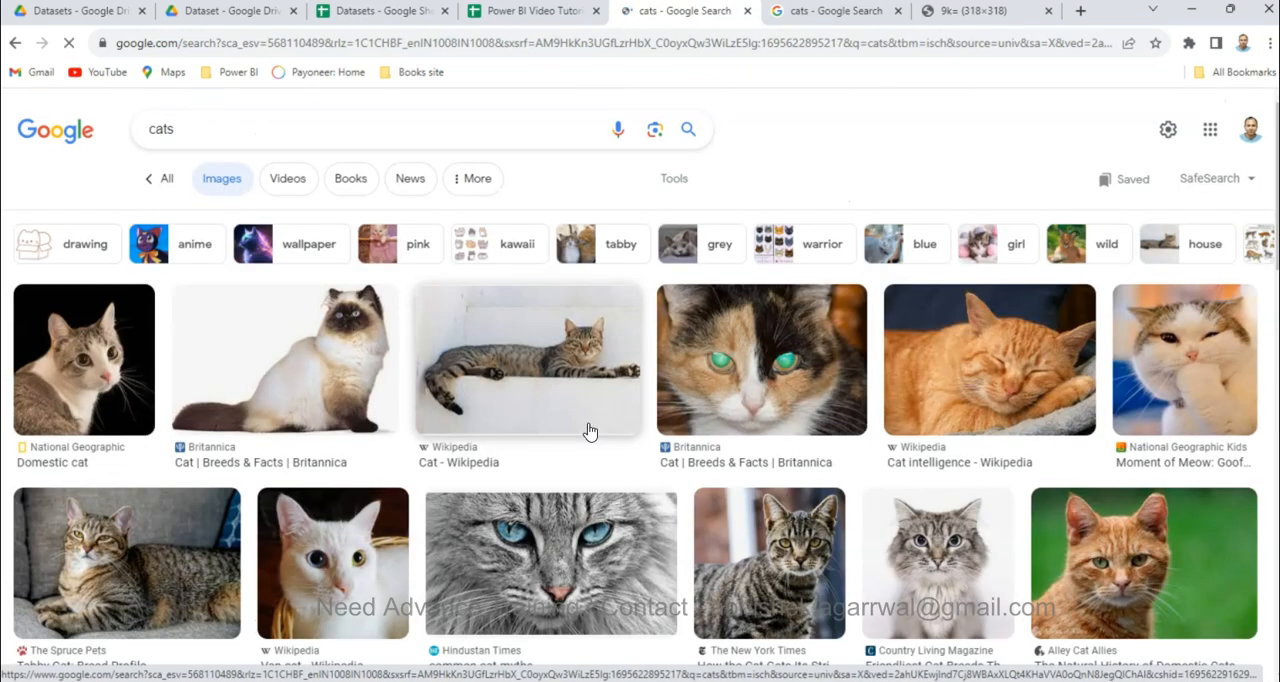
pyautogui.click(528, 360)
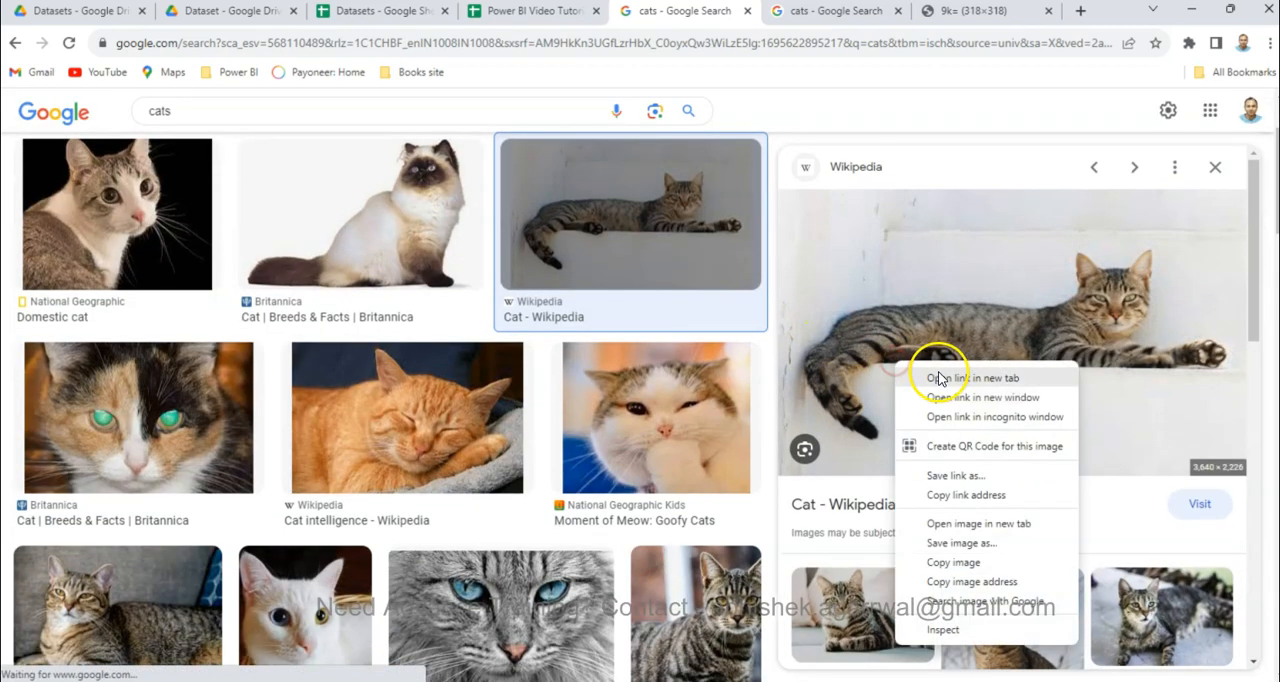
# Step: View the tabby cat full size on its Wikipedia source, then close the Wikipedia and base64 preview tabs
pyautogui.click(972, 376)
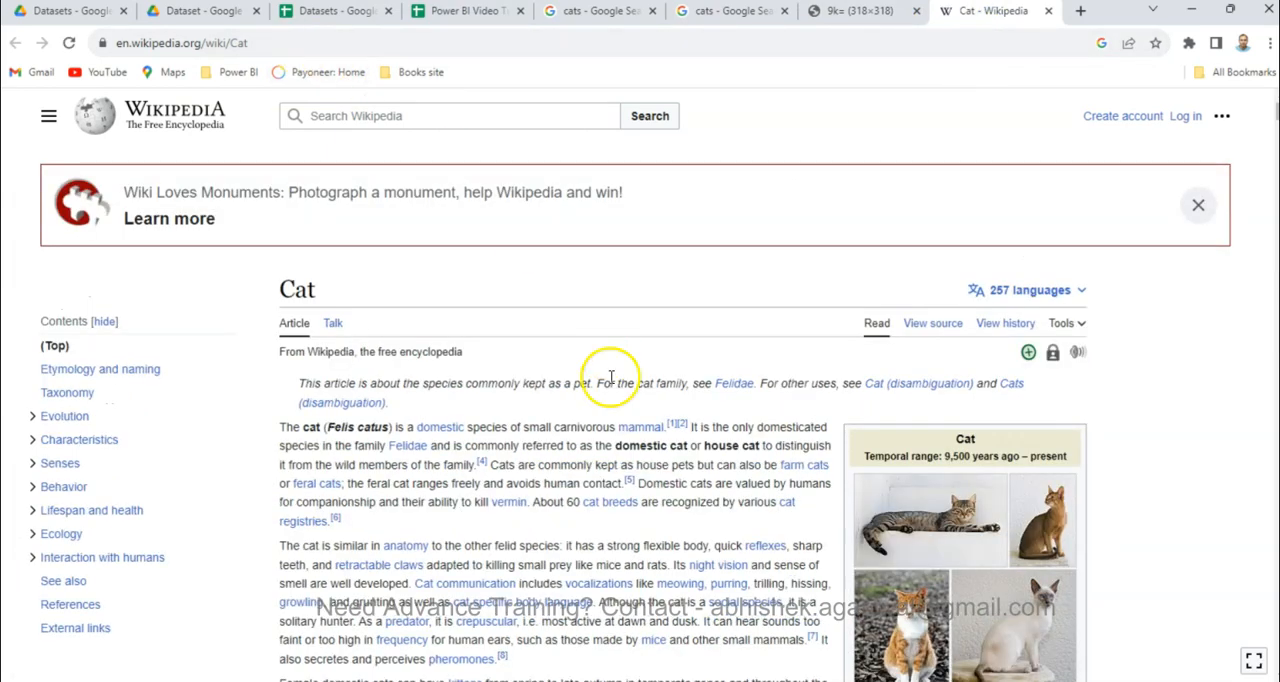
pyautogui.click(928, 518)
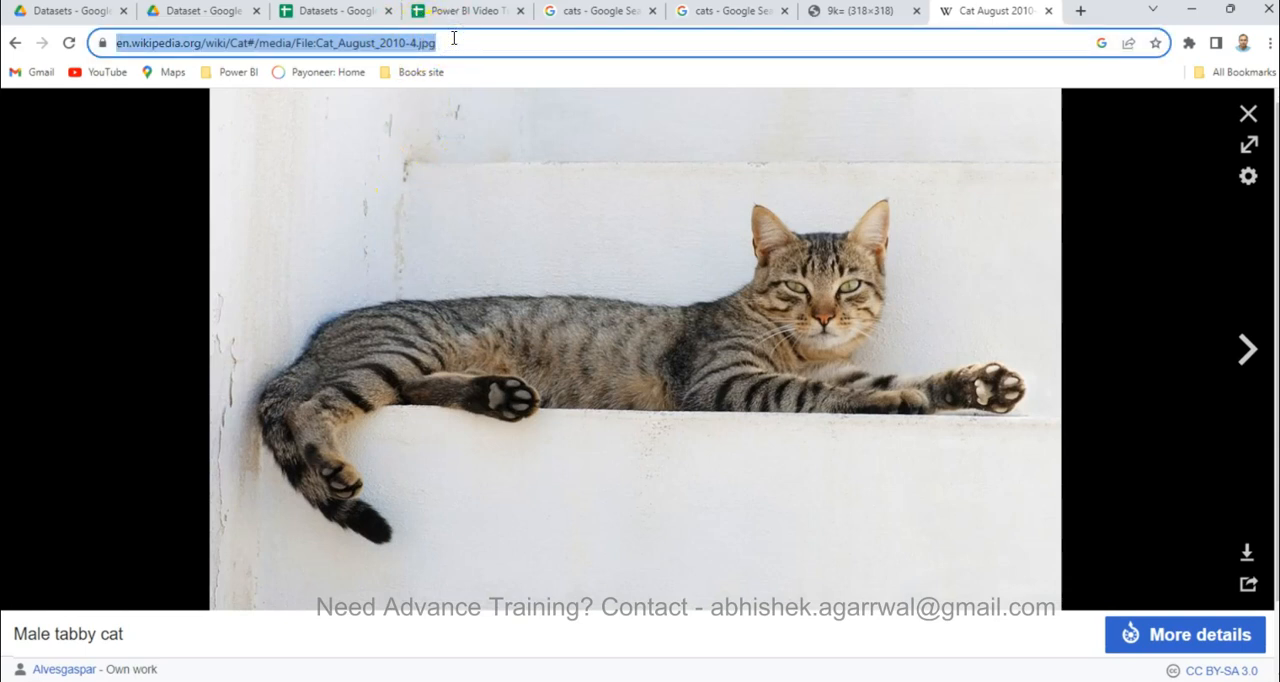
pyautogui.moveTo(1048, 12)
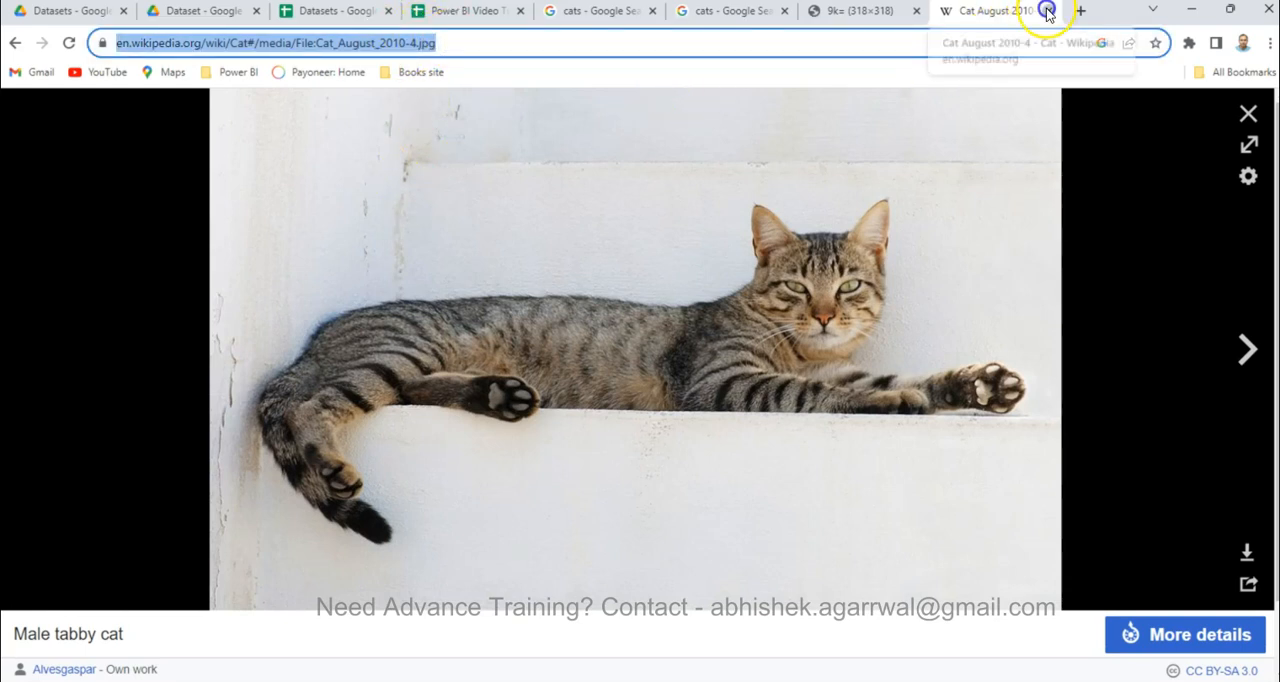
pyautogui.moveTo(912, 316)
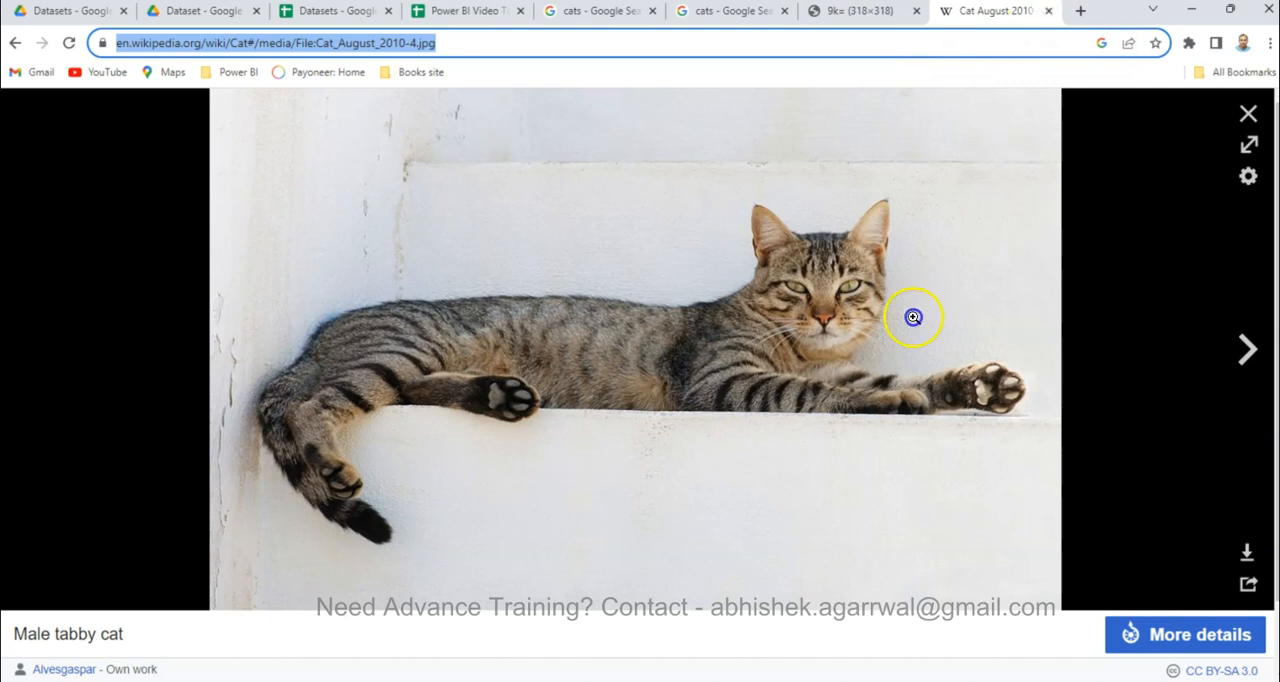
pyautogui.moveTo(1048, 28)
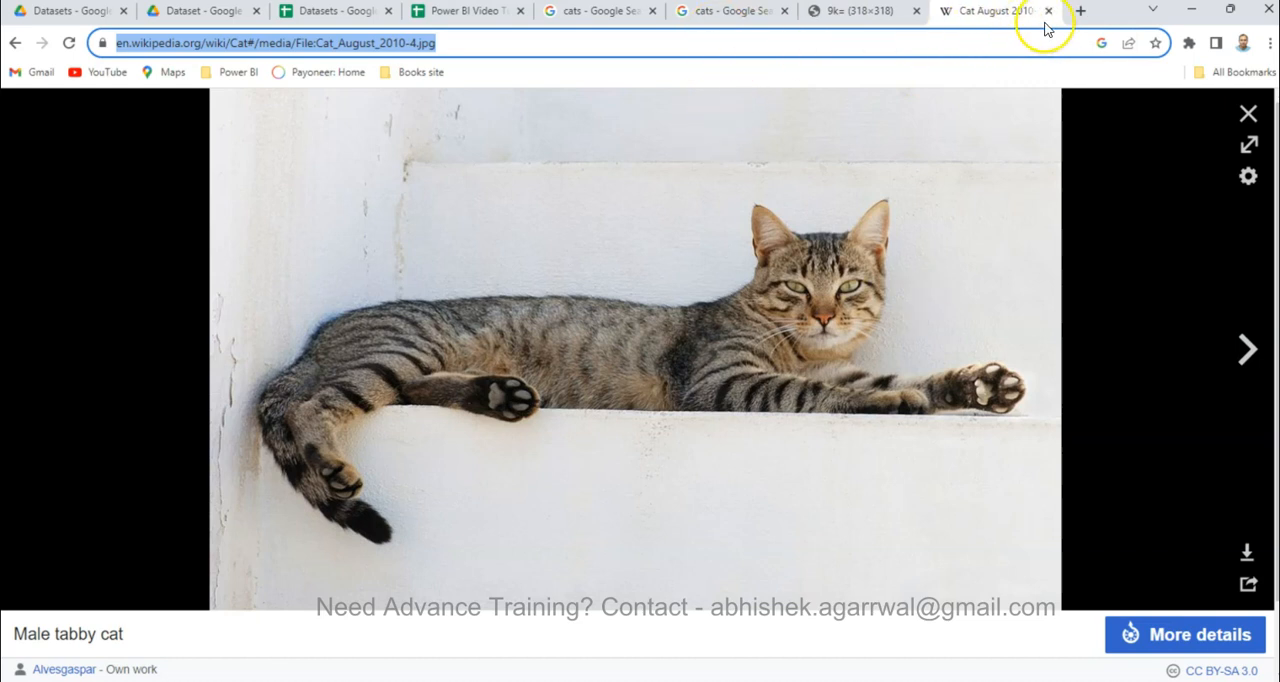
pyautogui.click(1048, 12)
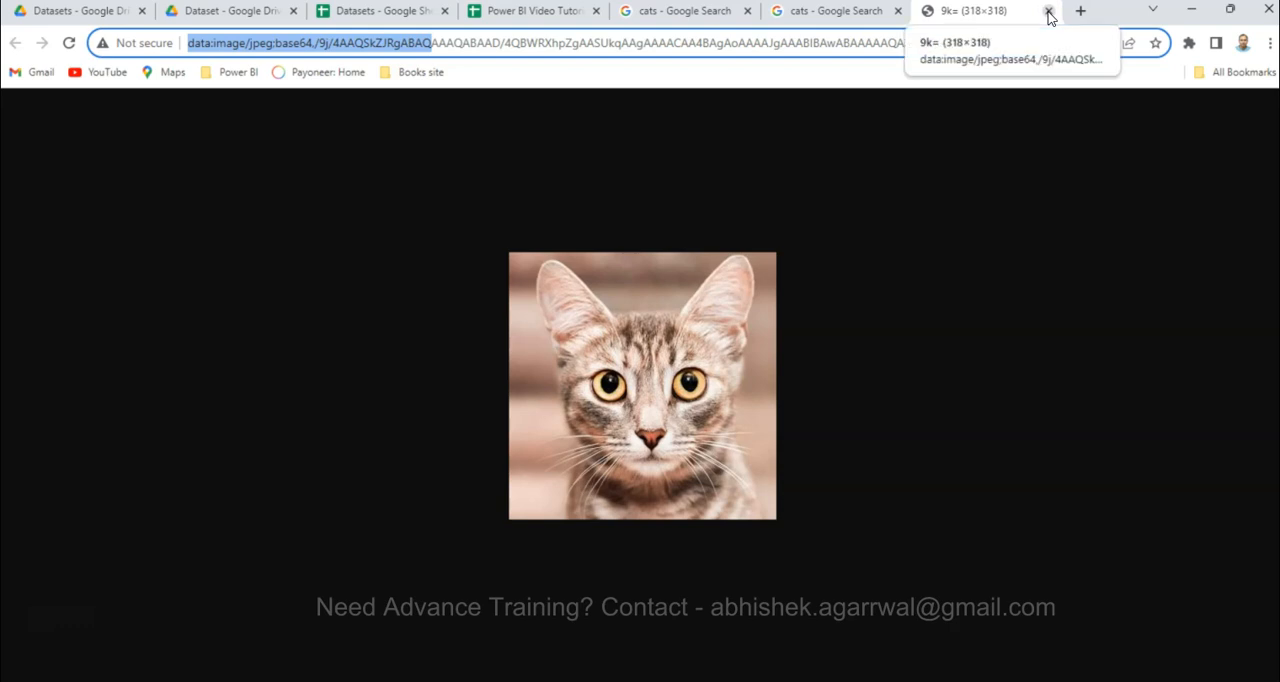
pyautogui.click(1048, 12)
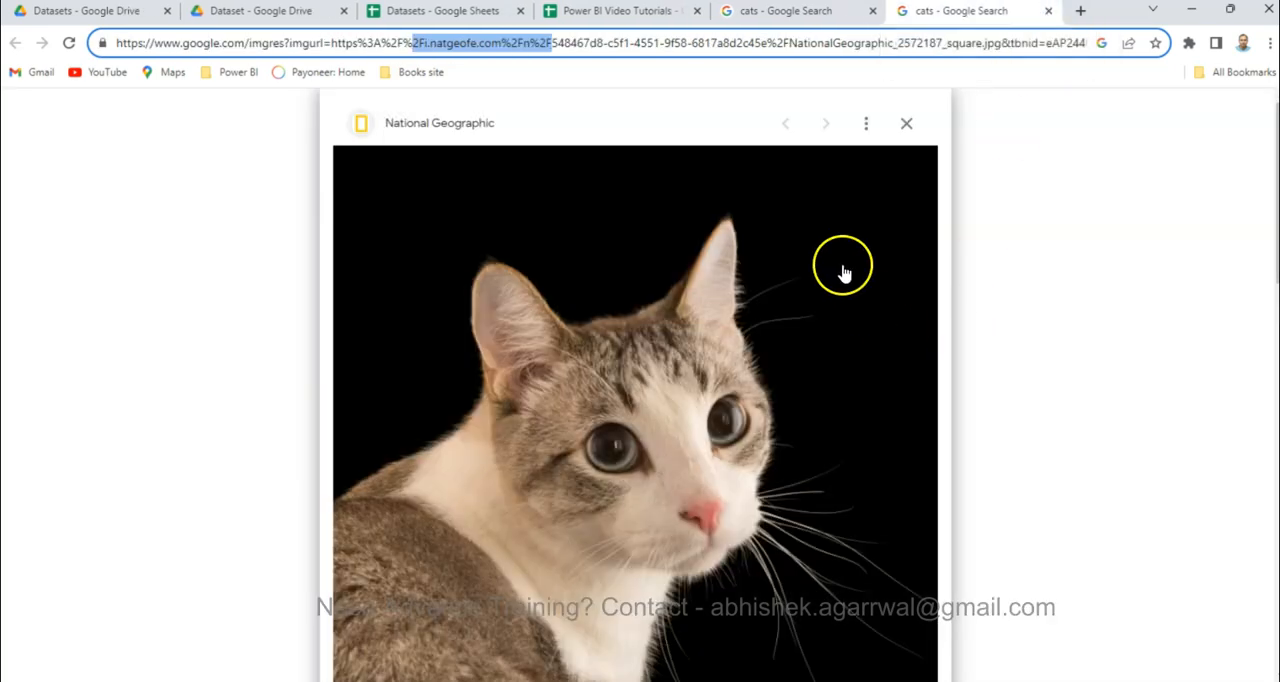
pyautogui.moveTo(630, 658)
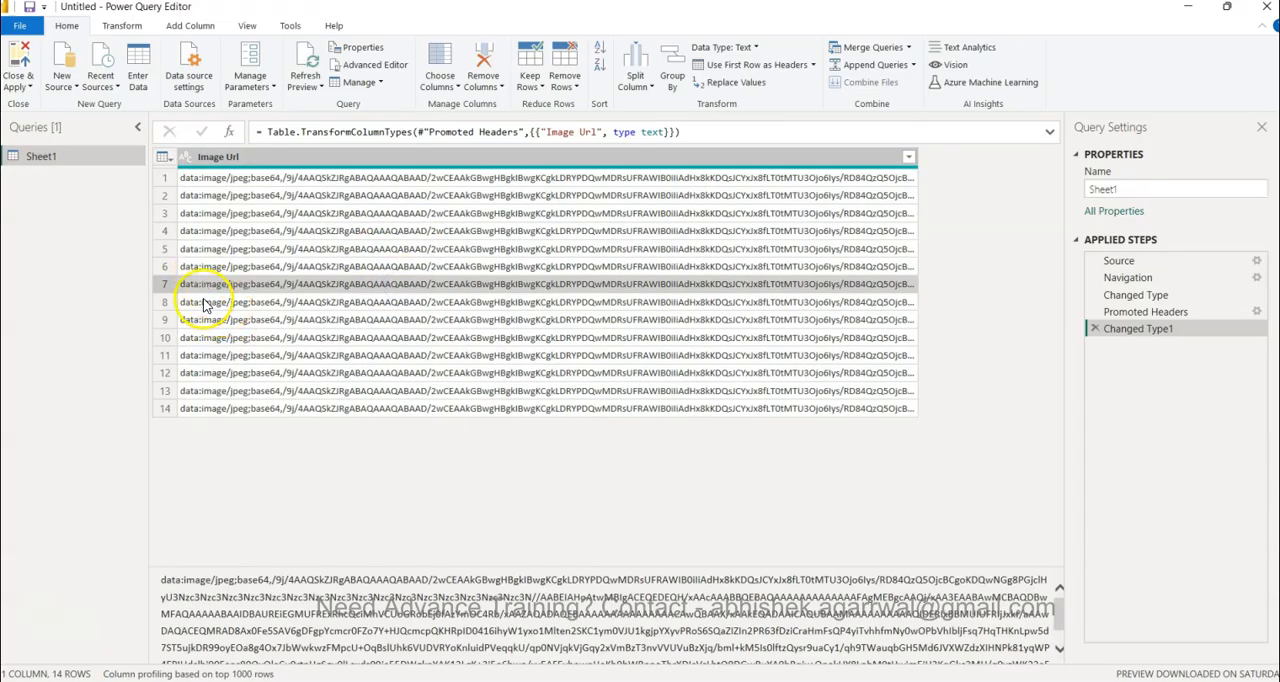
pyautogui.moveTo(600, 338)
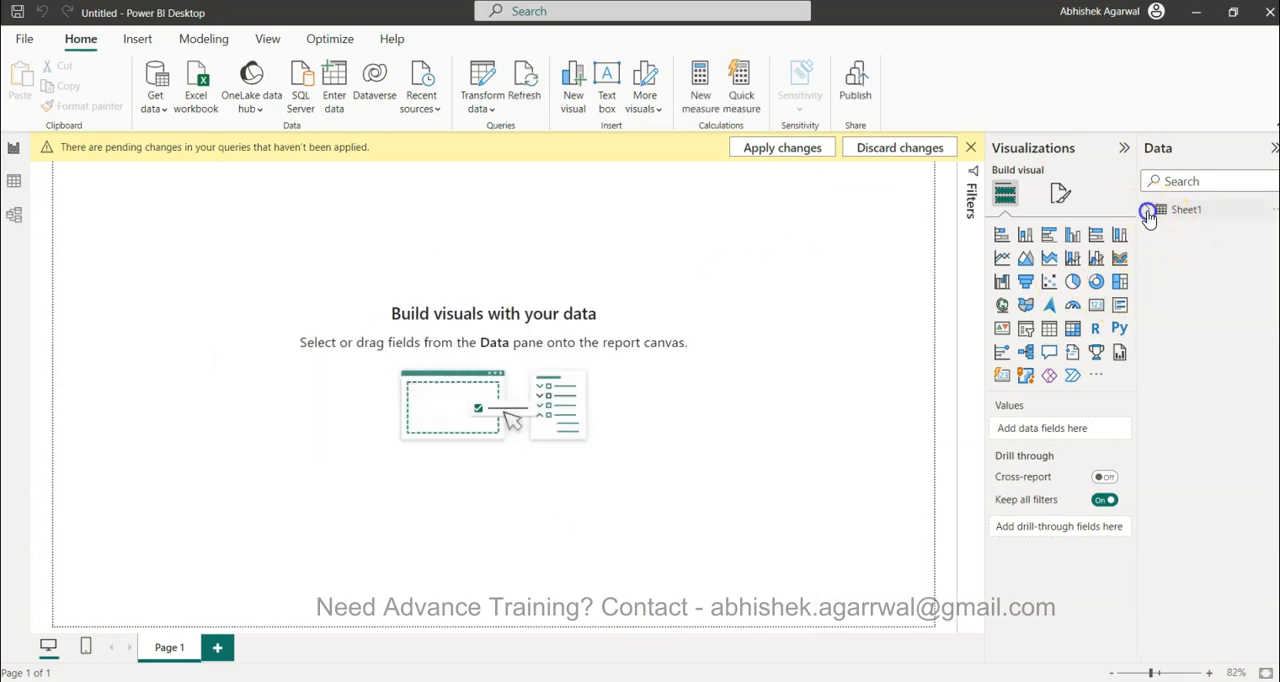
# Step: Add a Table visual with the Sheet1 Image Url field, listing its base64 text rows
pyautogui.click(1186, 208)
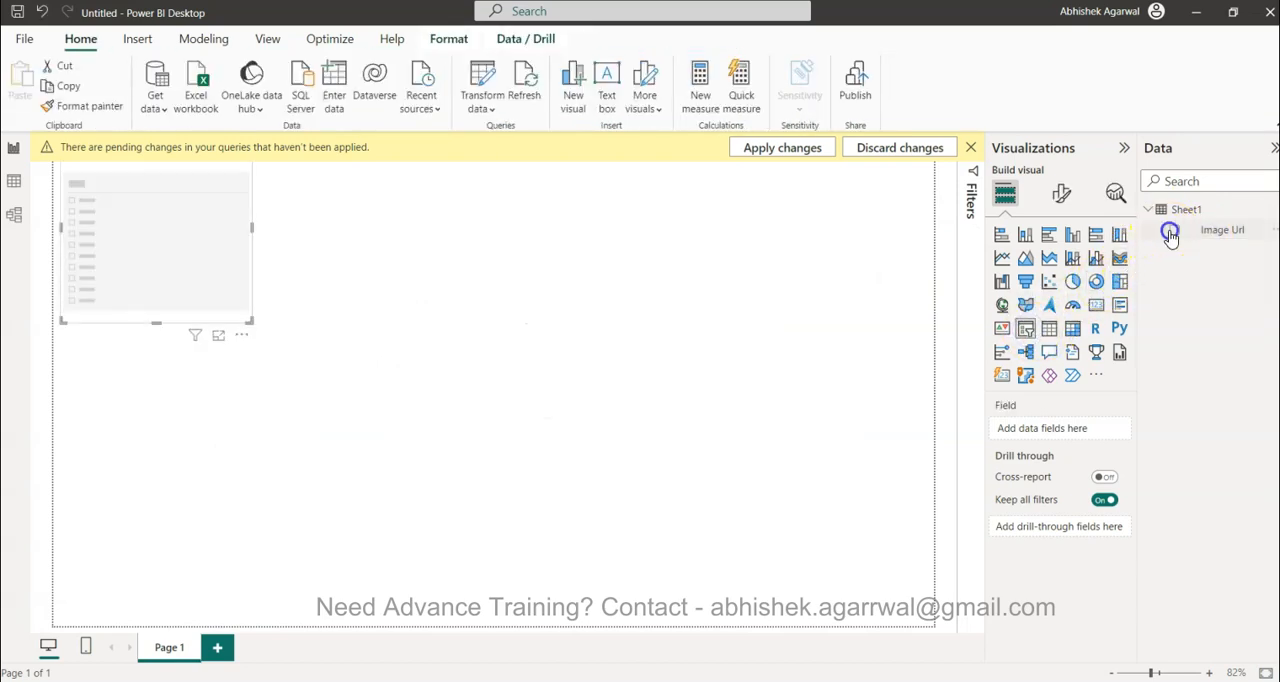
pyautogui.click(1174, 228)
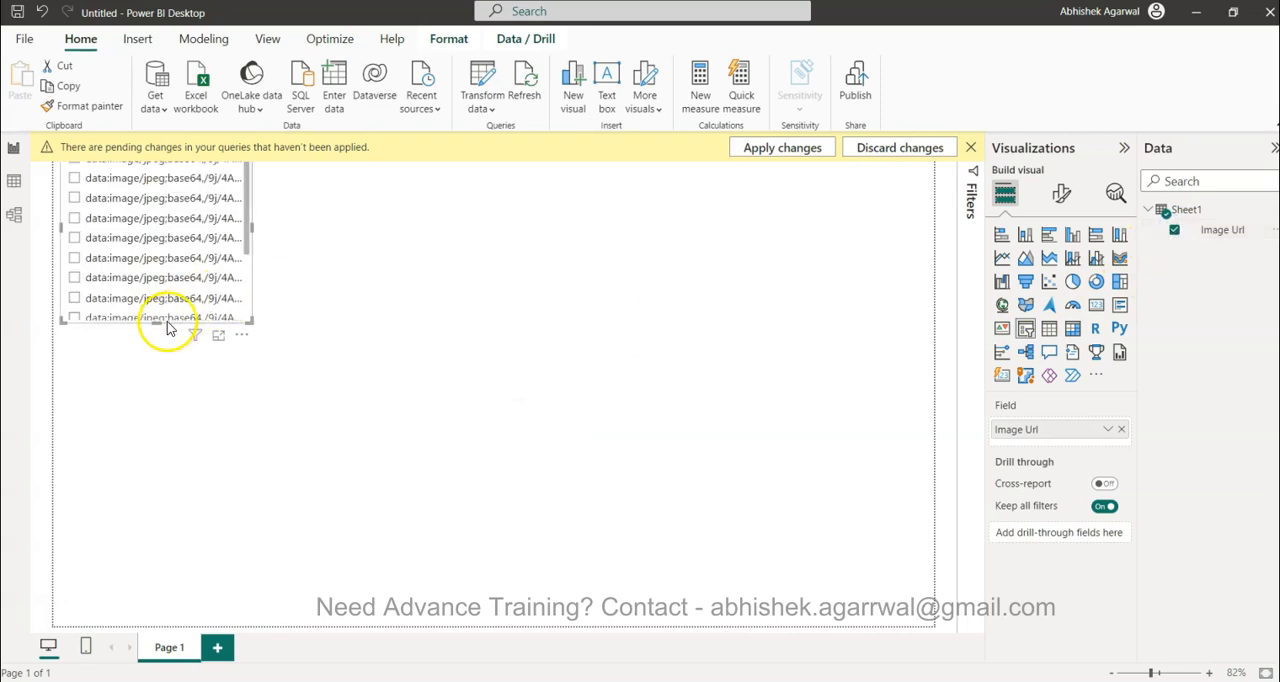
pyautogui.scroll(-3)
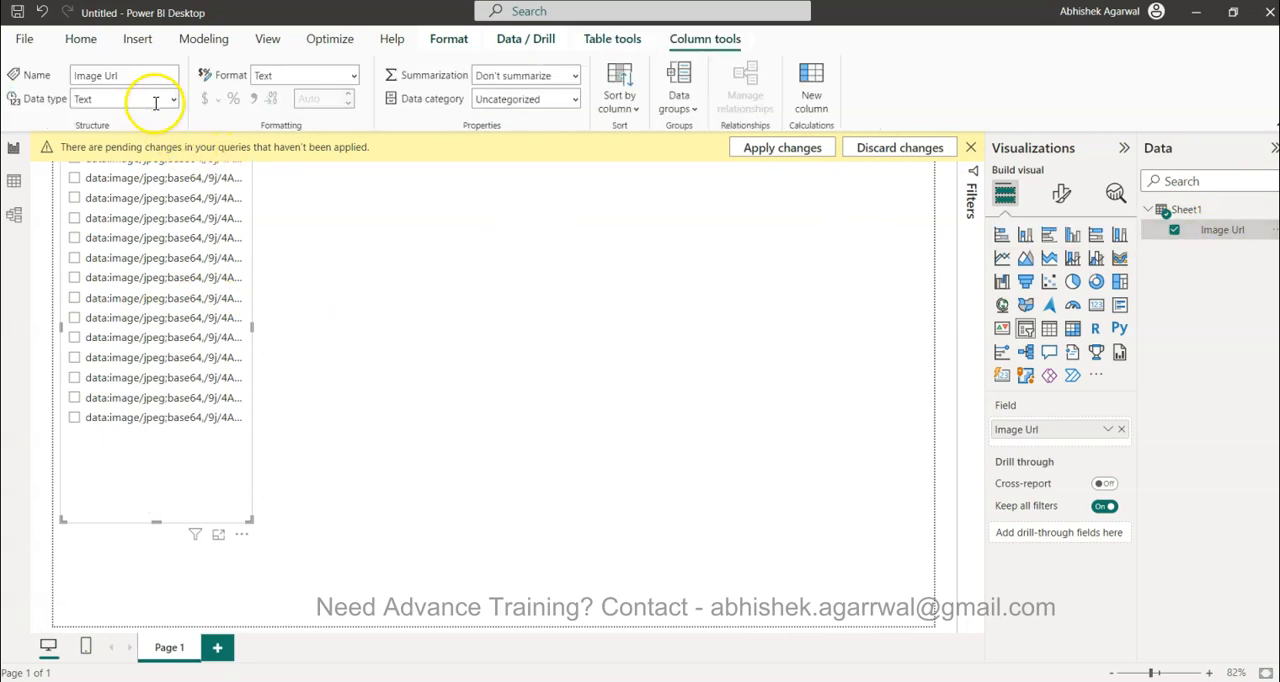
pyautogui.moveTo(600, 144)
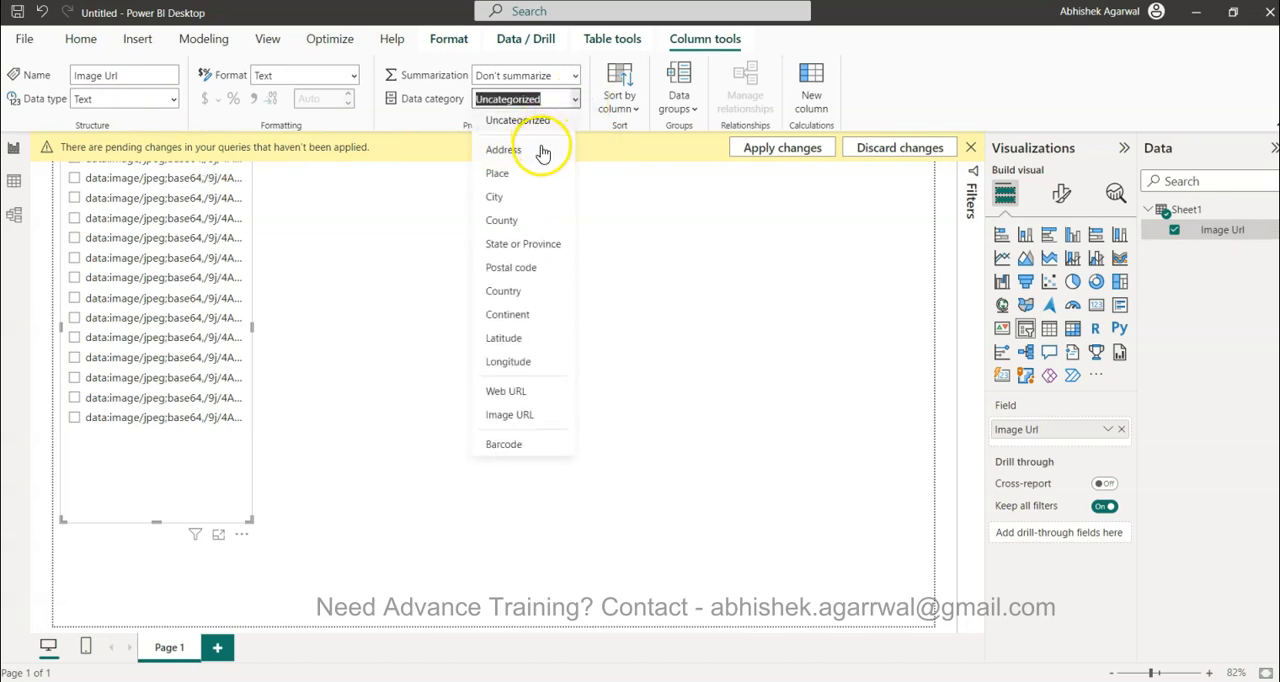
pyautogui.moveTo(536, 414)
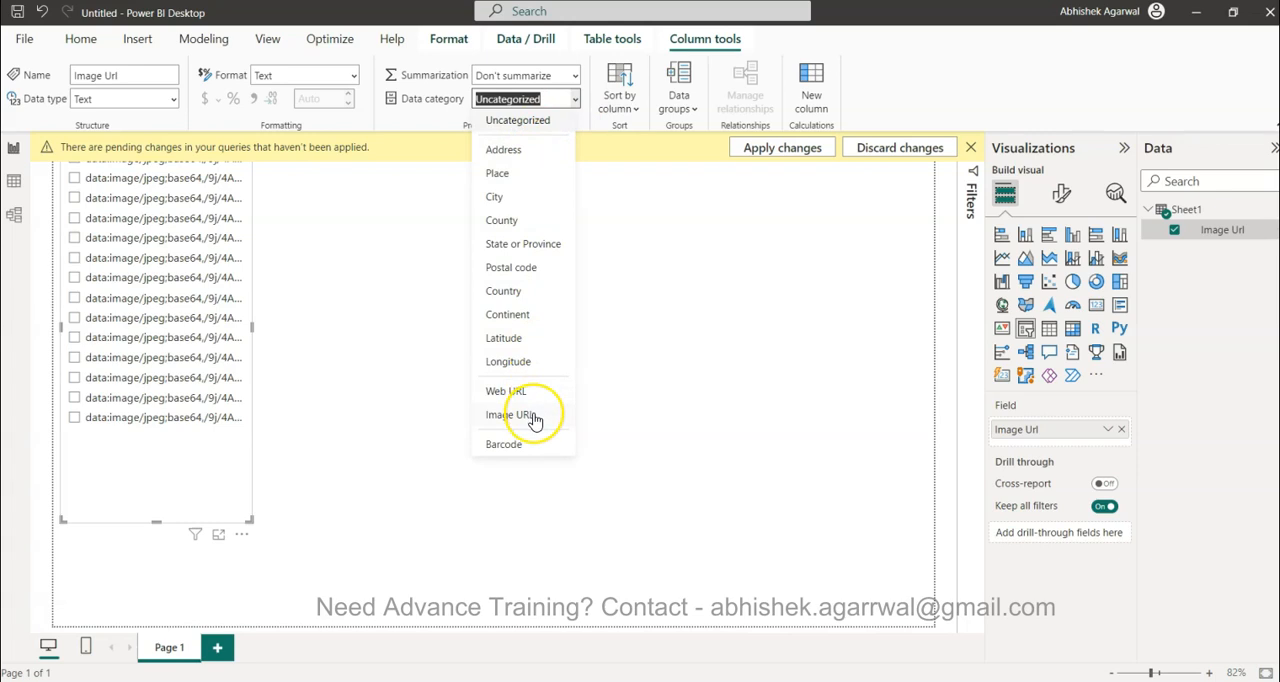
# Step: Set Image Url's data category to Image URL and delete the text-only table visual
pyautogui.click(512, 414)
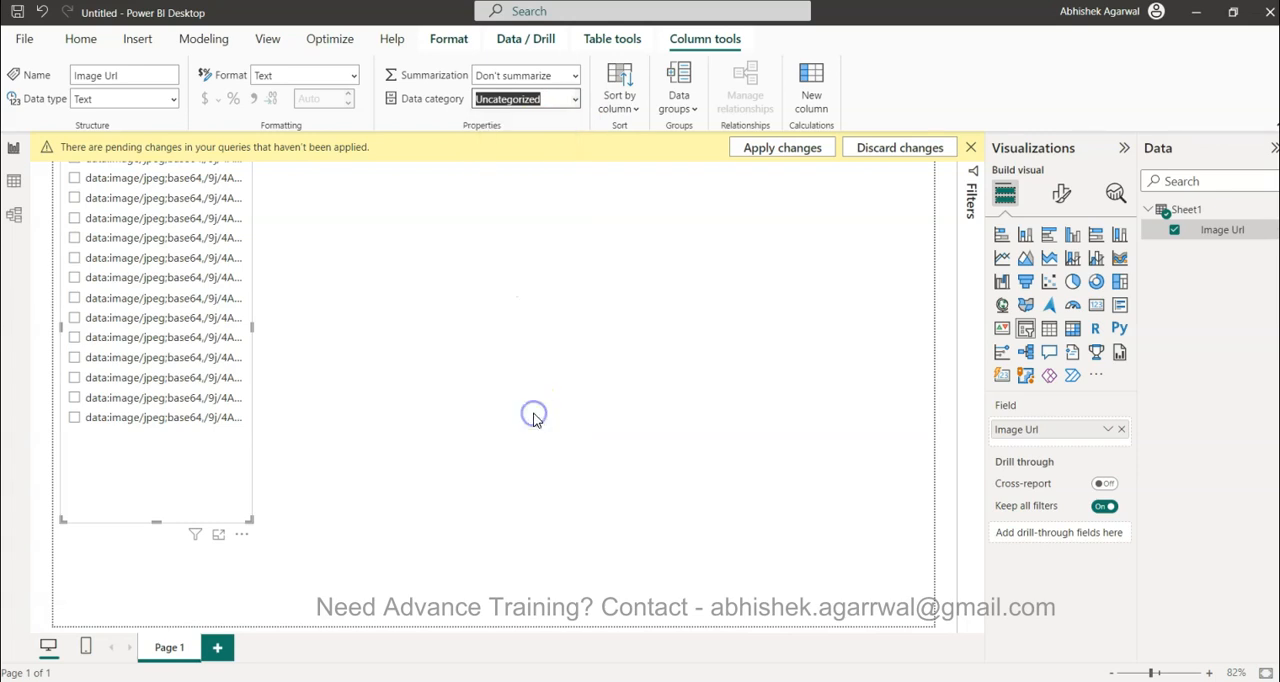
pyautogui.click(524, 98)
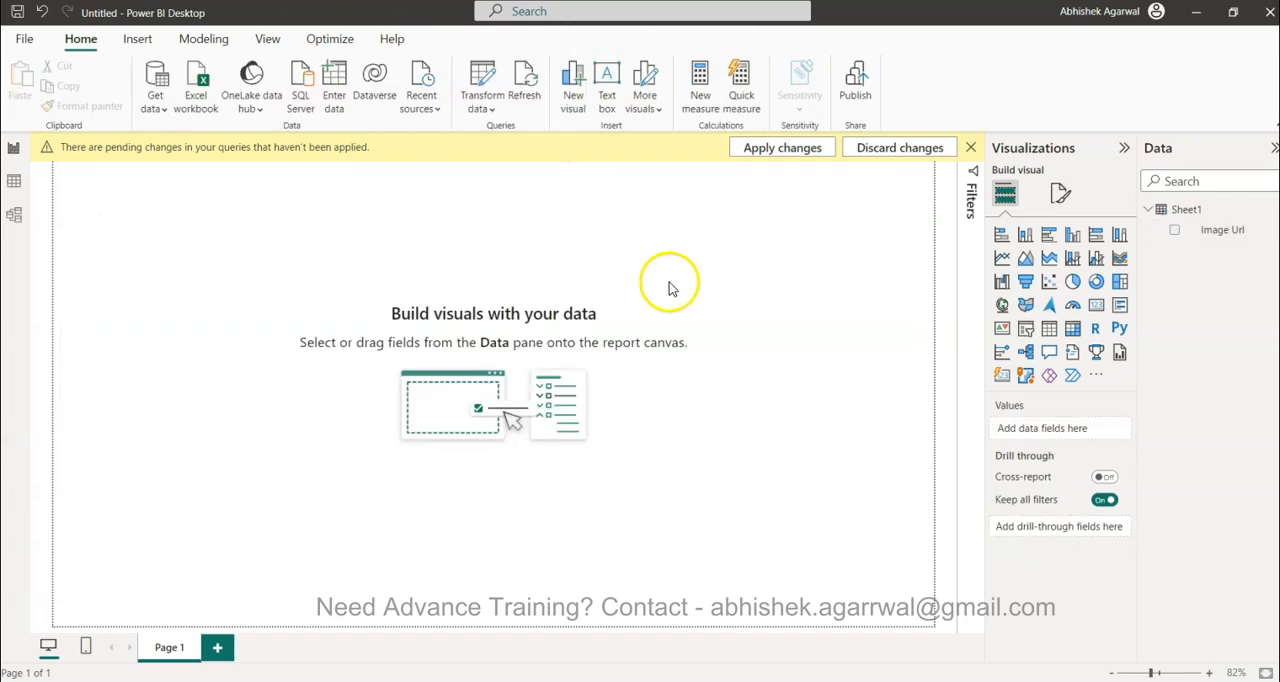
# Step: Insert a new Table visual with Image Url and scroll through the rendered dog, rat and cat pictures
pyautogui.click(1174, 228)
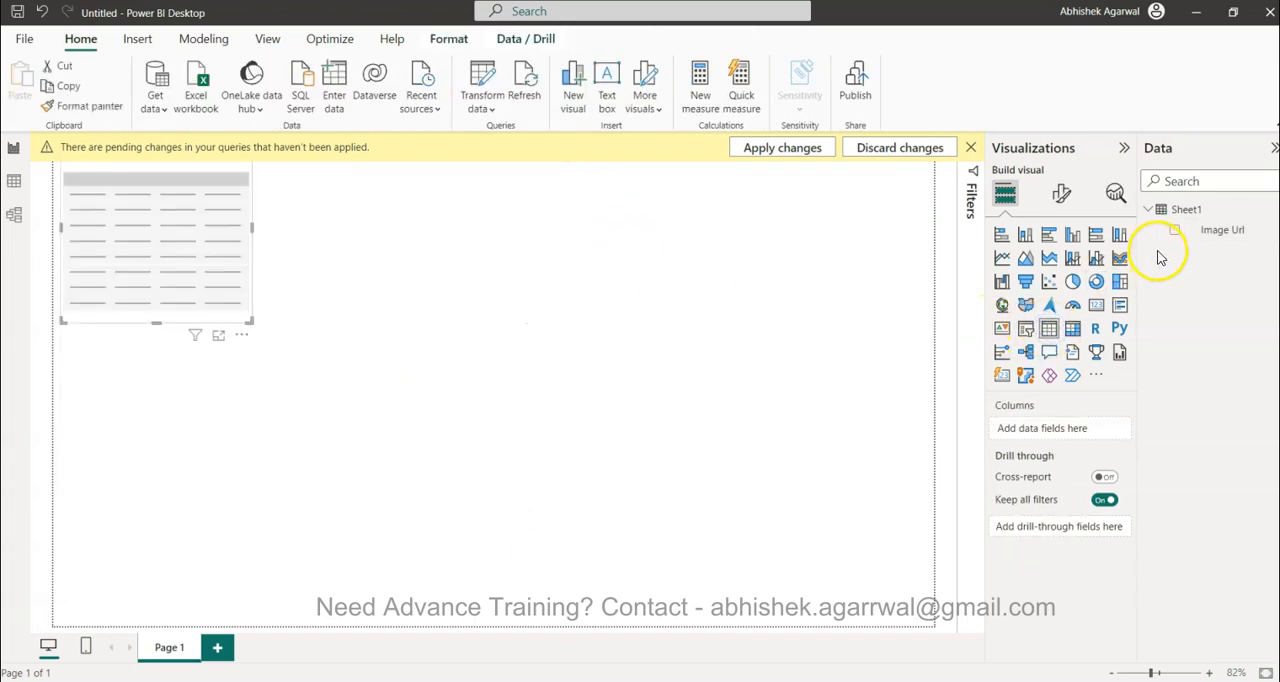
pyautogui.click(1176, 230)
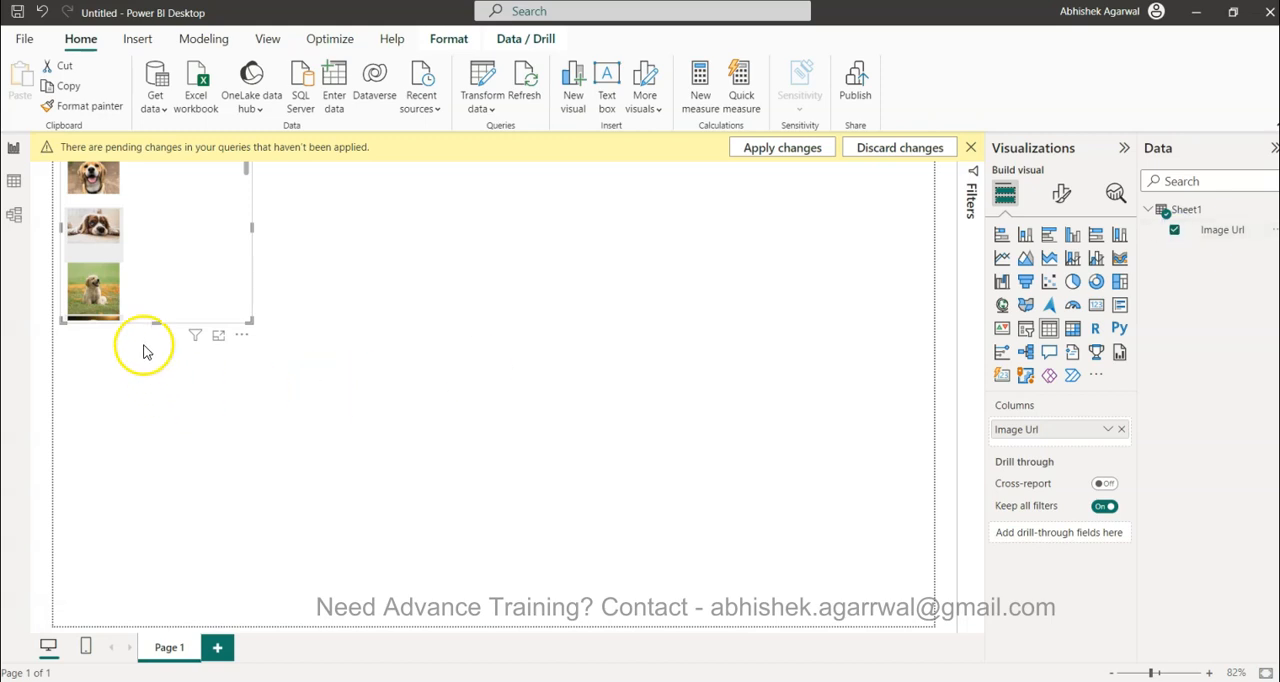
pyautogui.scroll(-3)
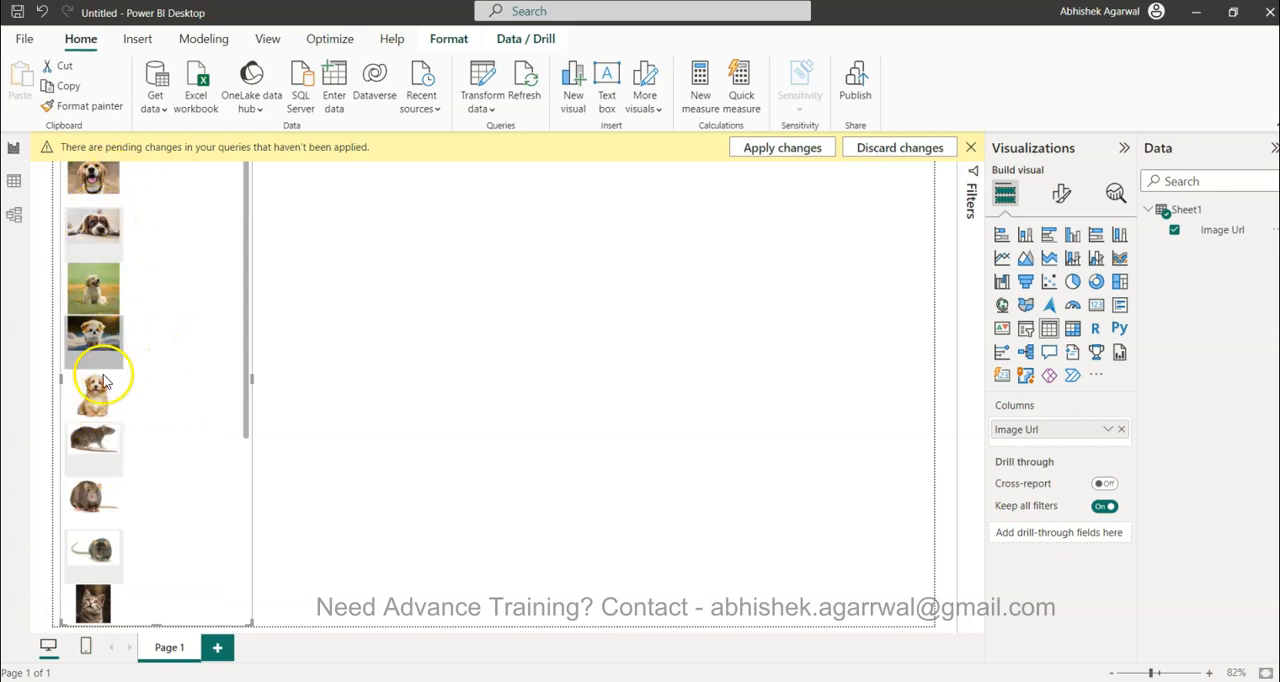
pyautogui.scroll(-3)
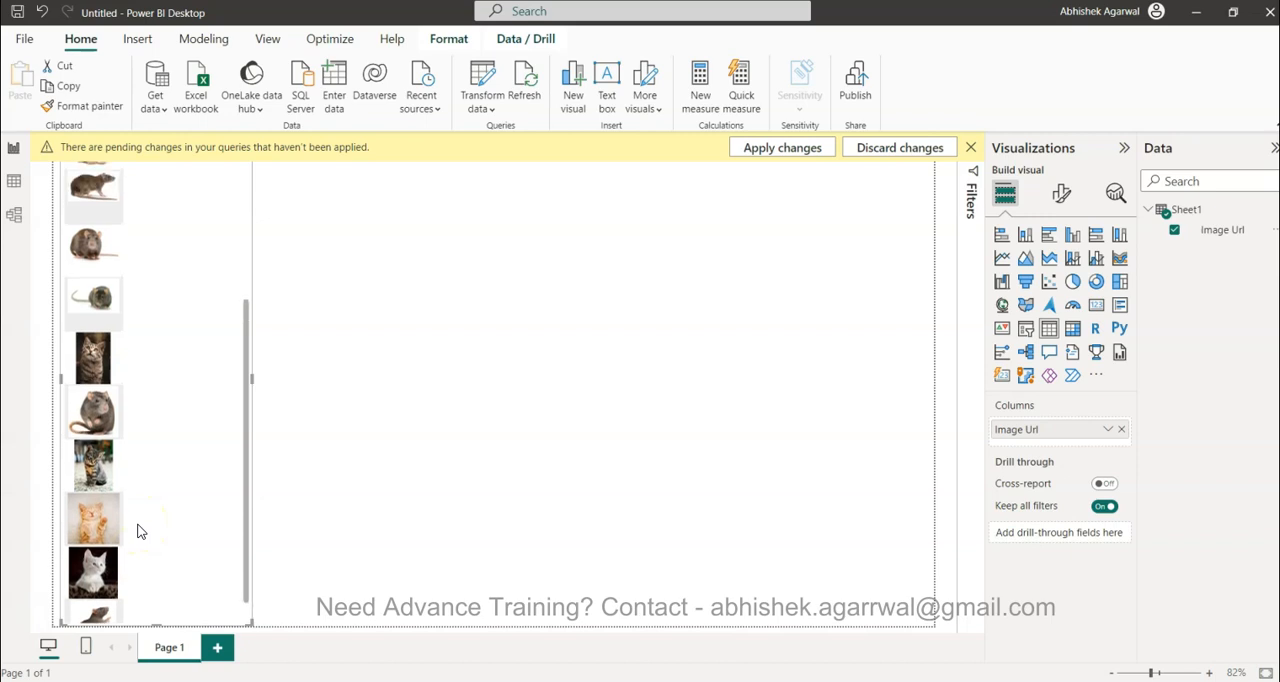
pyautogui.scroll(3)
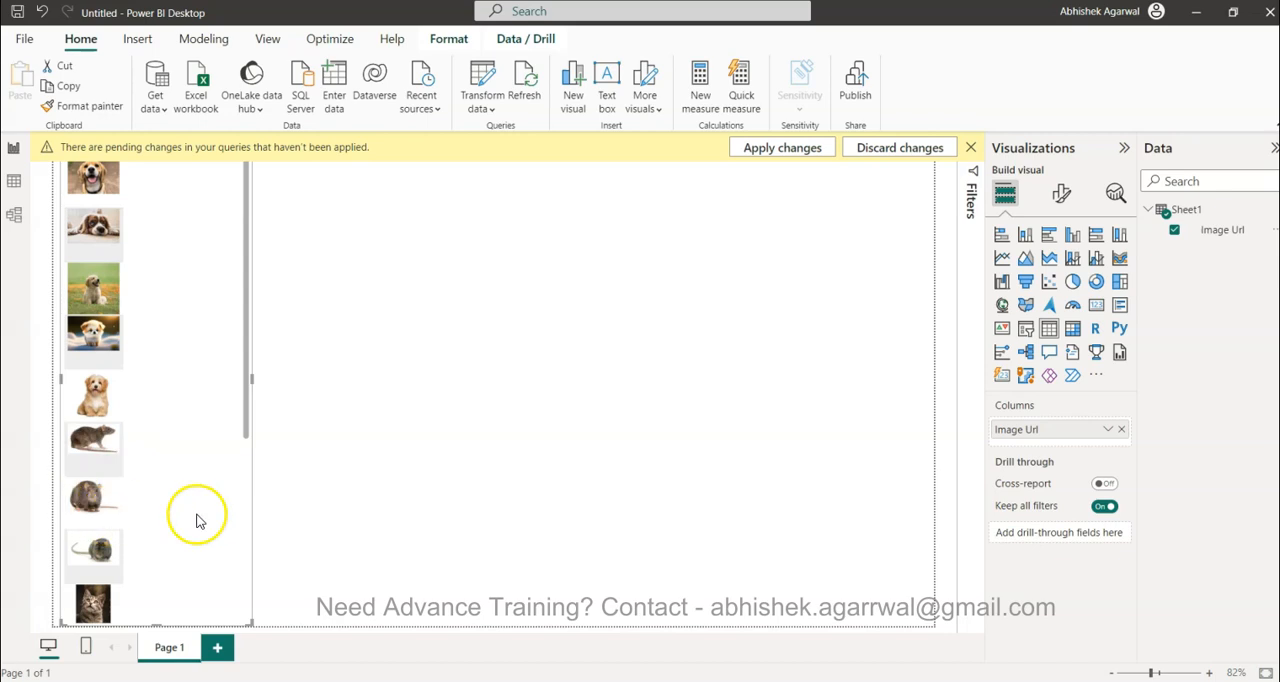
pyautogui.moveTo(232, 544)
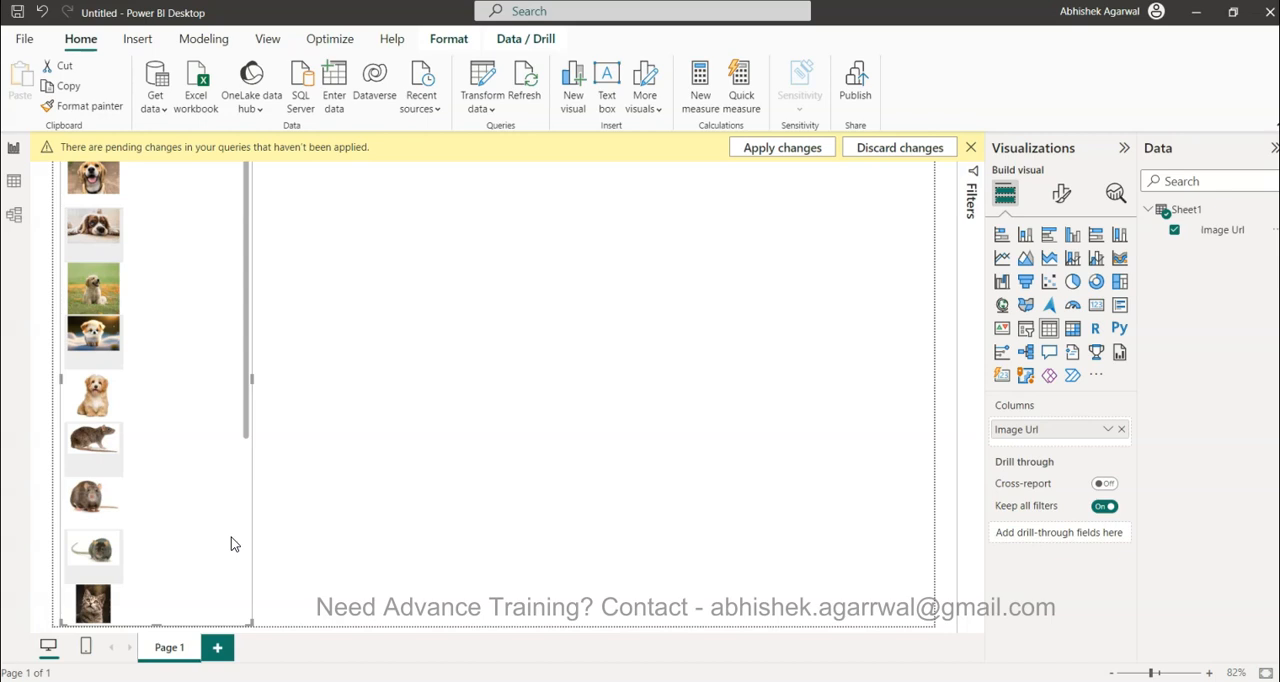
pyautogui.moveTo(192, 368)
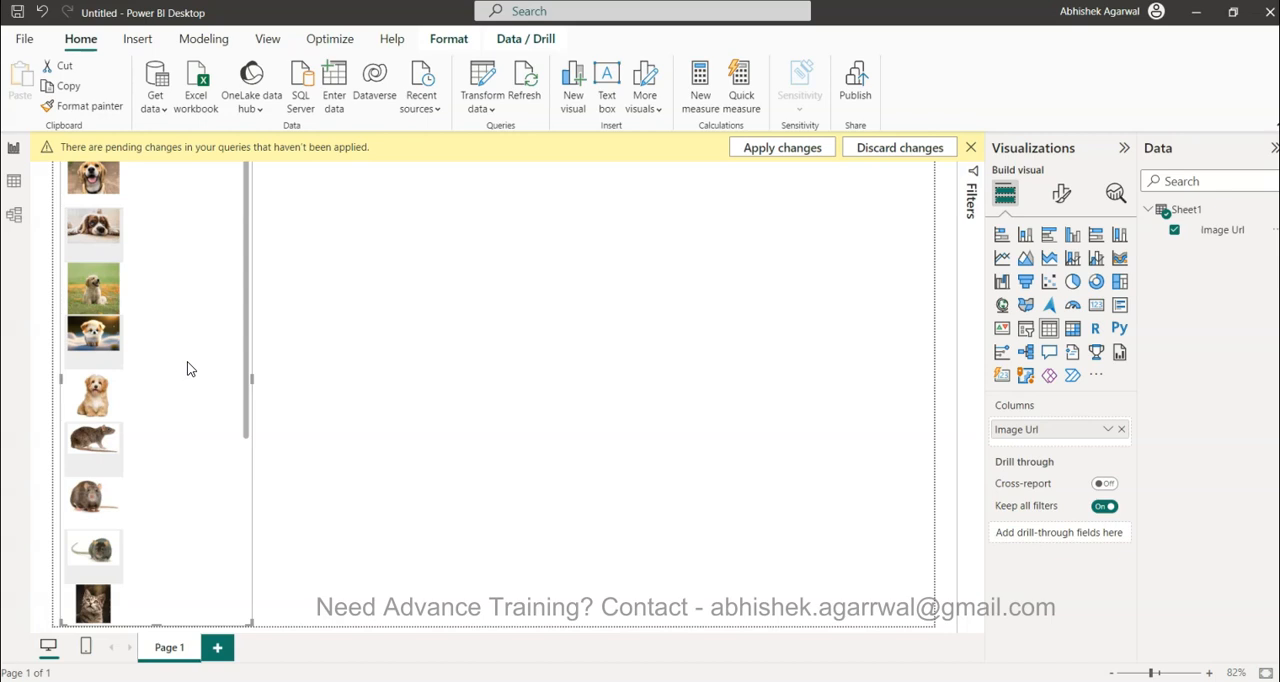
pyautogui.moveTo(124, 310)
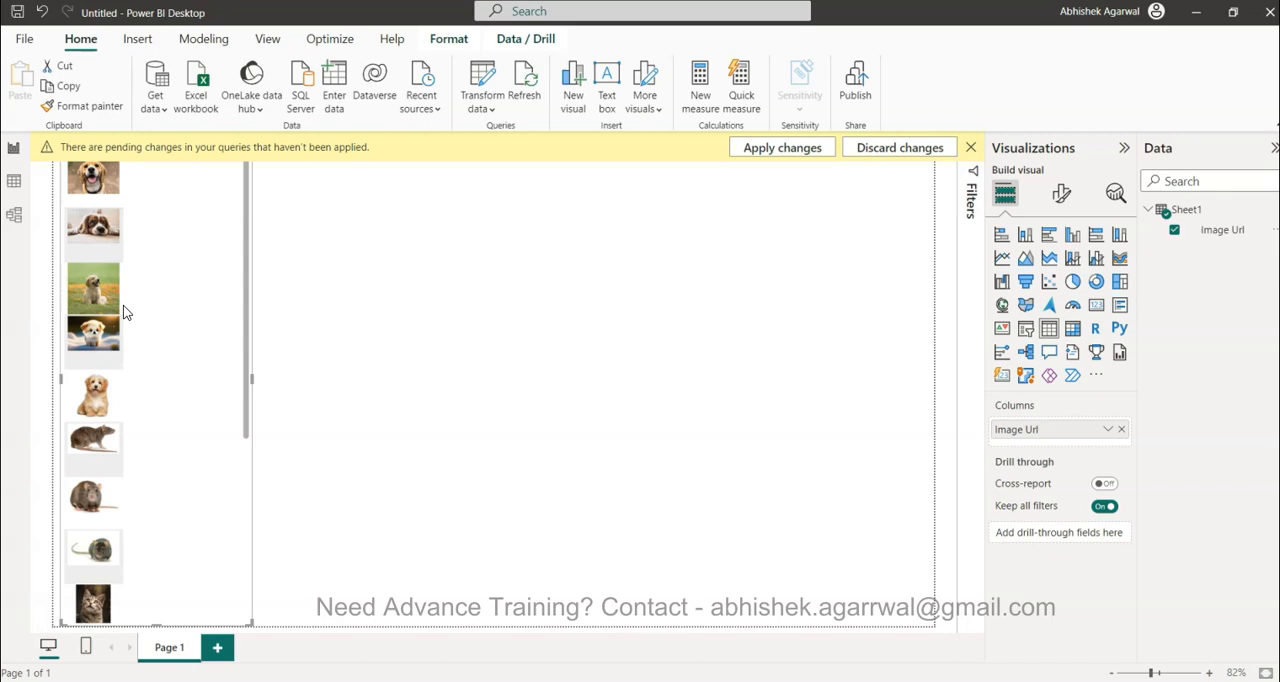
pyautogui.moveTo(210, 230)
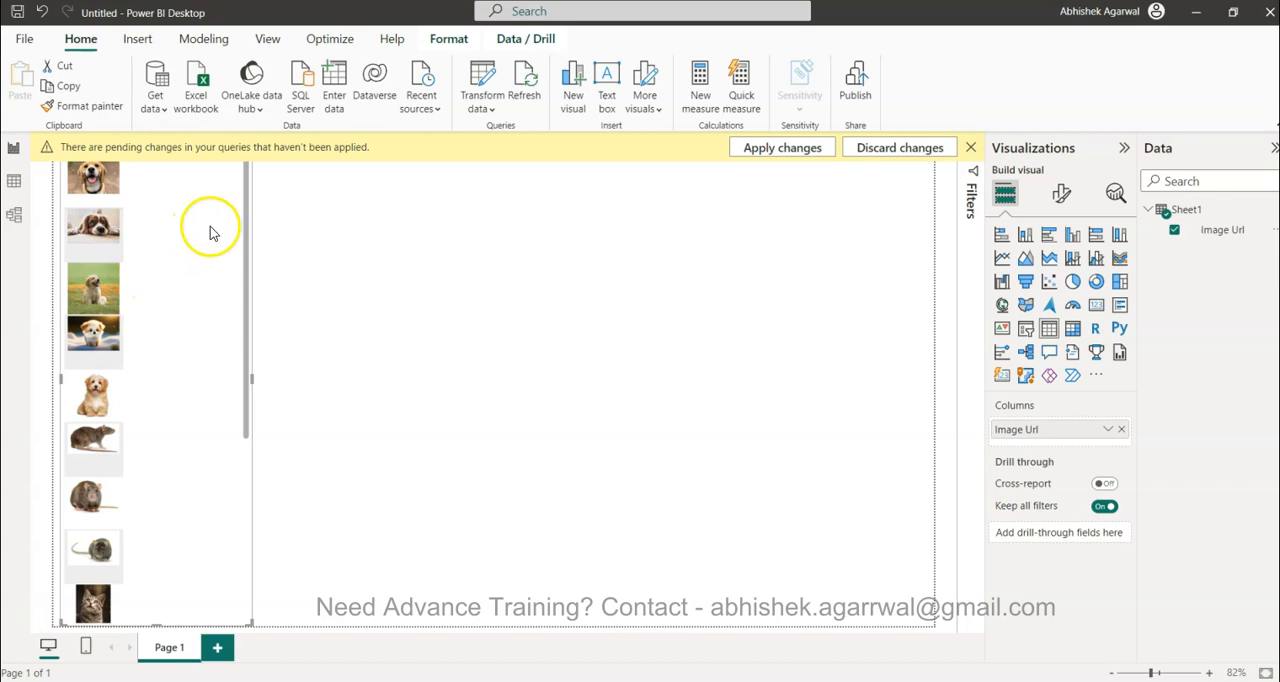
# Step: Reopen Power Query Editor on the Sheet1 query
pyautogui.click(480, 80)
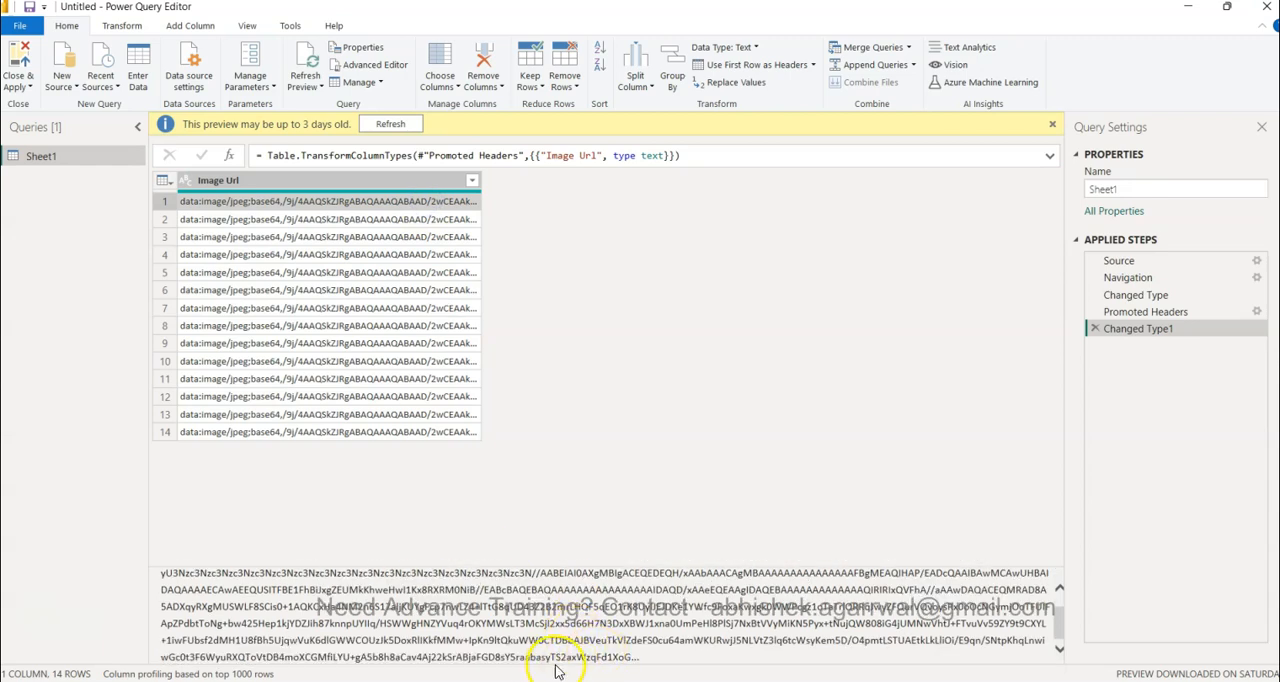
pyautogui.moveTo(658, 664)
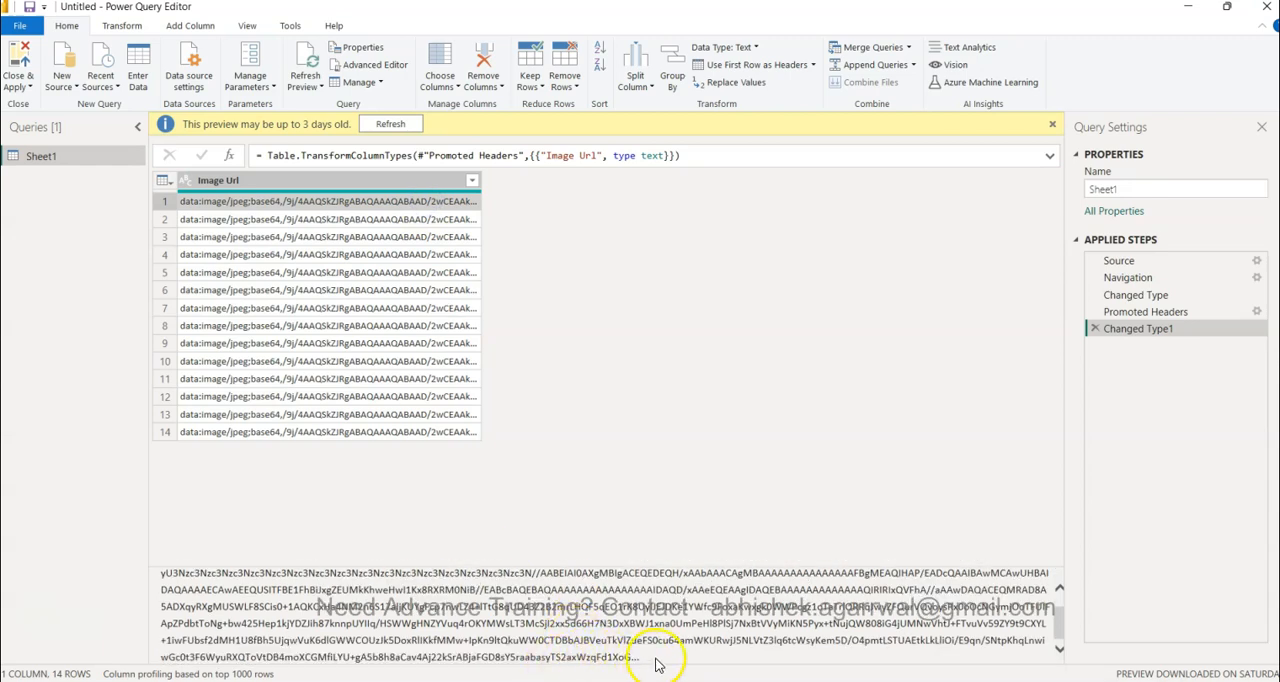
pyautogui.moveTo(584, 412)
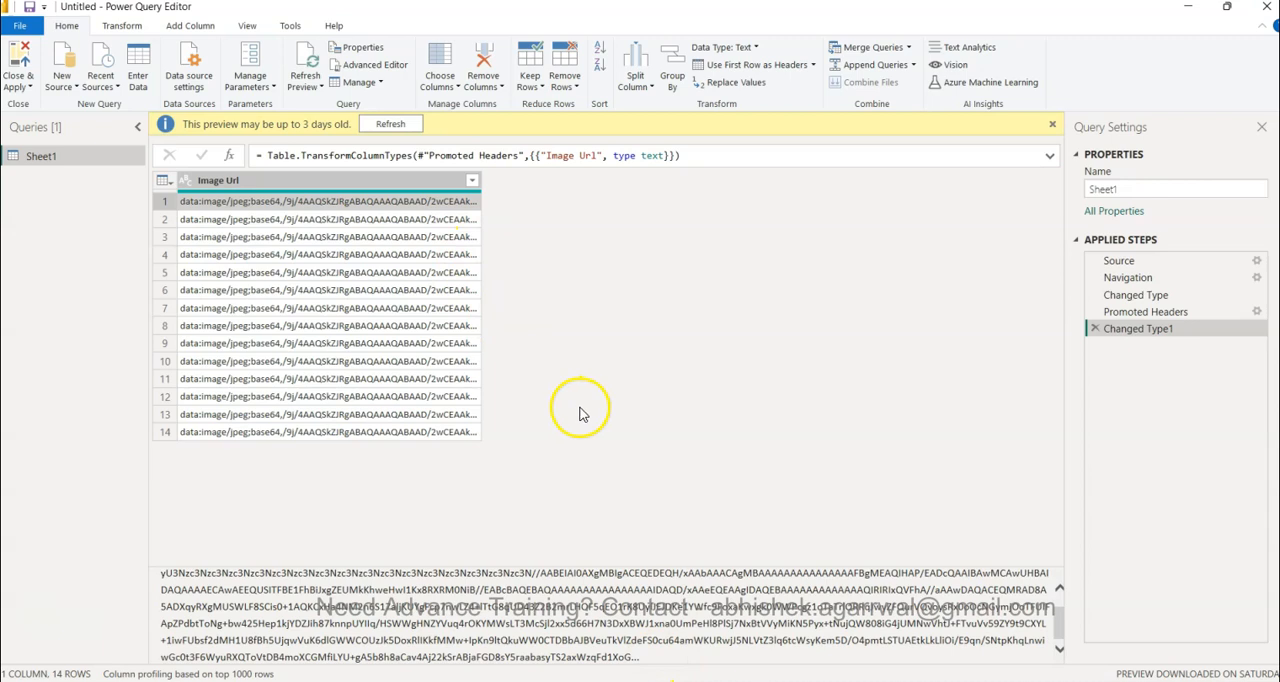
pyautogui.moveTo(572, 300)
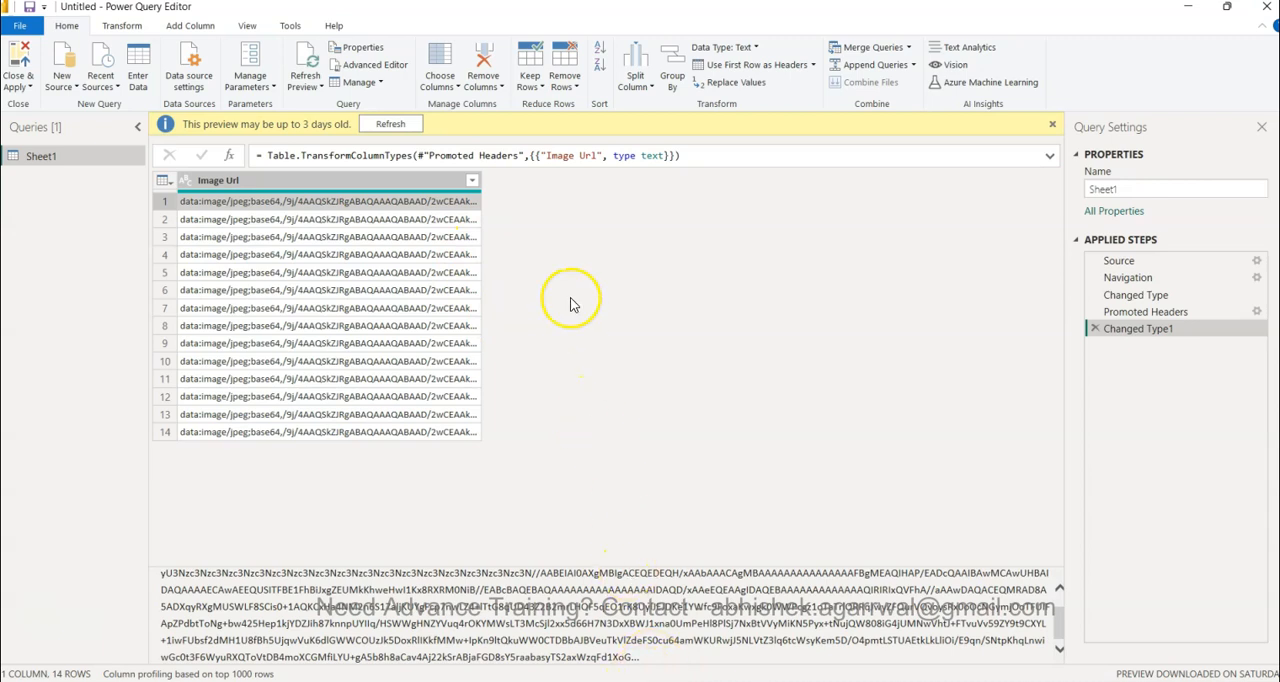
pyautogui.moveTo(120, 24)
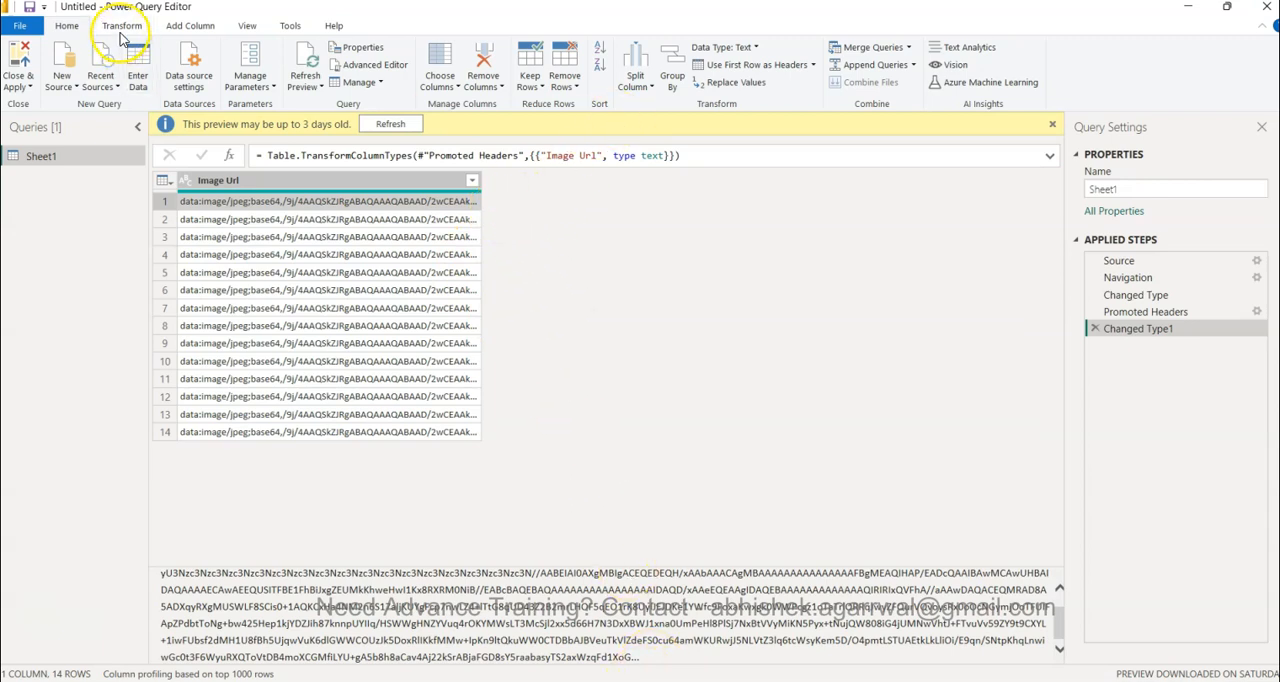
# Step: Create the Text Length column with formula Text.Length([Image Url]) and confirm
pyautogui.click(190, 24)
pyautogui.write('= len')
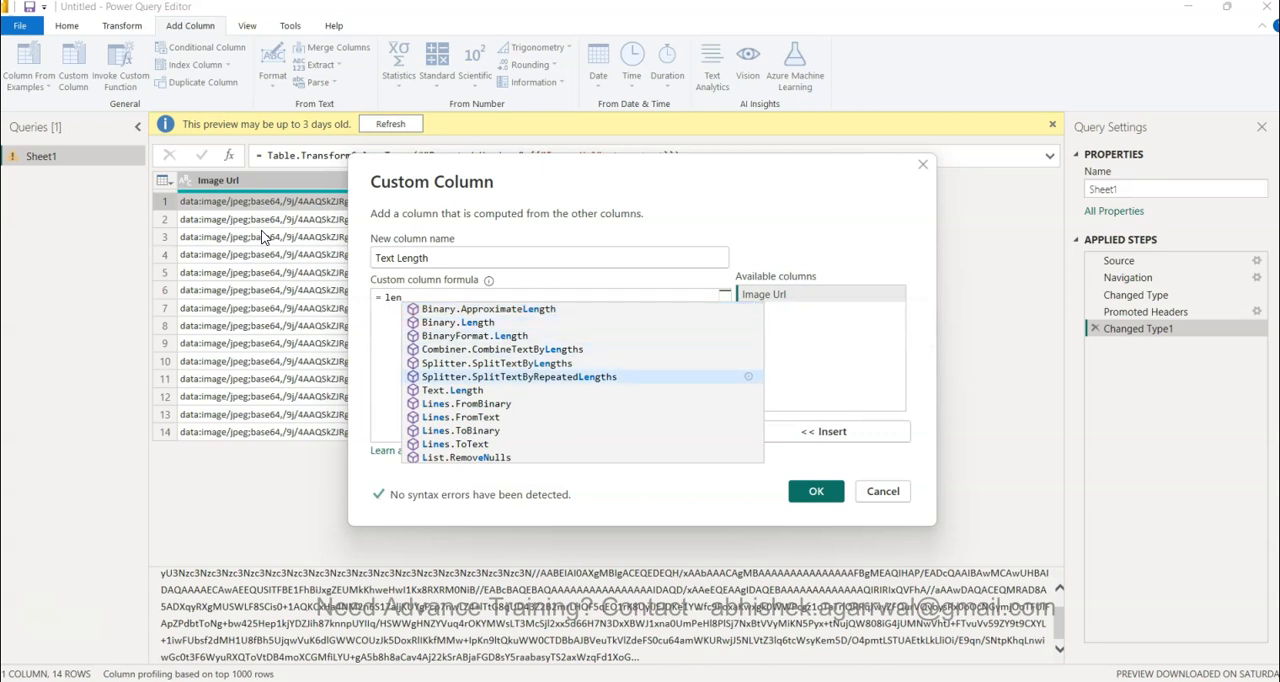
pyautogui.click(452, 390)
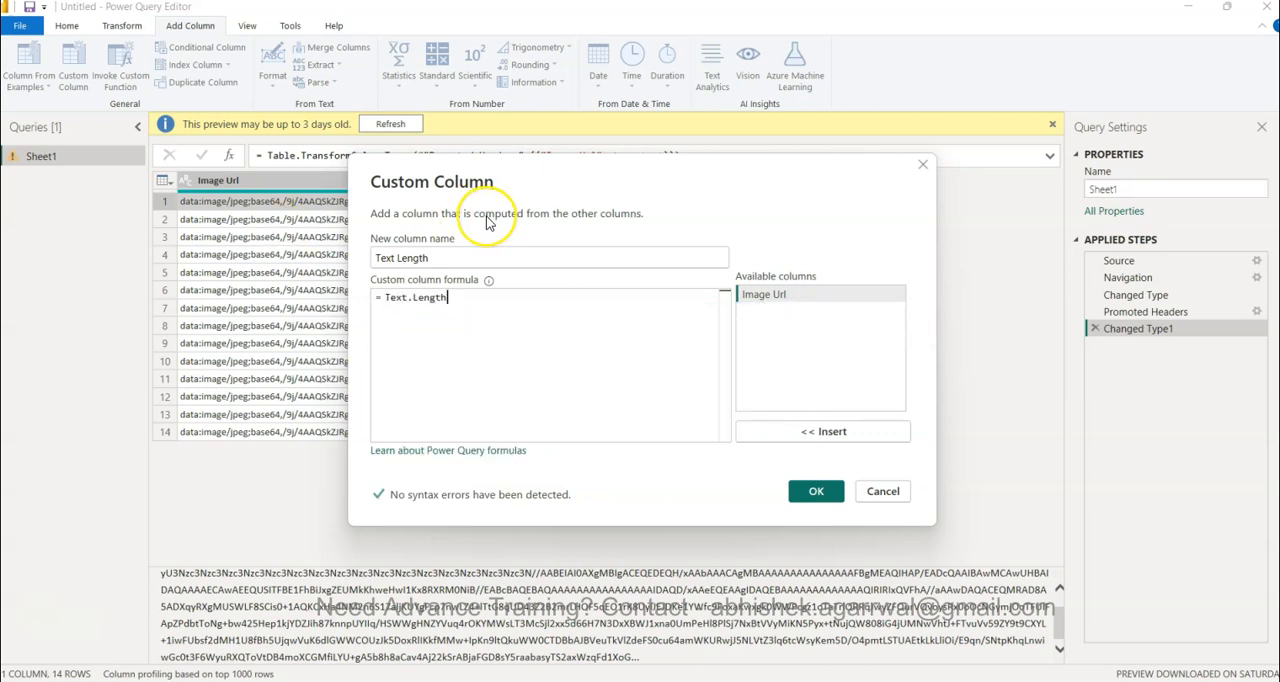
pyautogui.write('(')
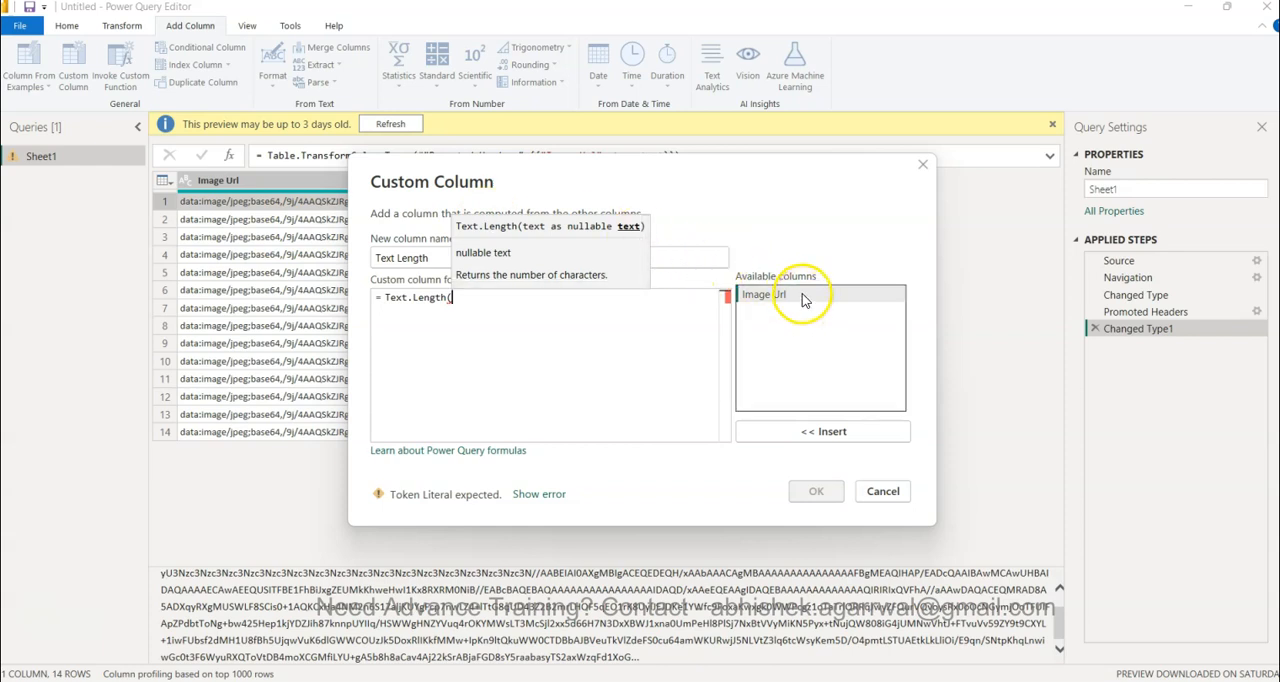
pyautogui.click(824, 432)
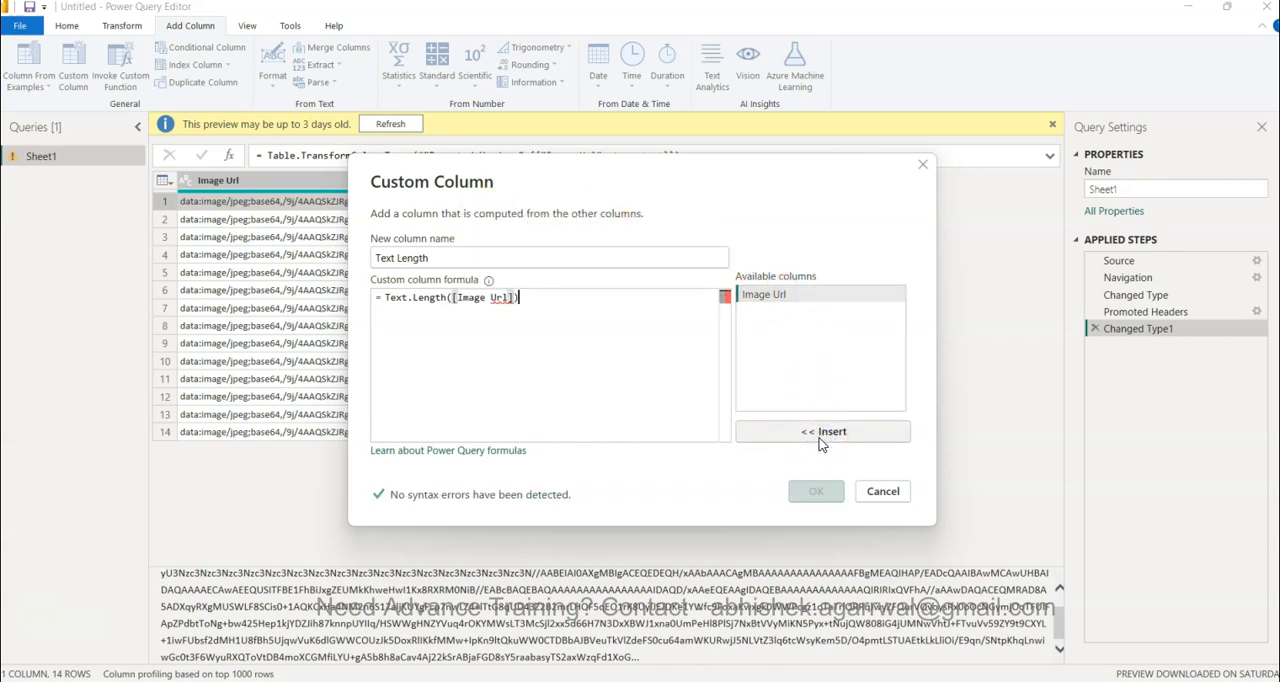
pyautogui.click(816, 492)
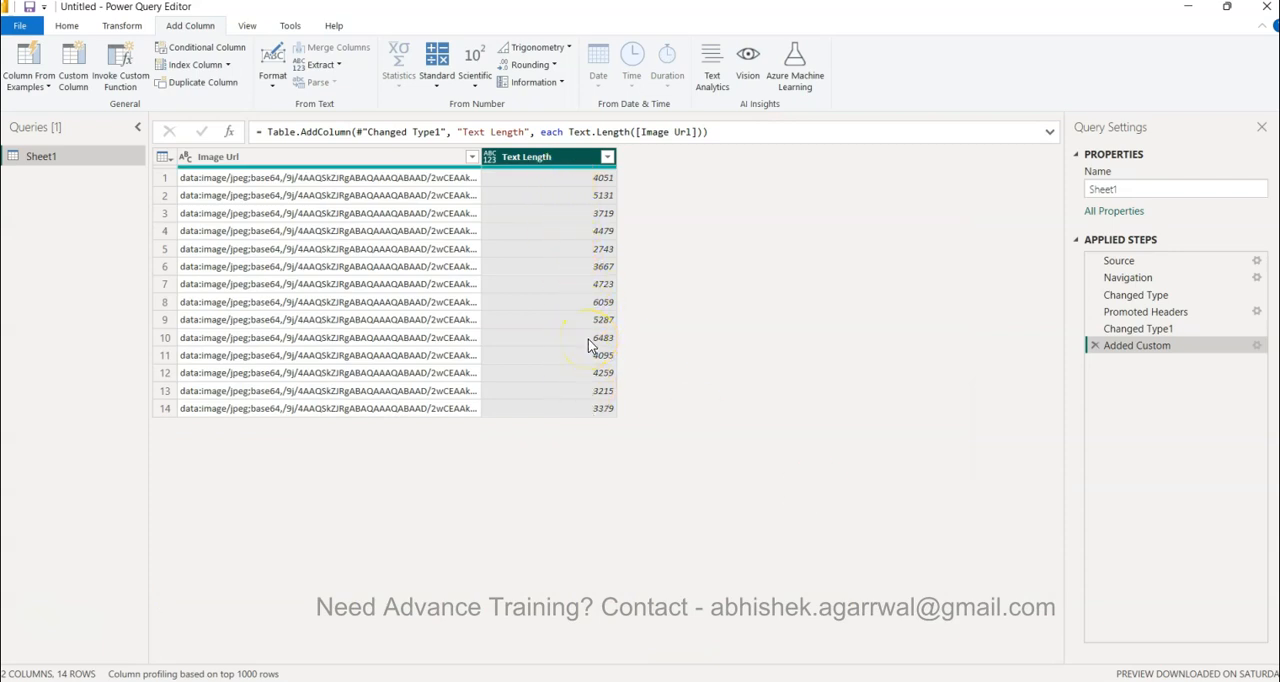
pyautogui.moveTo(576, 196)
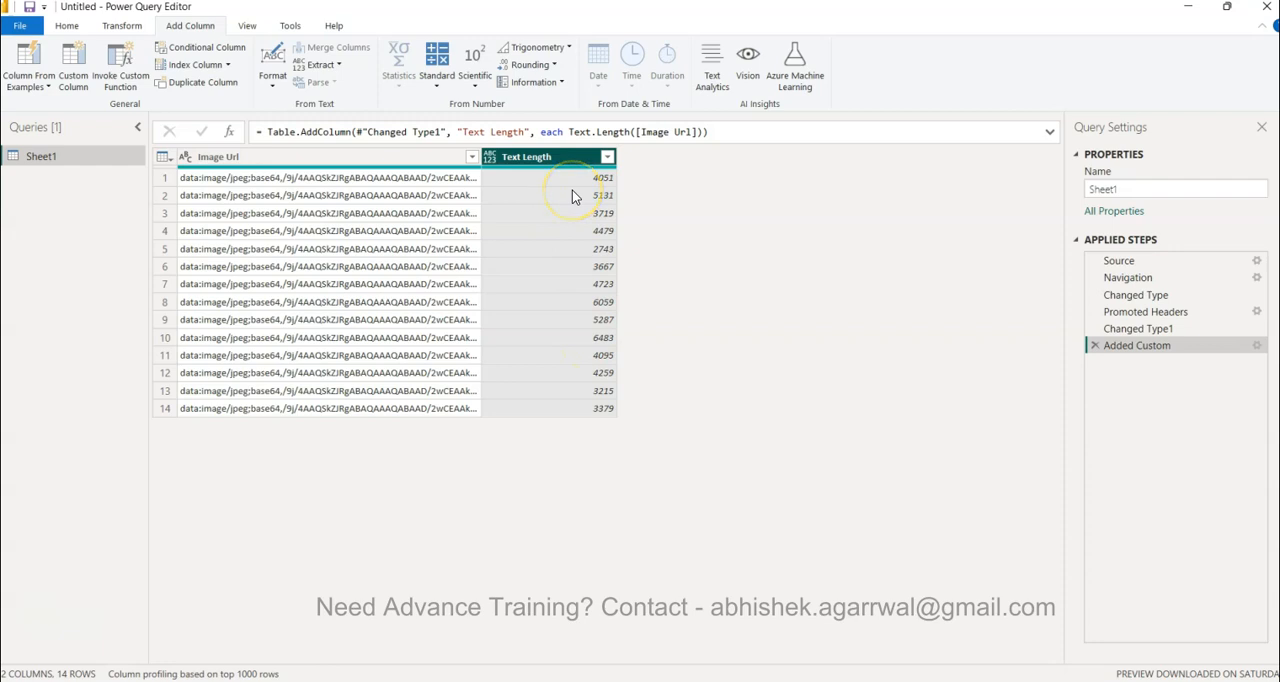
pyautogui.moveTo(424, 208)
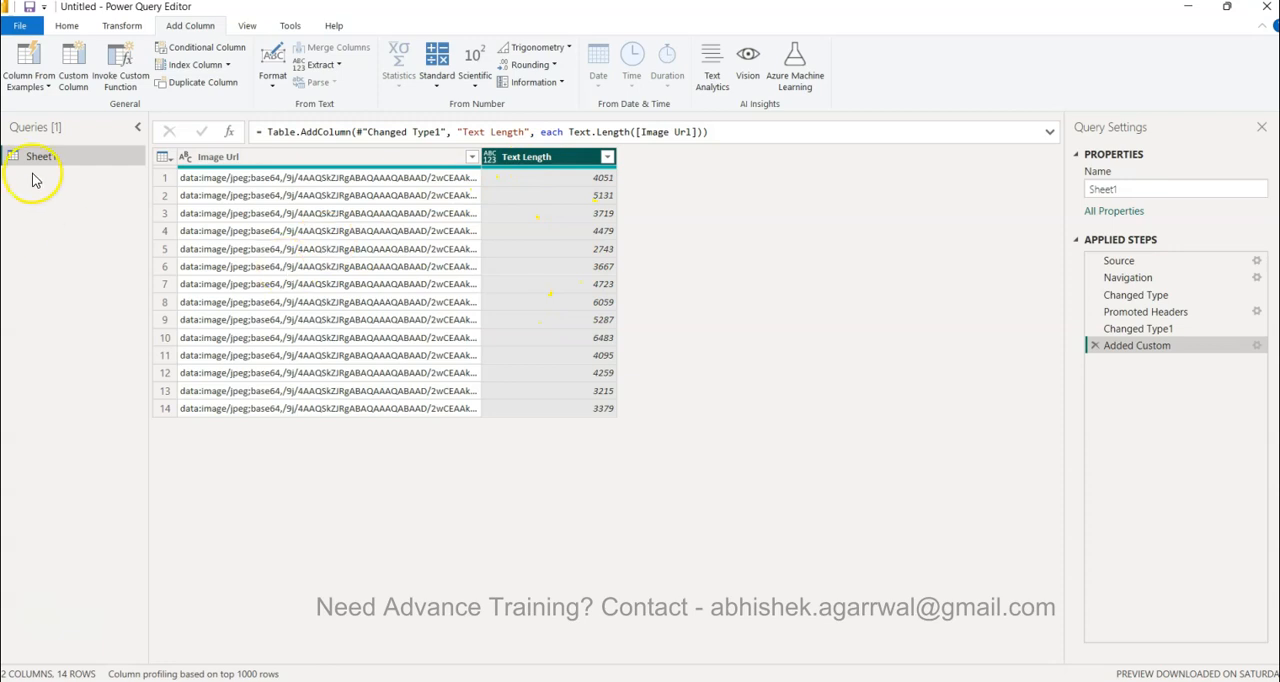
pyautogui.moveTo(120, 70)
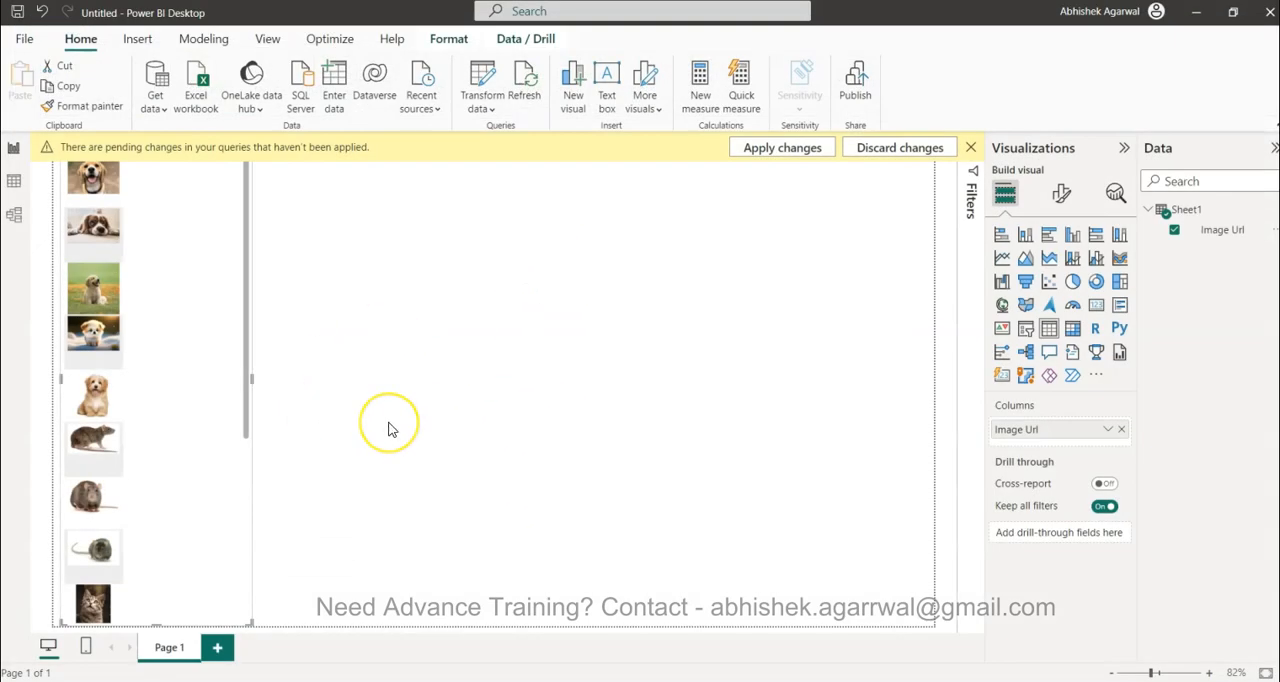
pyautogui.moveTo(176, 234)
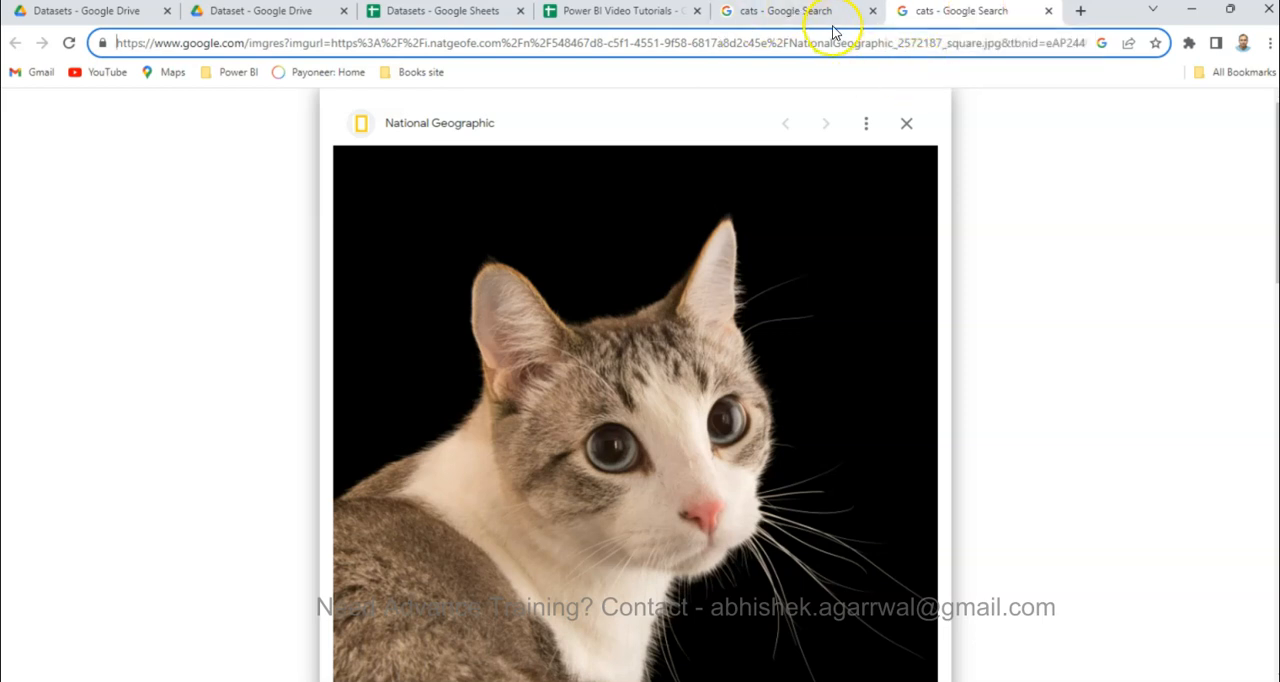
pyautogui.moveTo(810, 24)
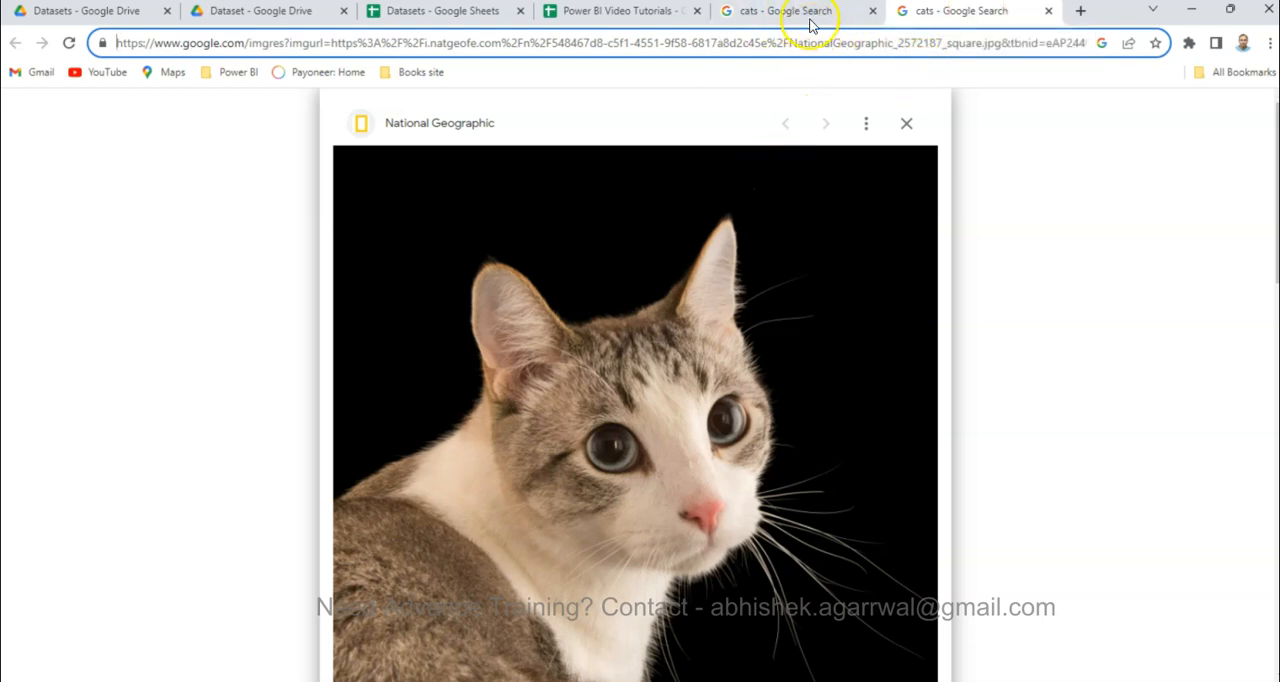
# Step: Show the image search Tools and review the Size and Type filter choices
pyautogui.click(906, 124)
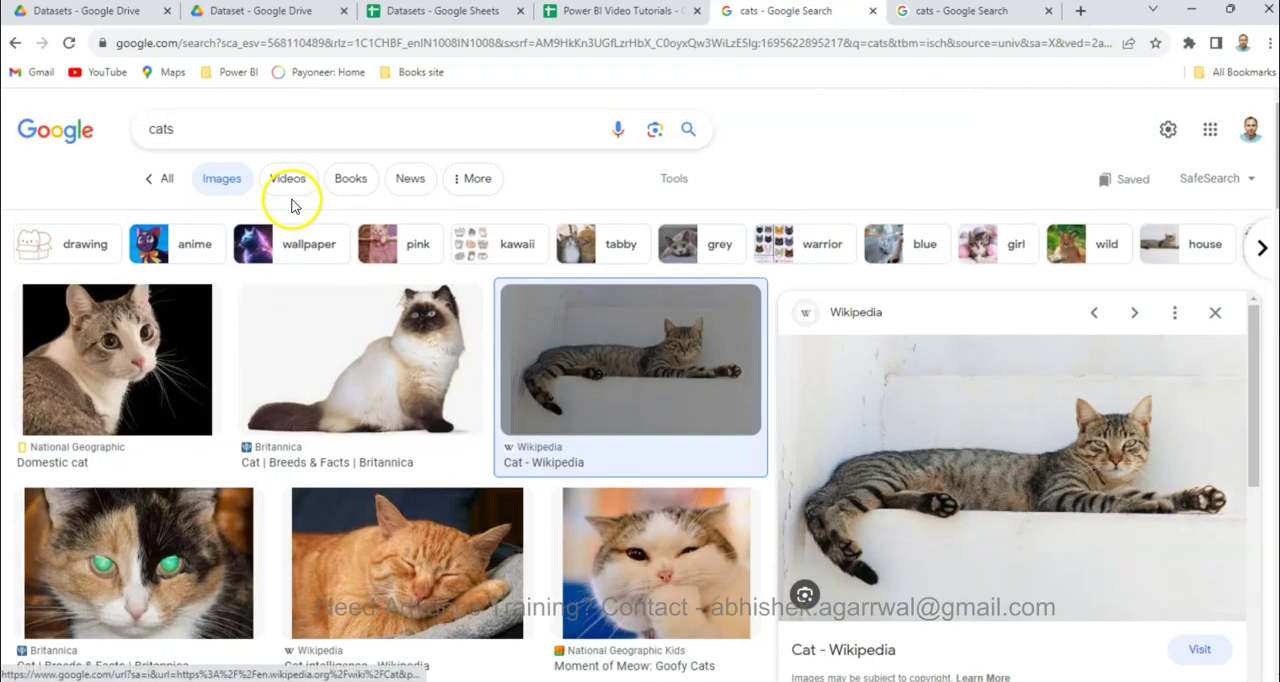
pyautogui.click(288, 178)
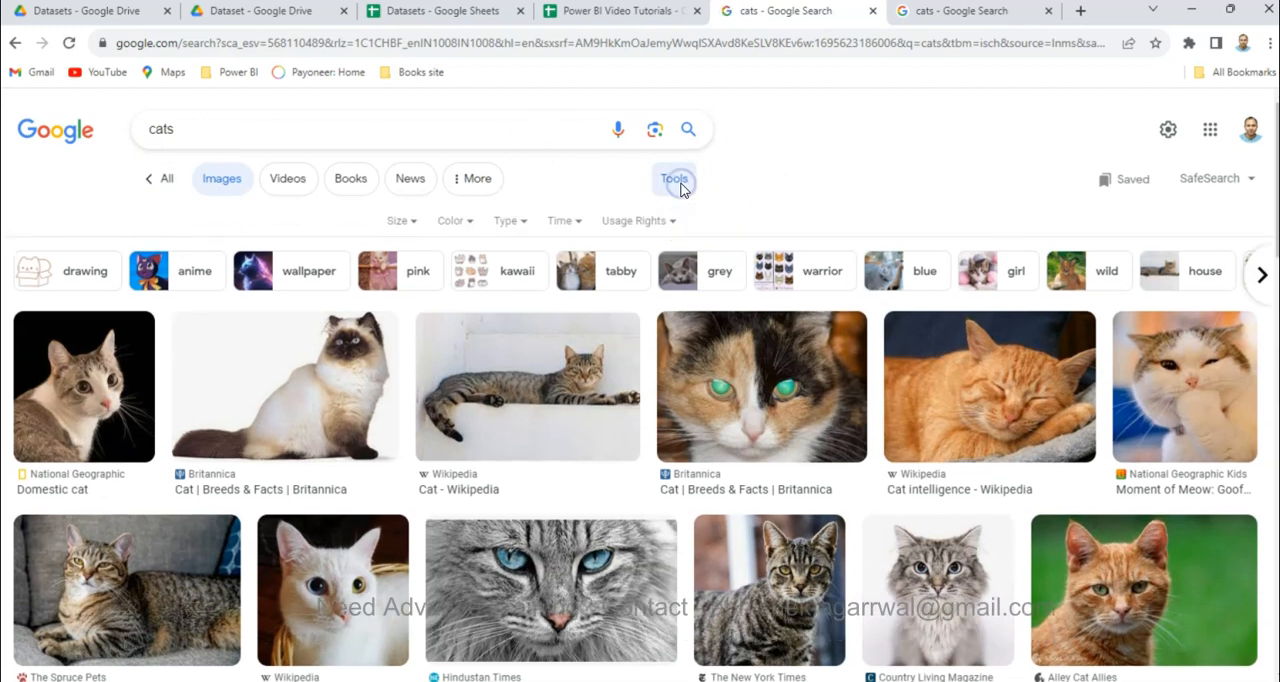
pyautogui.click(398, 220)
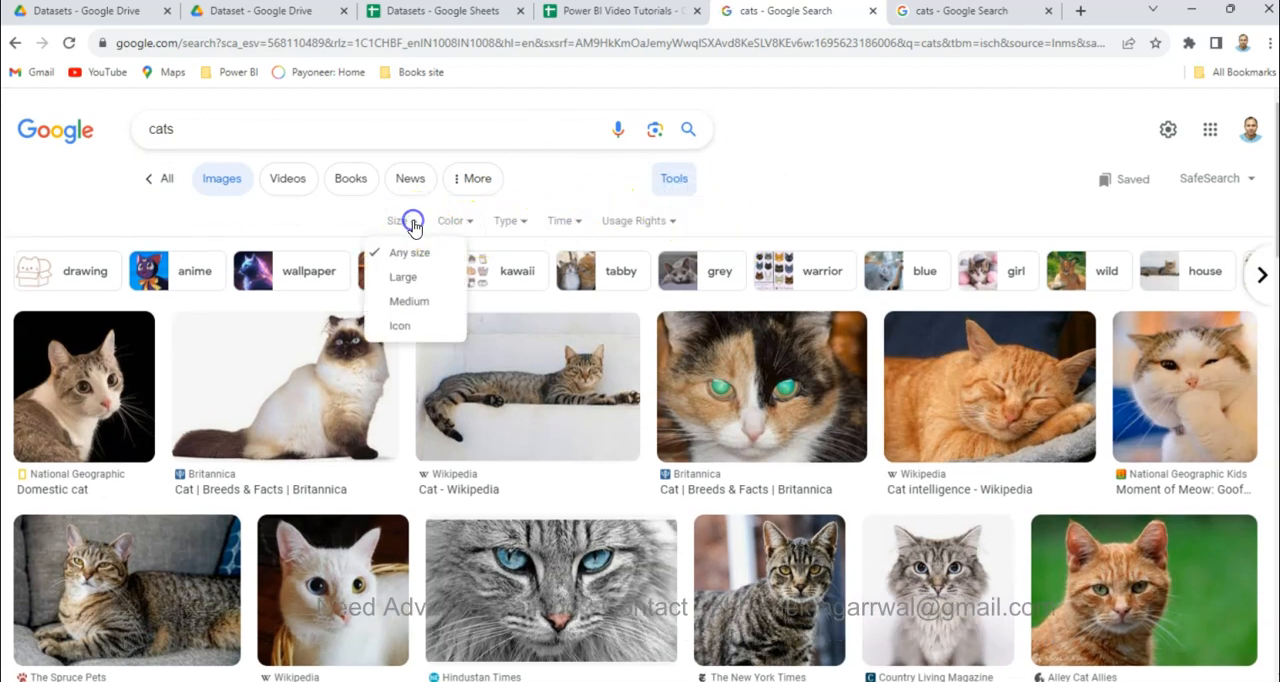
pyautogui.moveTo(484, 238)
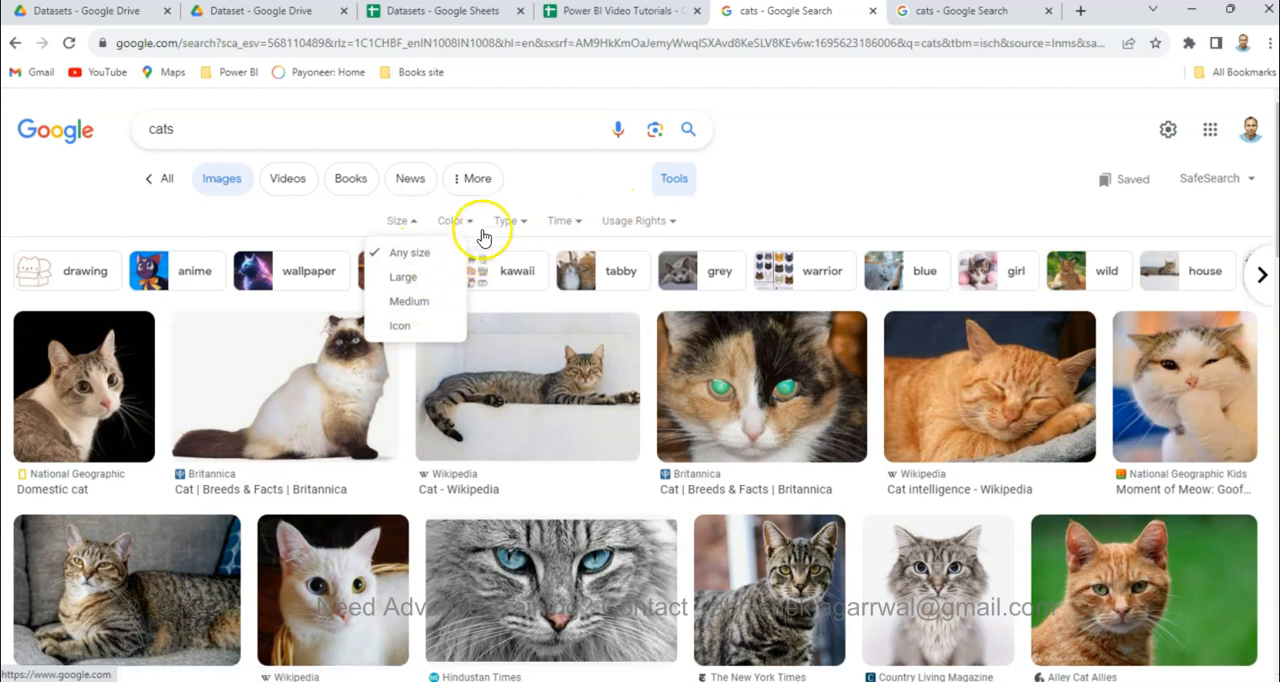
pyautogui.click(508, 220)
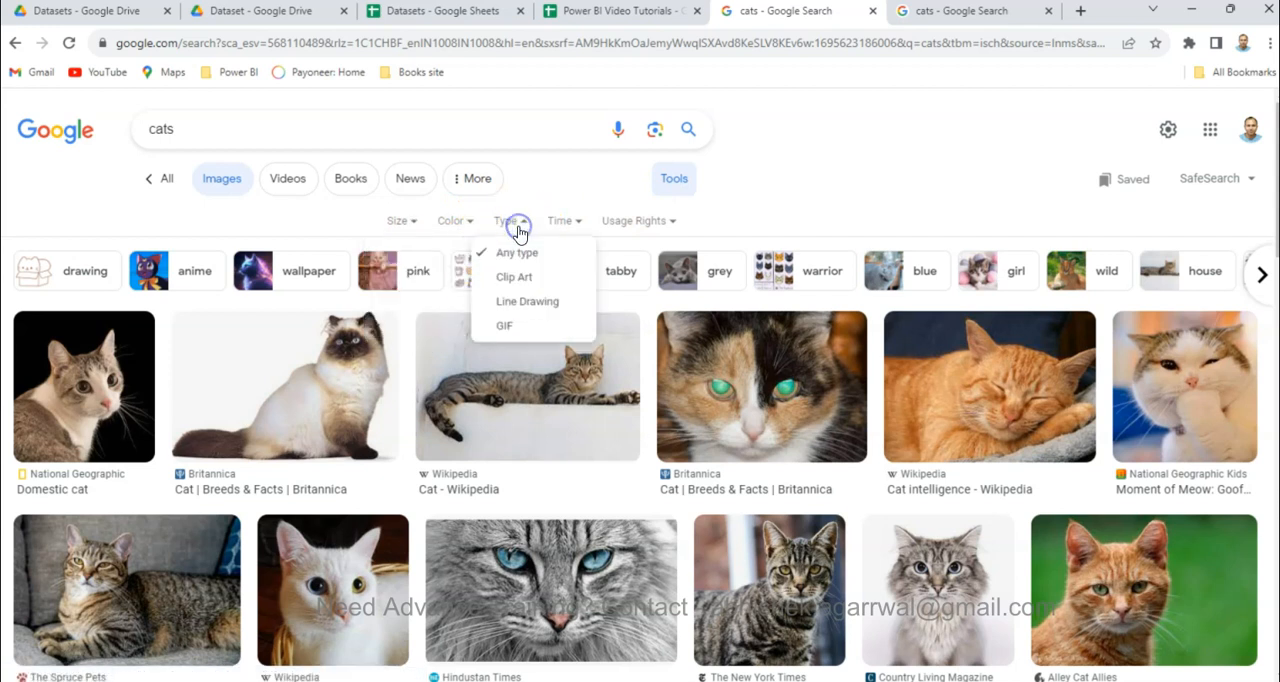
pyautogui.click(560, 220)
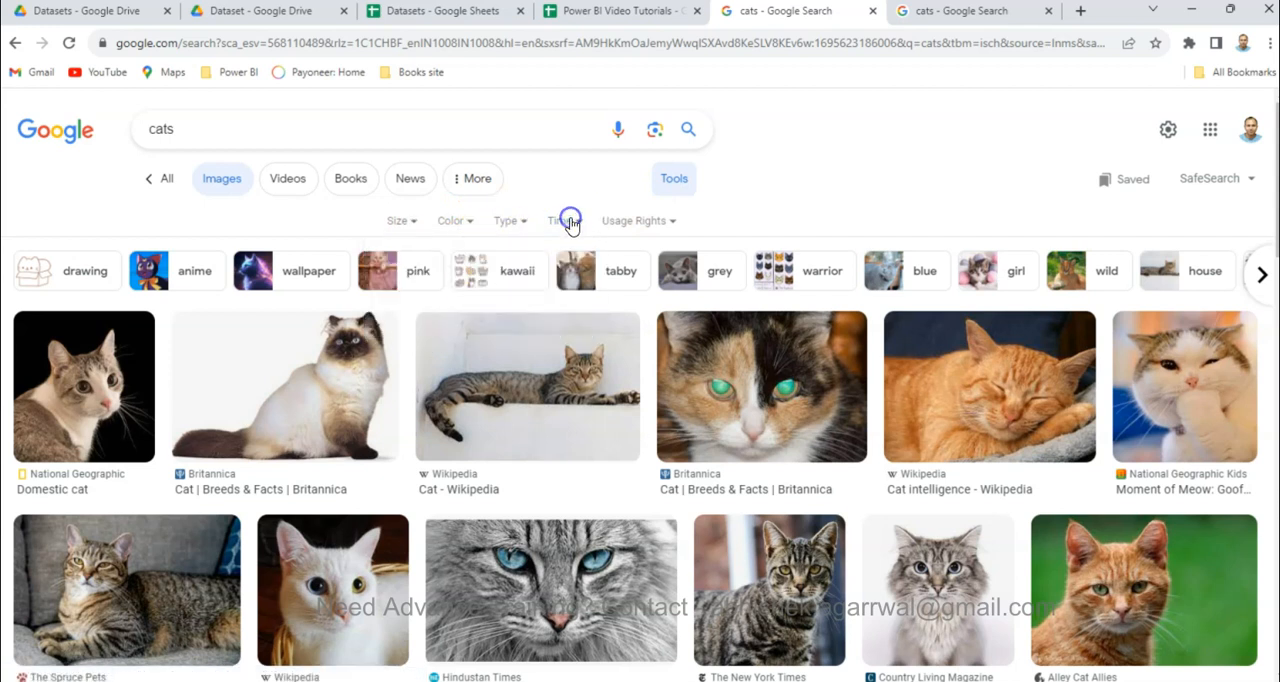
pyautogui.click(636, 220)
pyautogui.write(' bin')
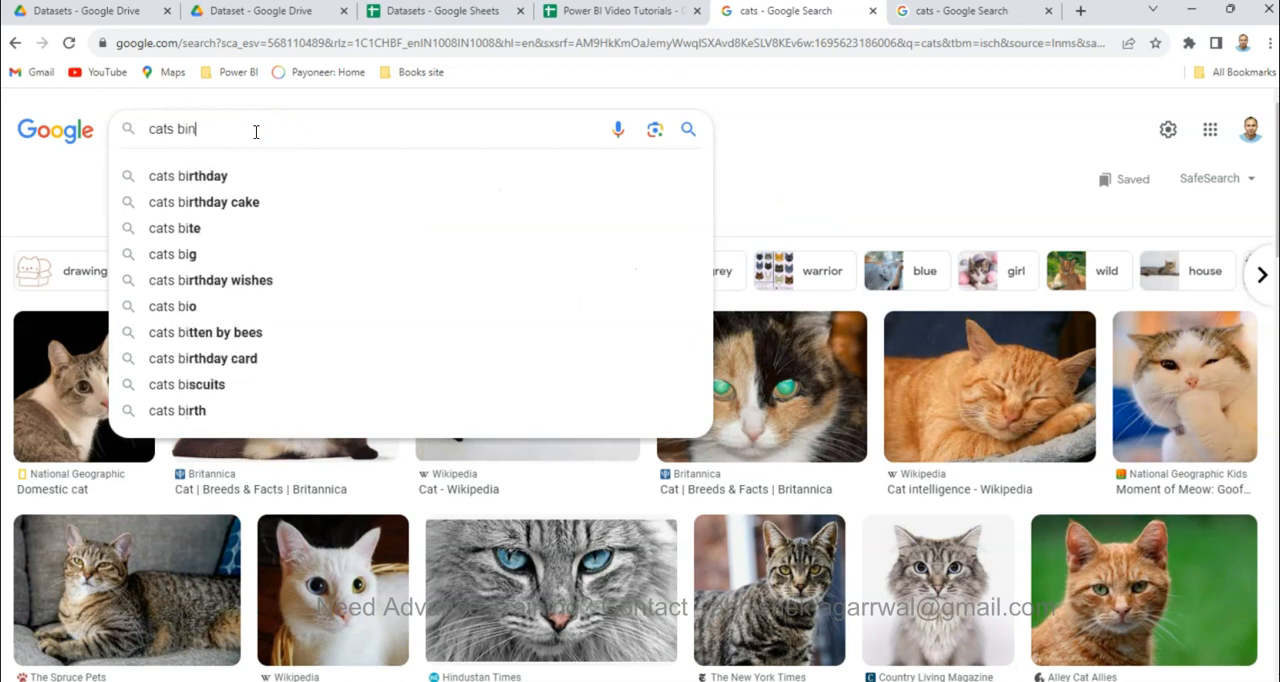
# Step: Search 'cats binary images' and preview the Dogs vs Cats binary classification result
pyautogui.write('ary images')
pyautogui.press('Return')
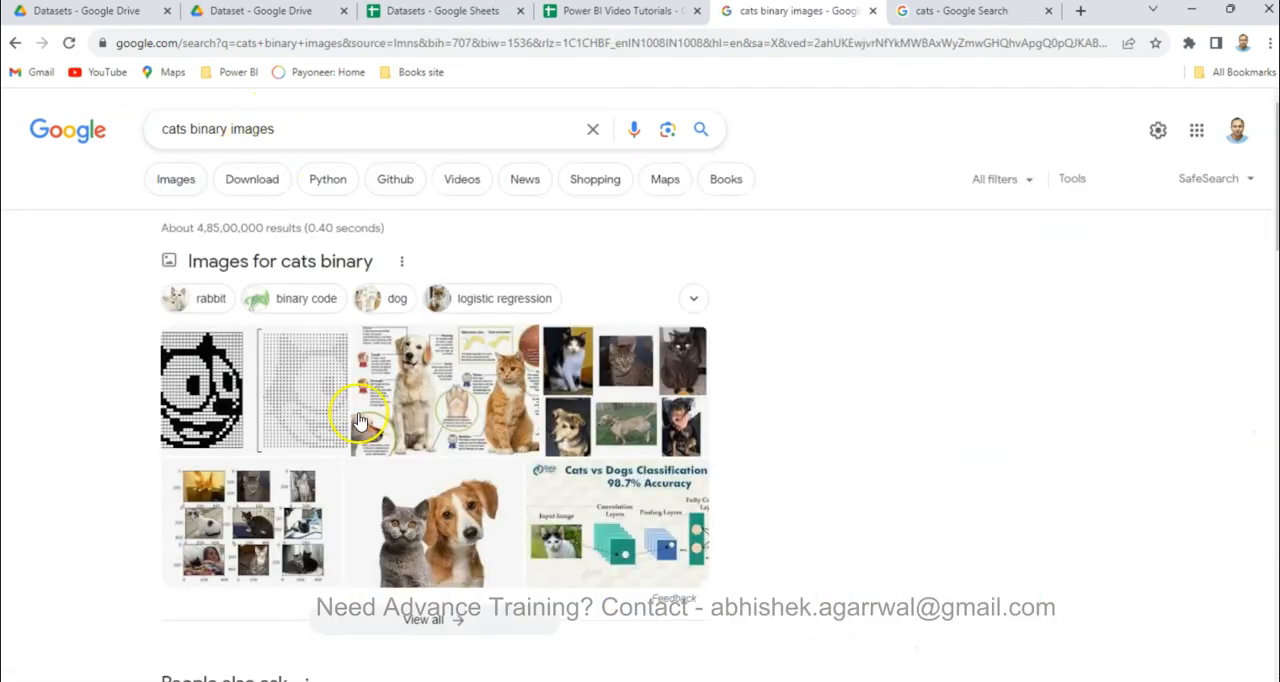
pyautogui.moveTo(740, 320)
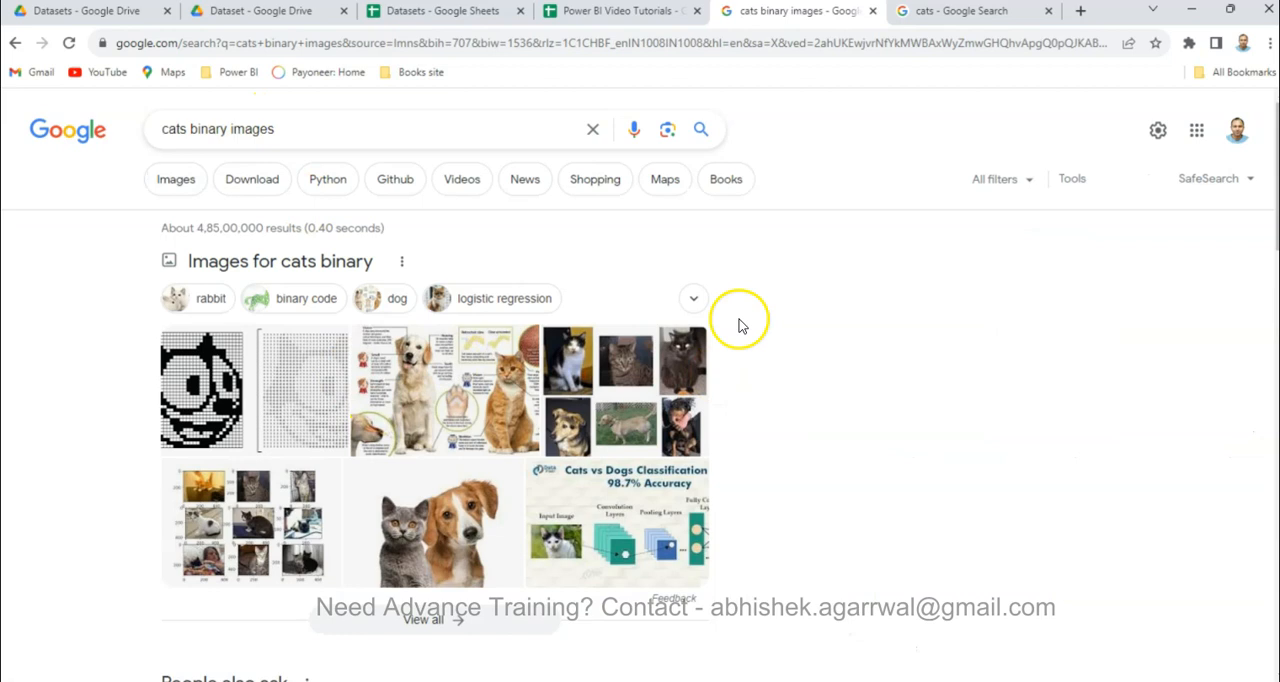
pyautogui.moveTo(900, 420)
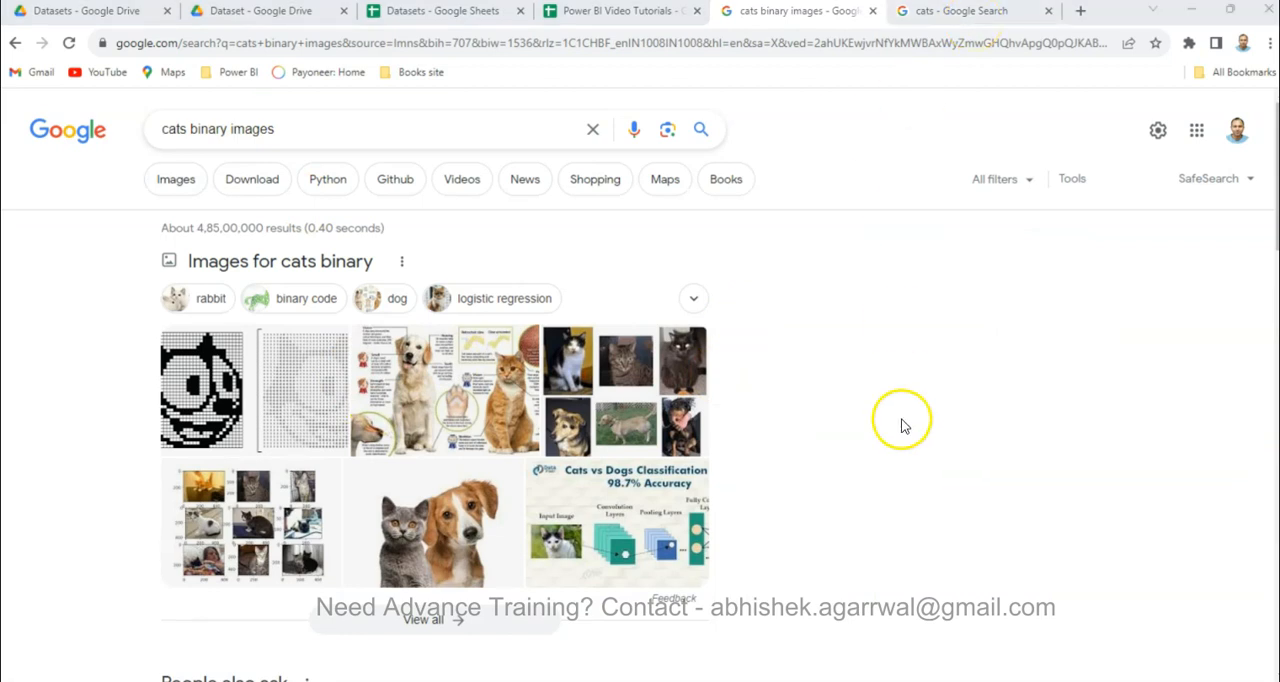
pyautogui.click(620, 12)
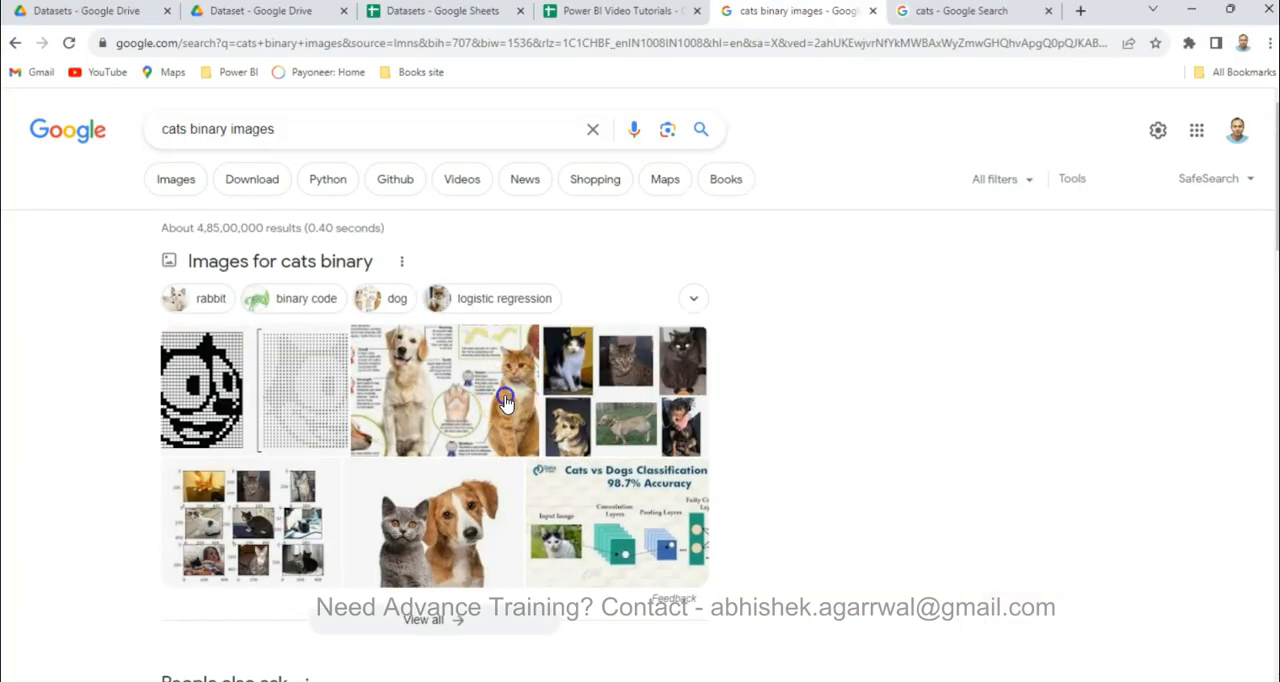
pyautogui.click(444, 390)
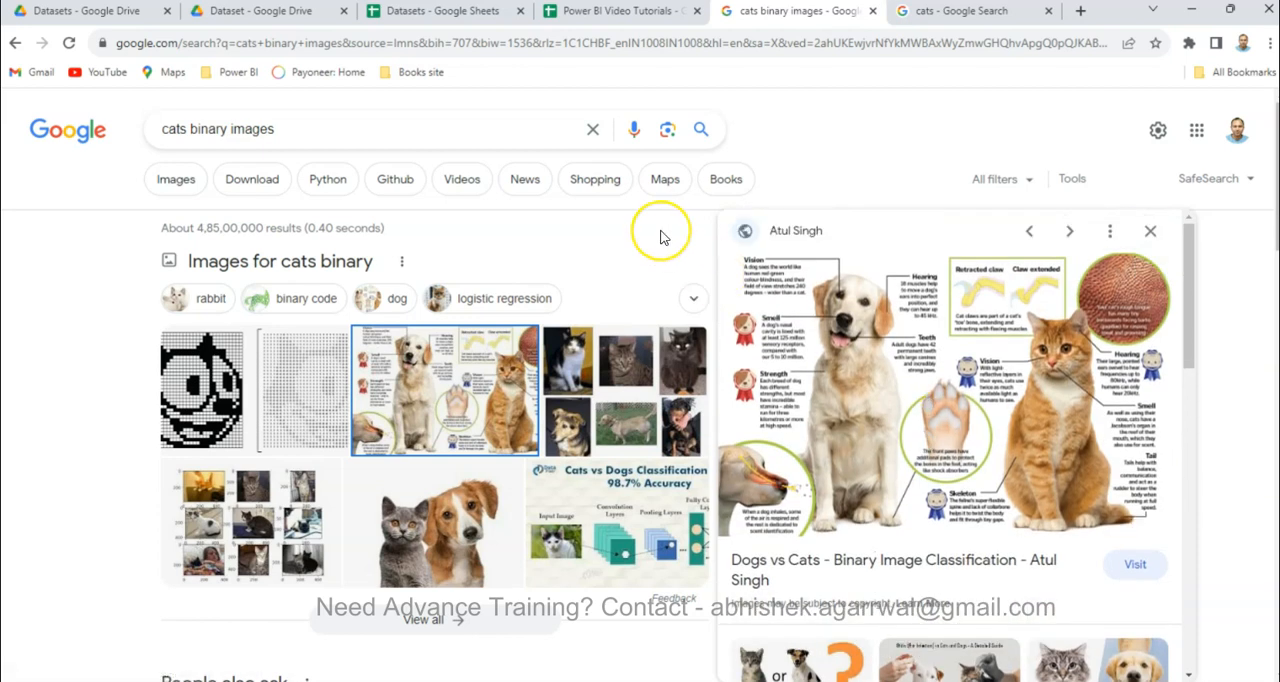
pyautogui.scroll(-3)
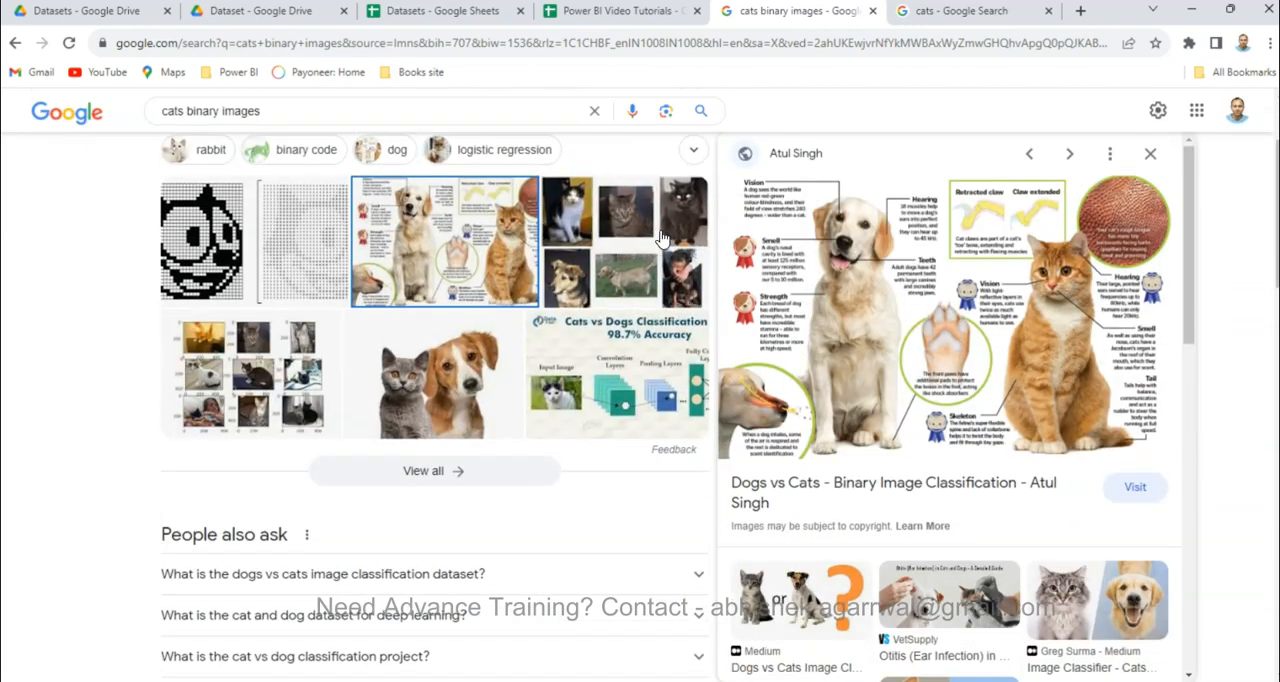
pyautogui.scroll(3)
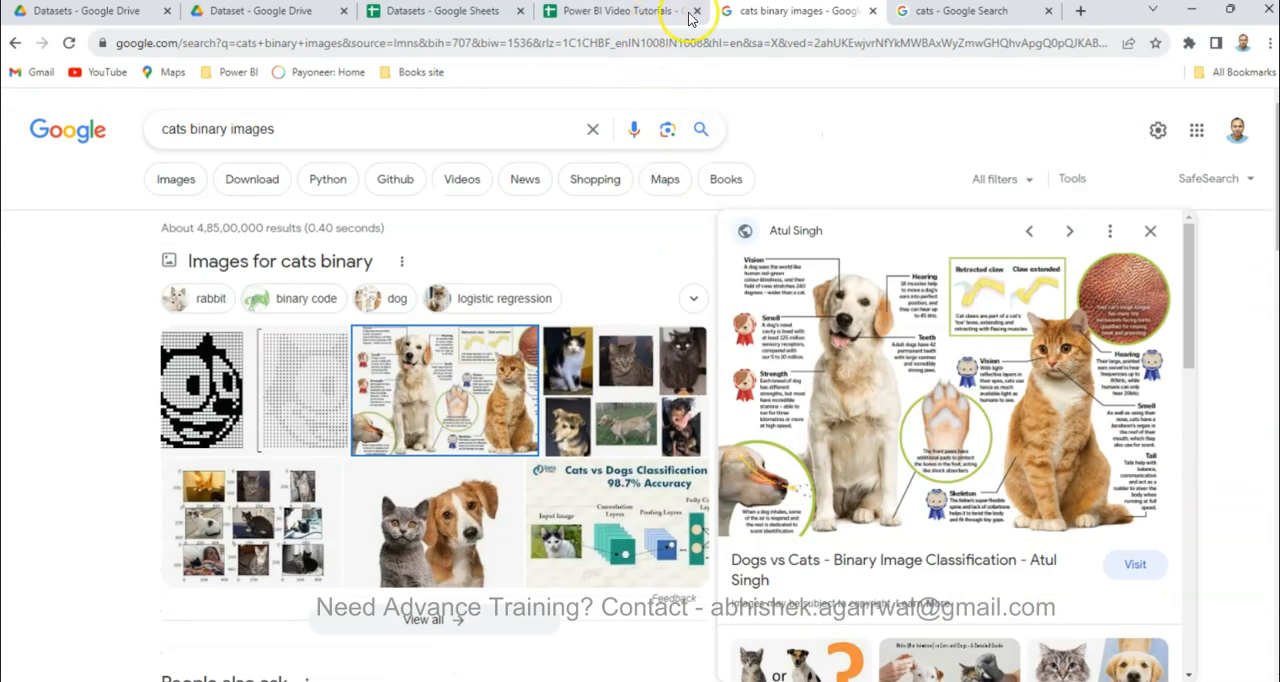